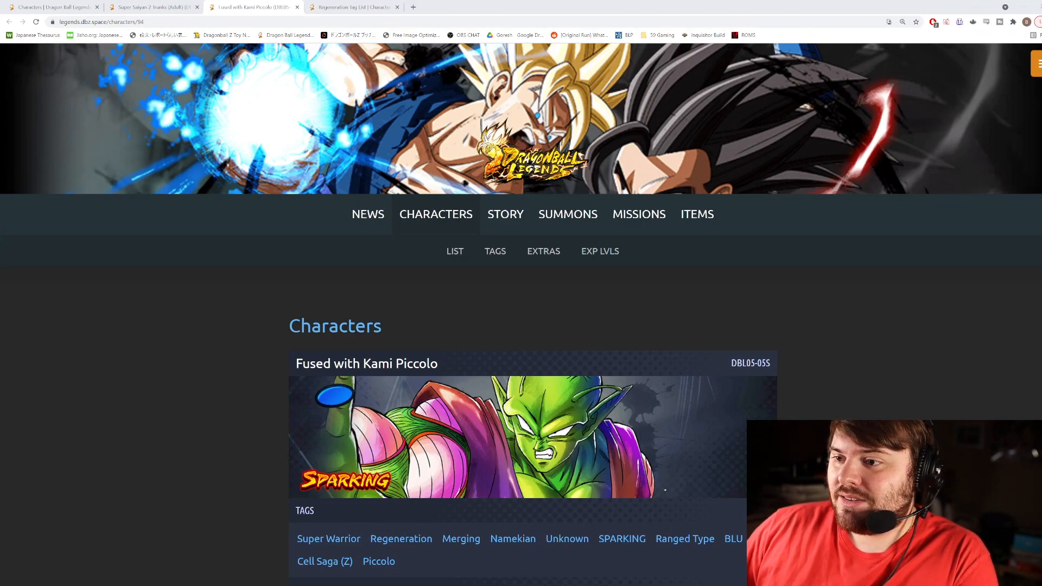
# Compare the Super Saiyan 2 Trunks (Adult) page against Fused with Kami Piccolo's page
pyautogui.scroll(-3)
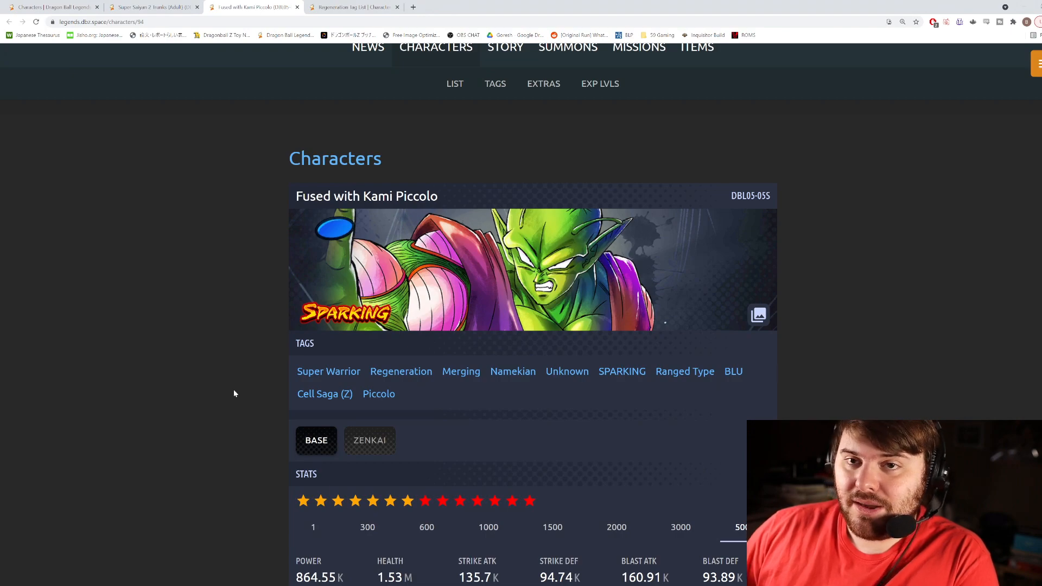
pyautogui.scroll(-3)
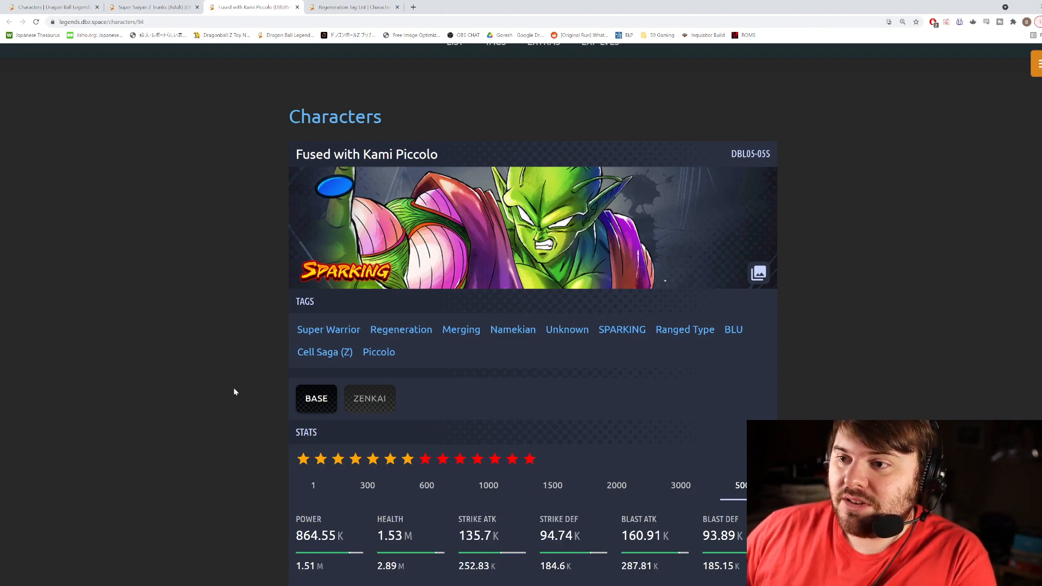
pyautogui.moveTo(236, 390)
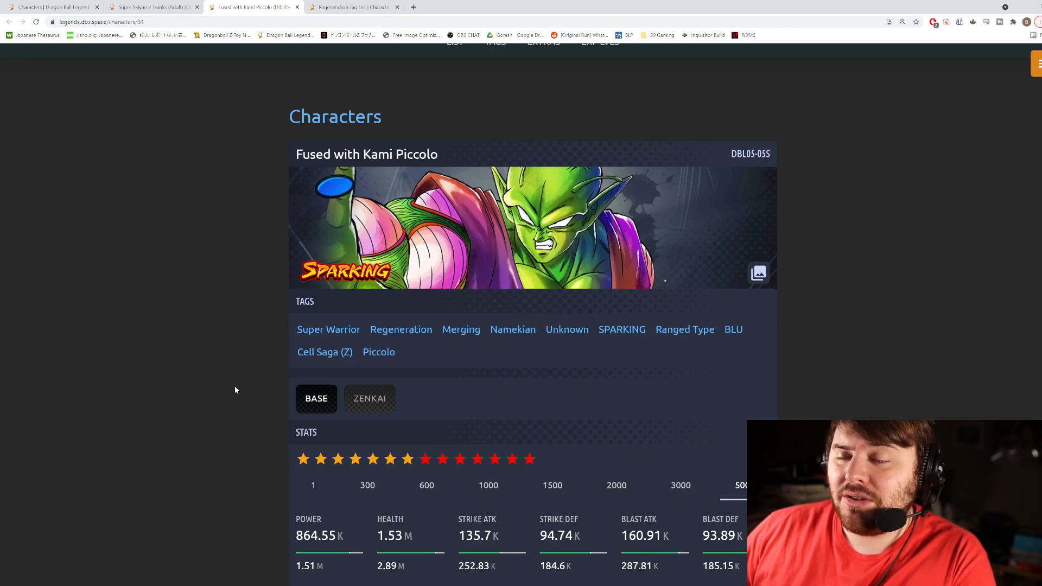
pyautogui.moveTo(256, 381)
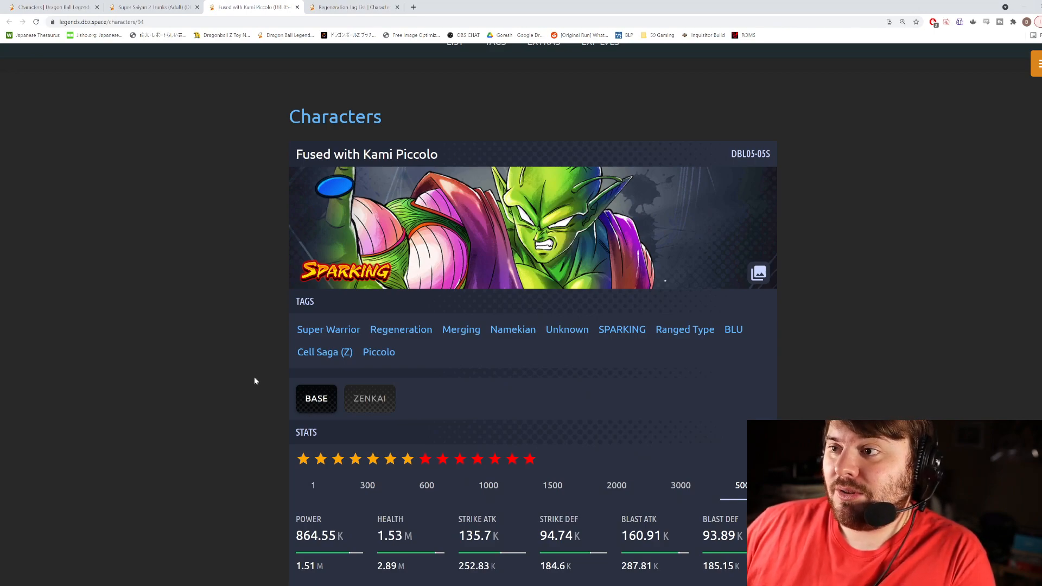
pyautogui.moveTo(228, 337)
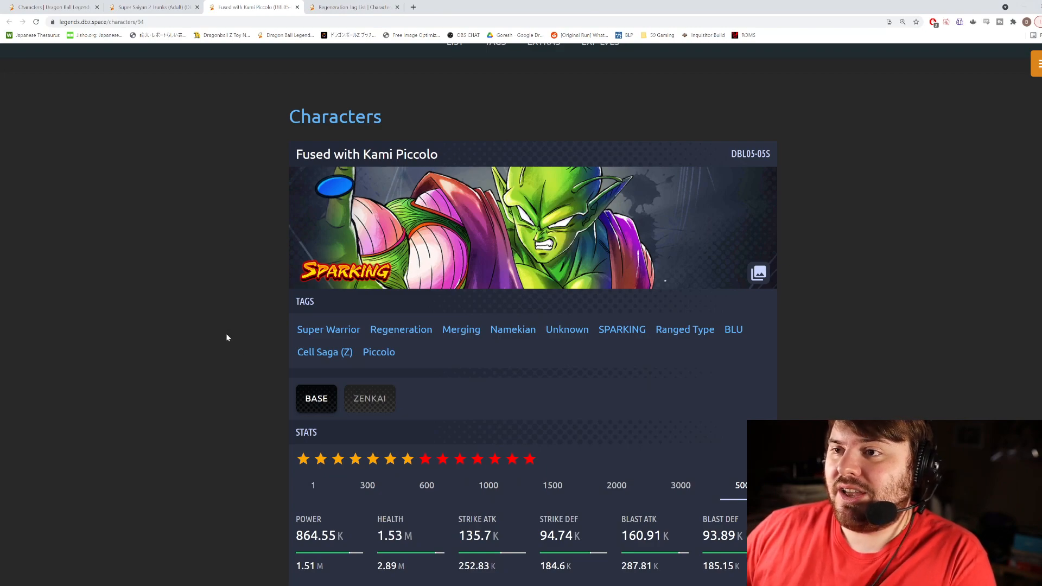
pyautogui.scroll(-3)
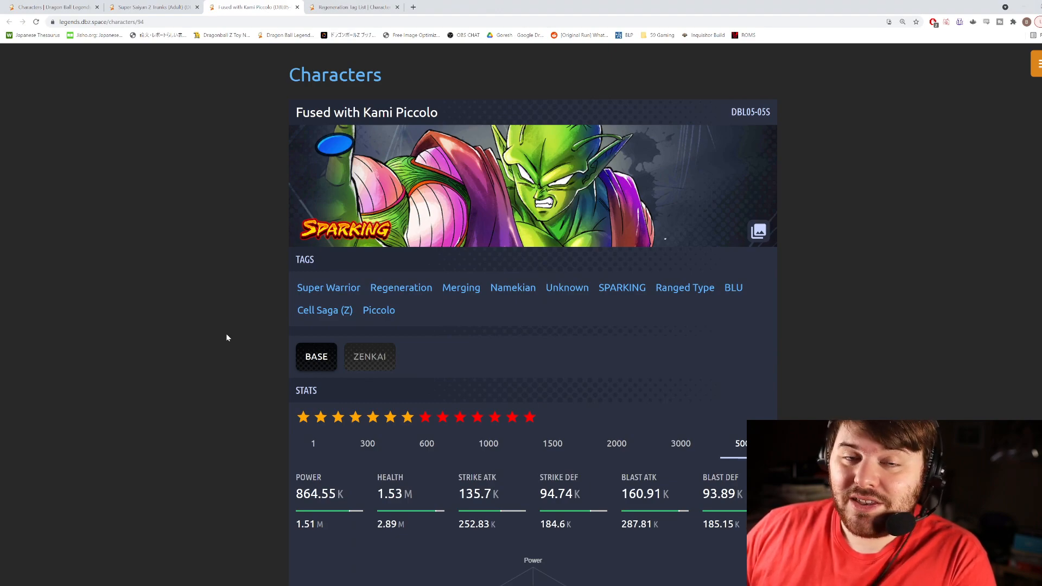
pyautogui.moveTo(220, 349)
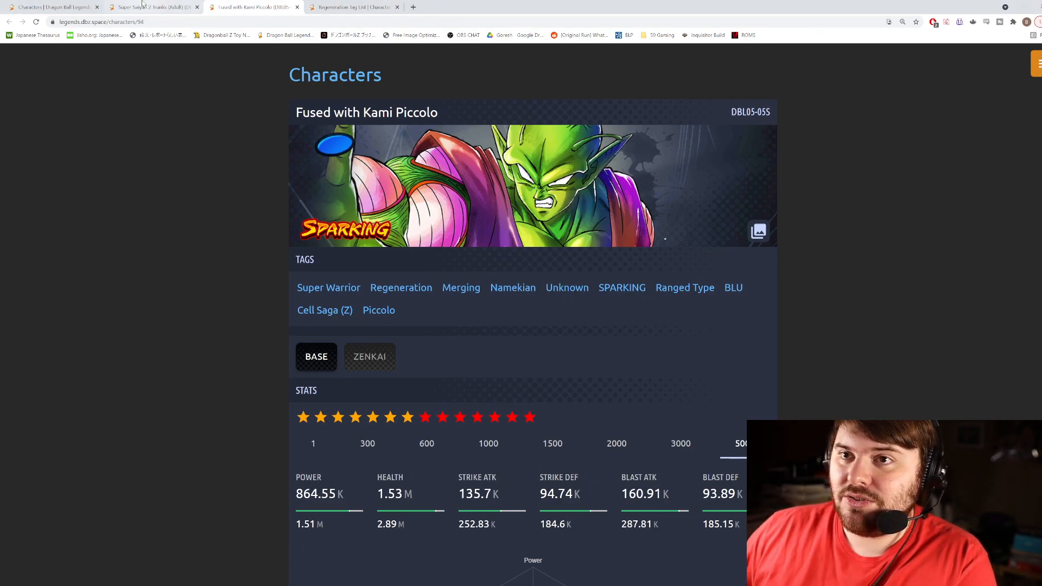
pyautogui.click(146, 7)
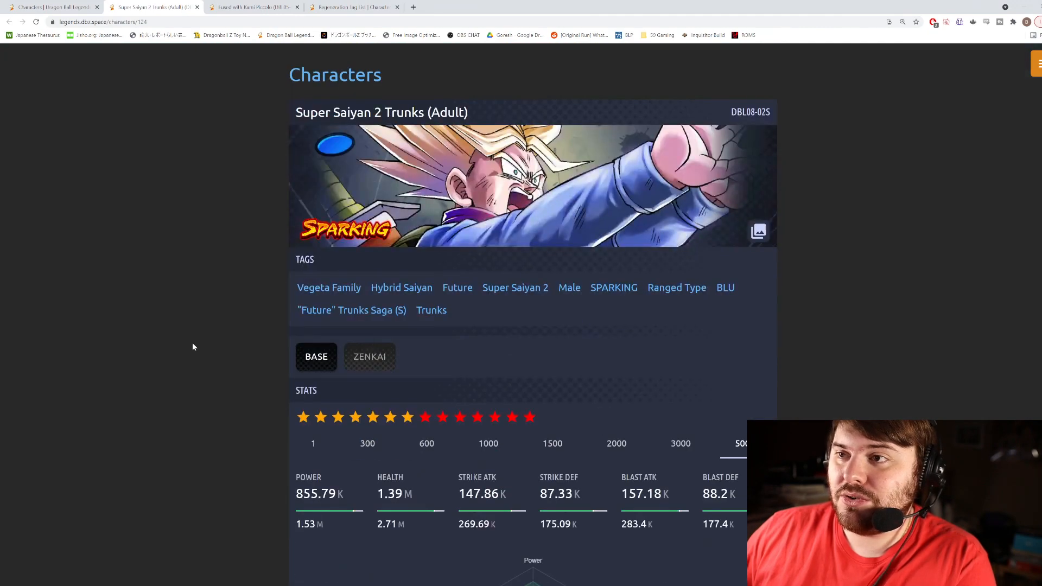
pyautogui.click(258, 7)
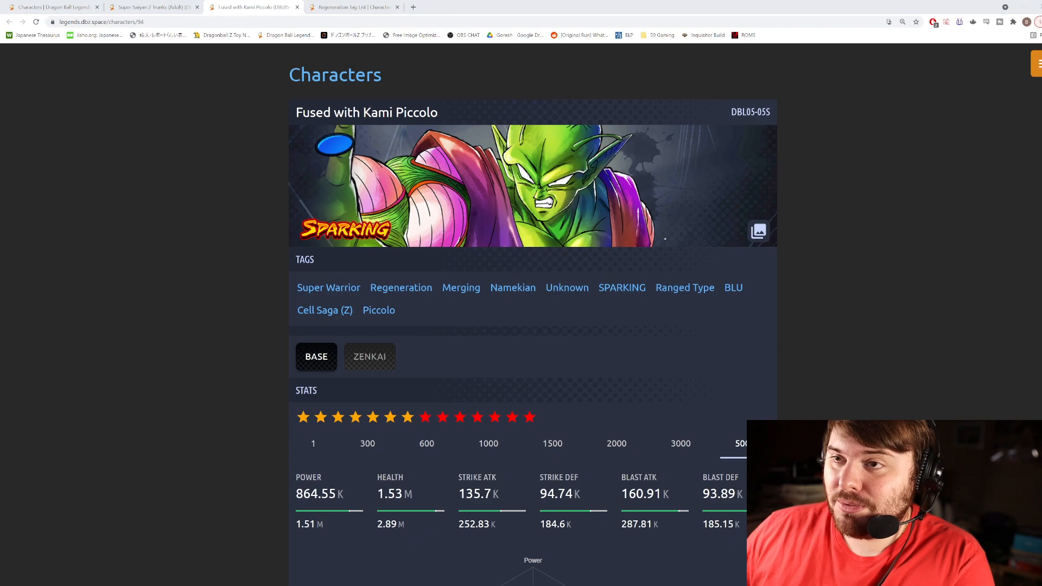
pyautogui.click(146, 8)
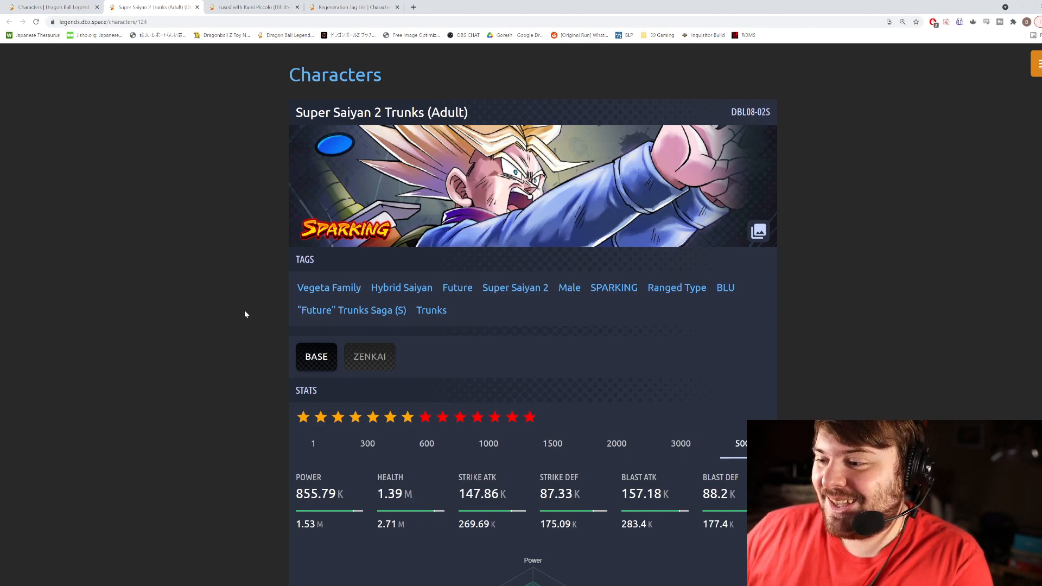
pyautogui.scroll(-3)
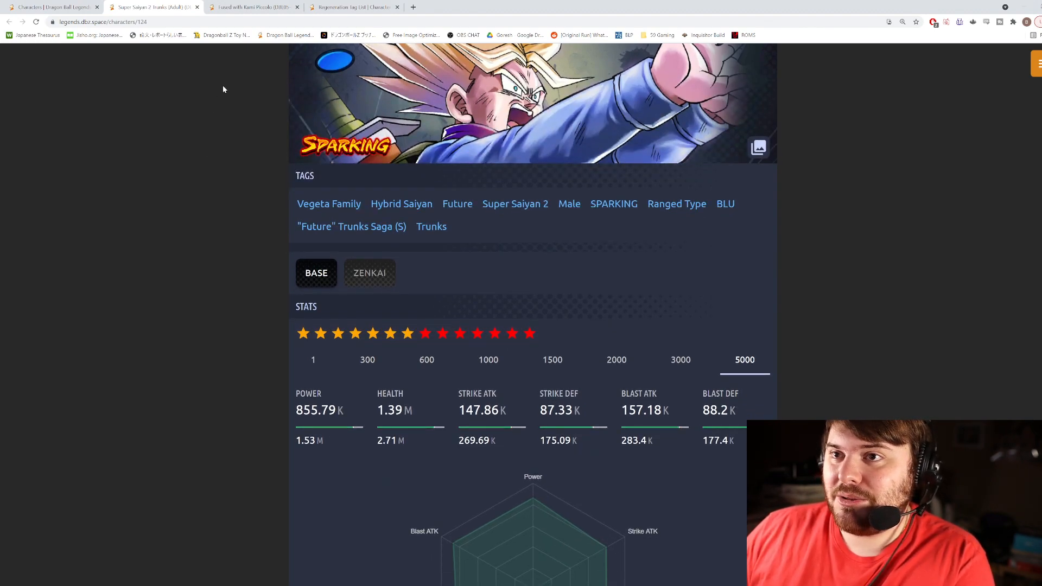
pyautogui.click(257, 7)
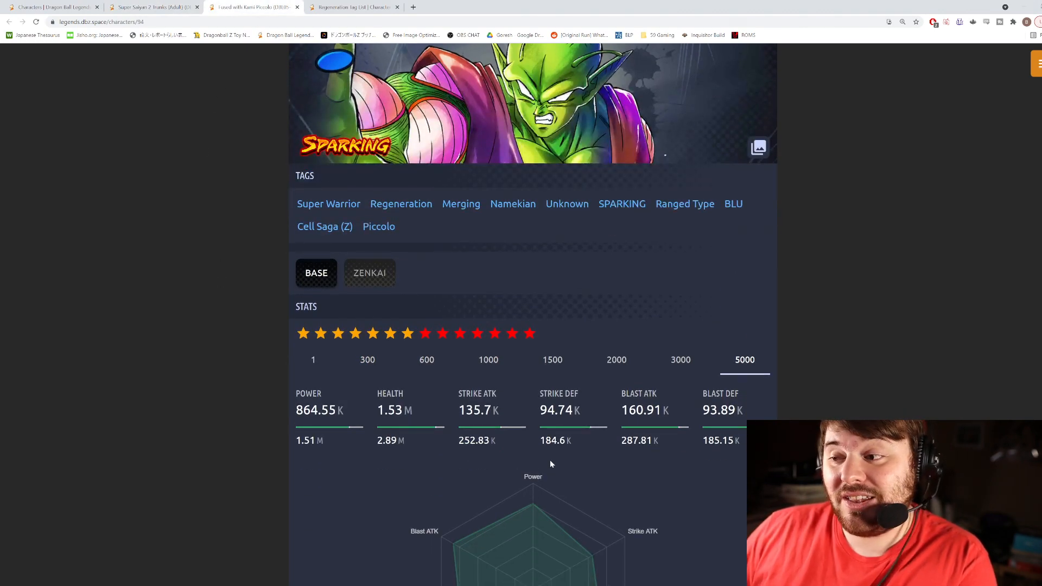
pyautogui.moveTo(516, 464)
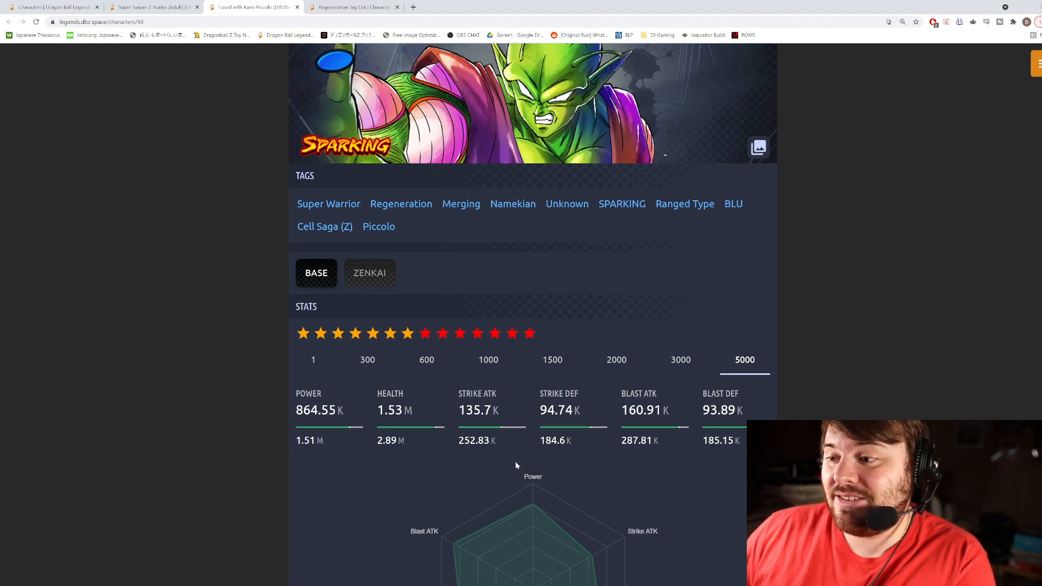
pyautogui.moveTo(637, 449)
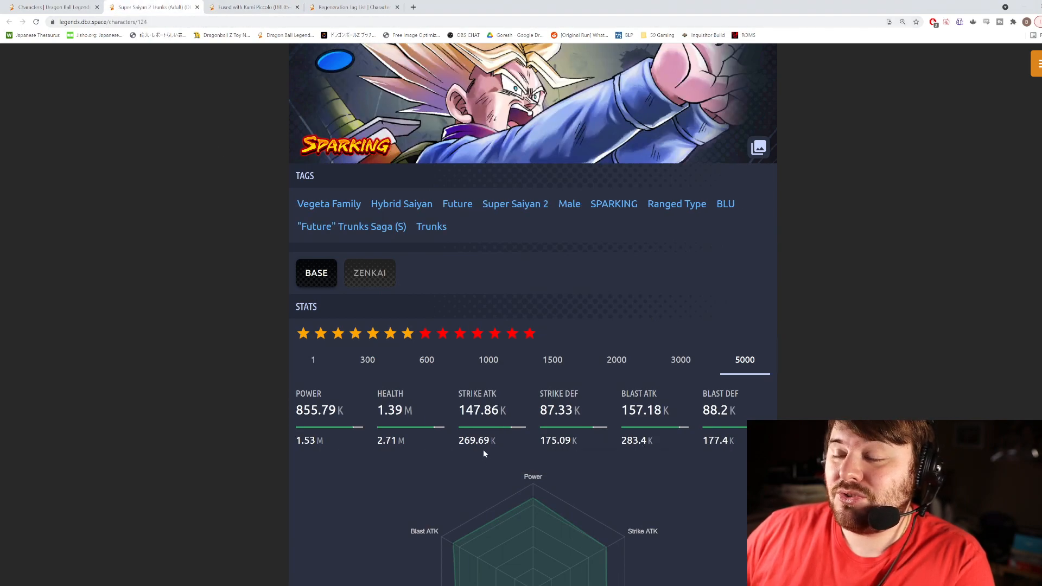
pyautogui.moveTo(435, 422)
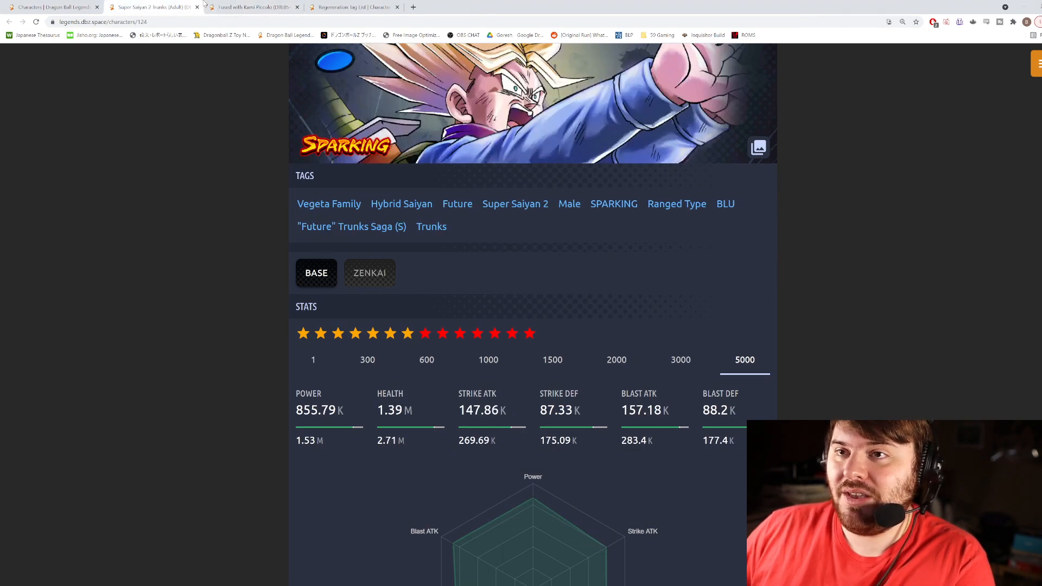
# Close the Super Saiyan 2 Trunks (Adult) page and show Piccolo's base abilities again
pyautogui.click(260, 7)
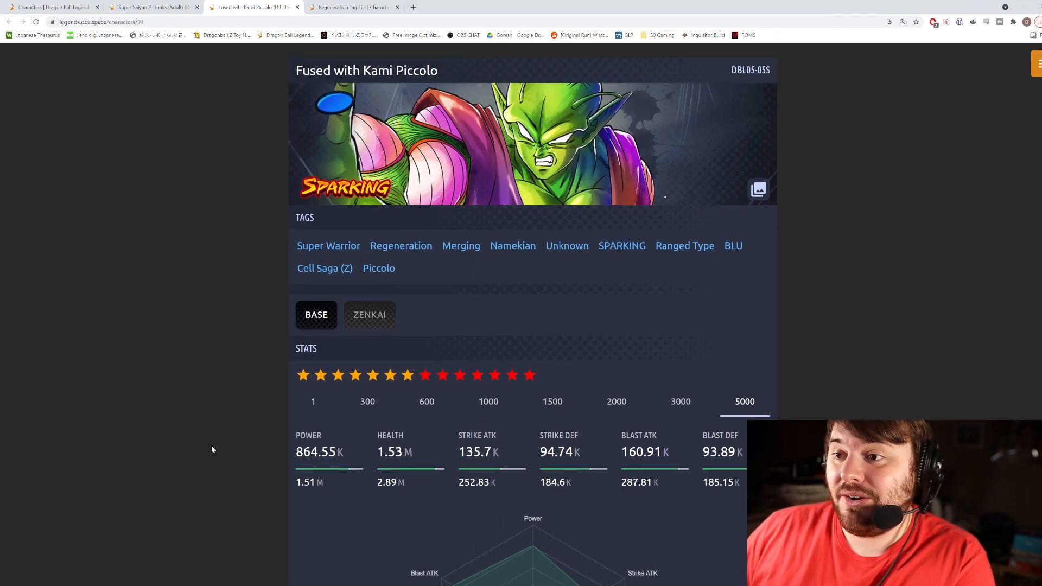
pyautogui.scroll(-3)
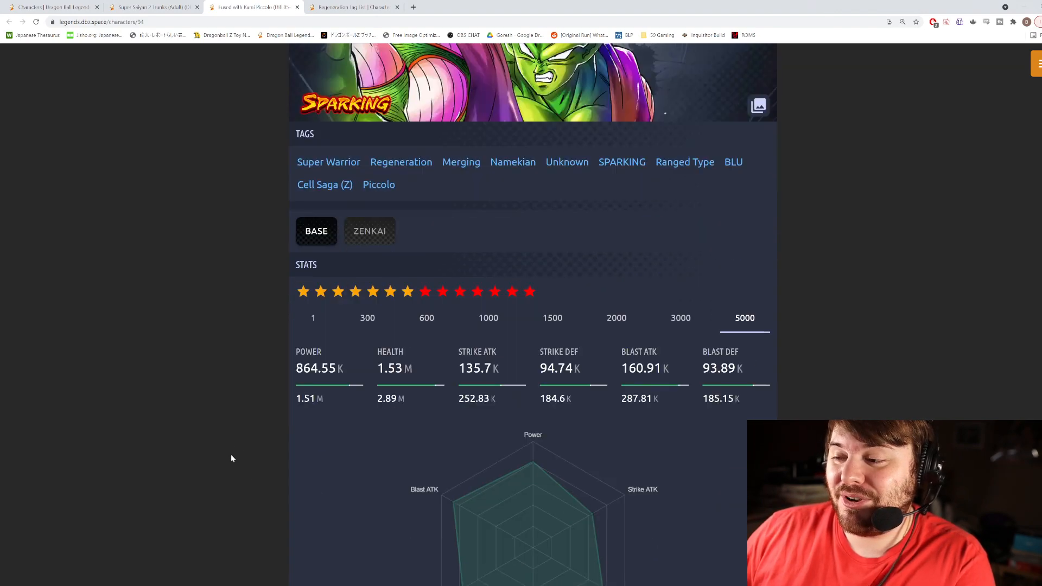
pyautogui.scroll(-3)
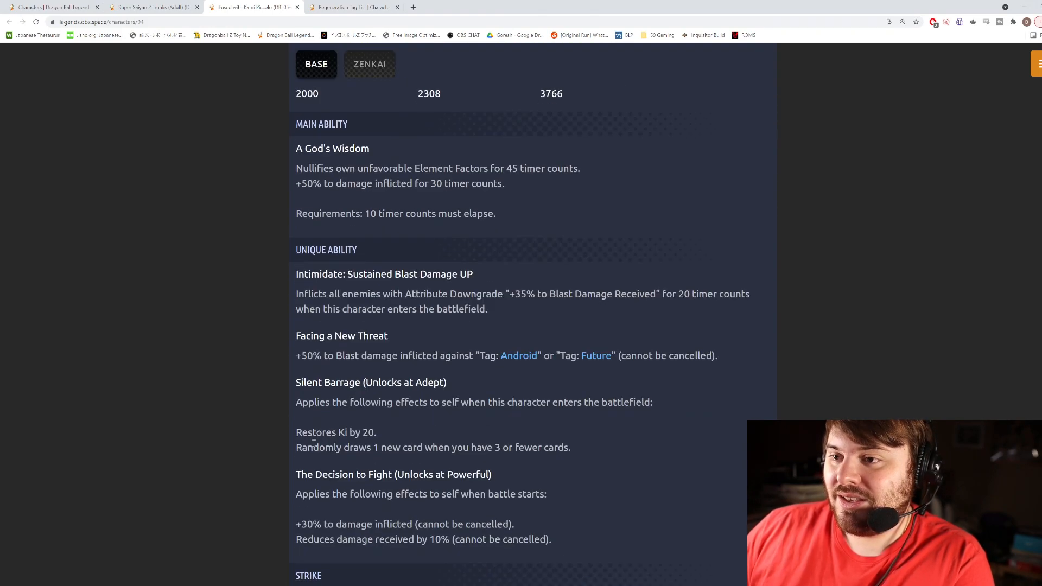
pyautogui.scroll(3)
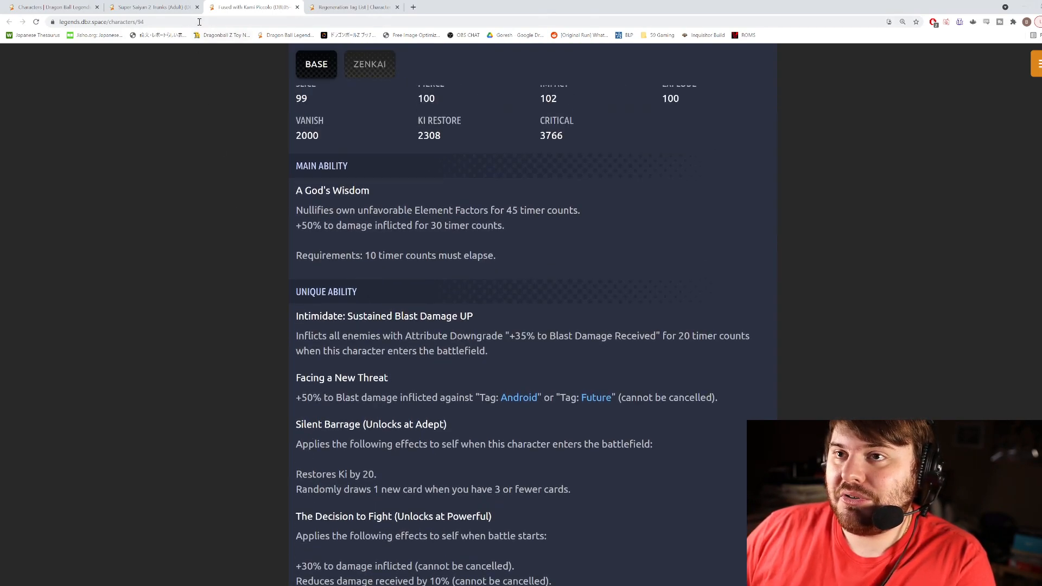
pyautogui.click(370, 64)
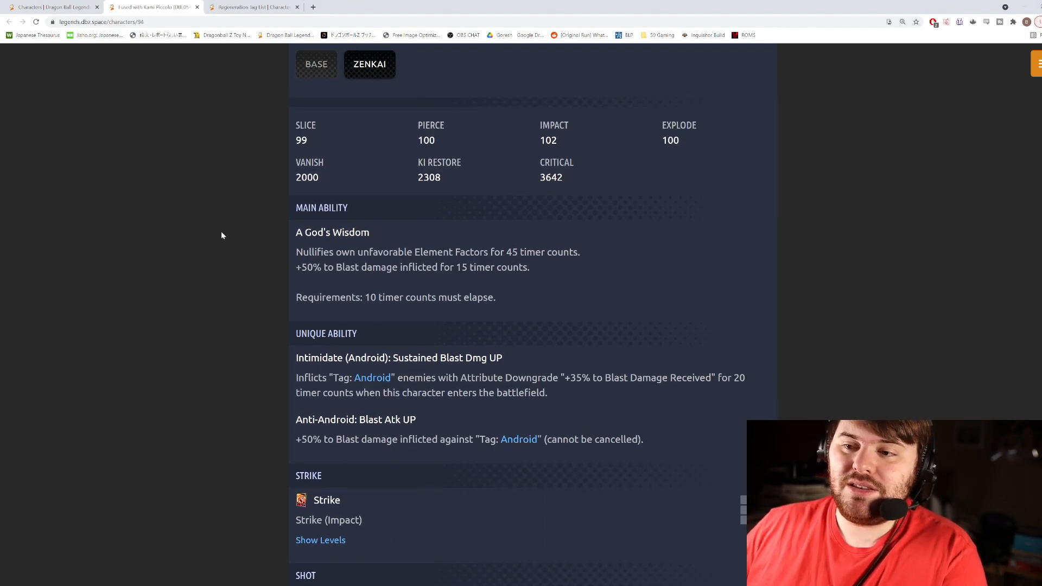
pyautogui.moveTo(353, 81)
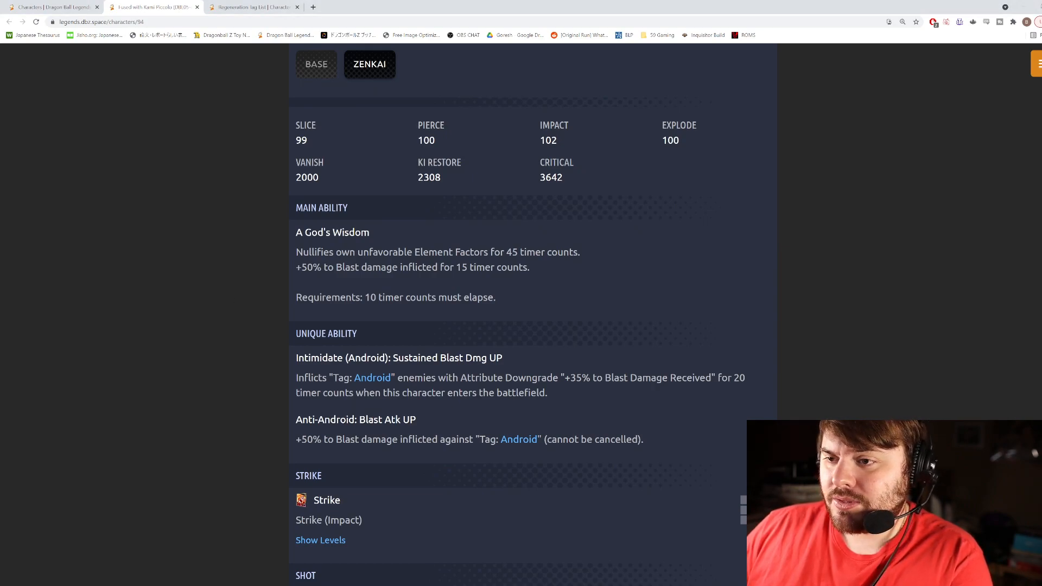
pyautogui.moveTo(355, 244)
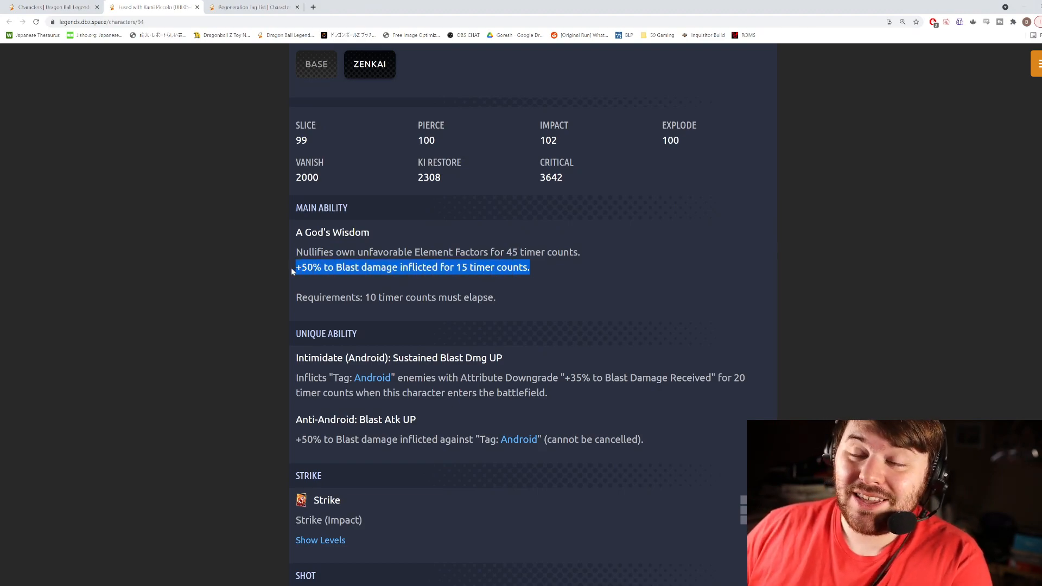
pyautogui.click(320, 268)
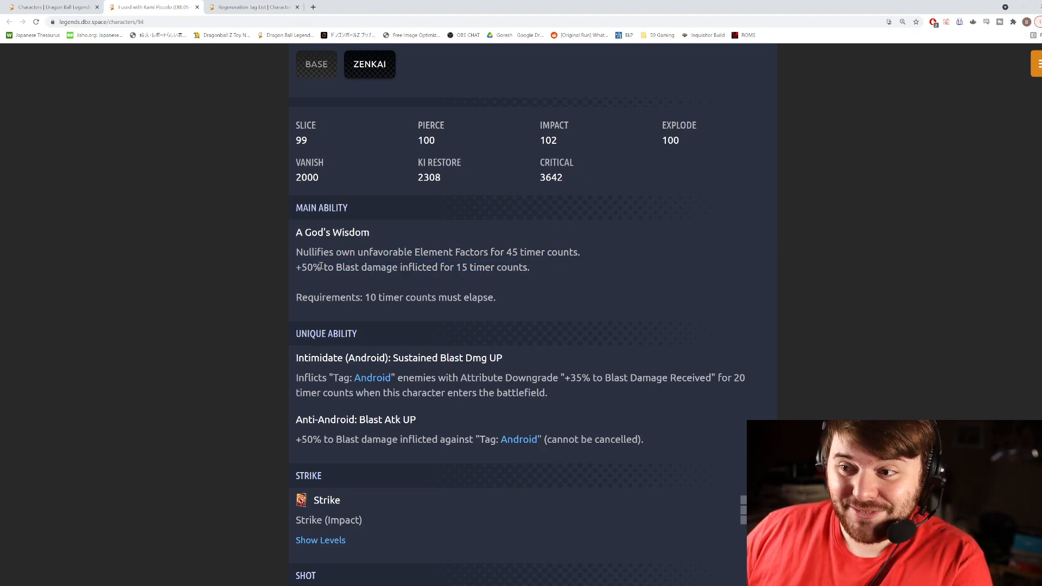
pyautogui.moveTo(425, 263)
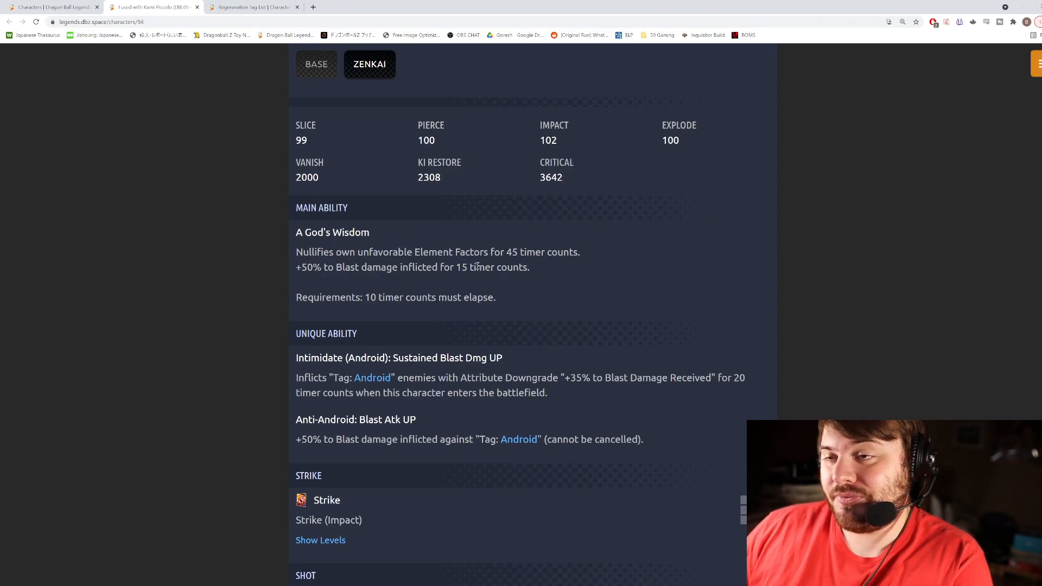
pyautogui.click(316, 64)
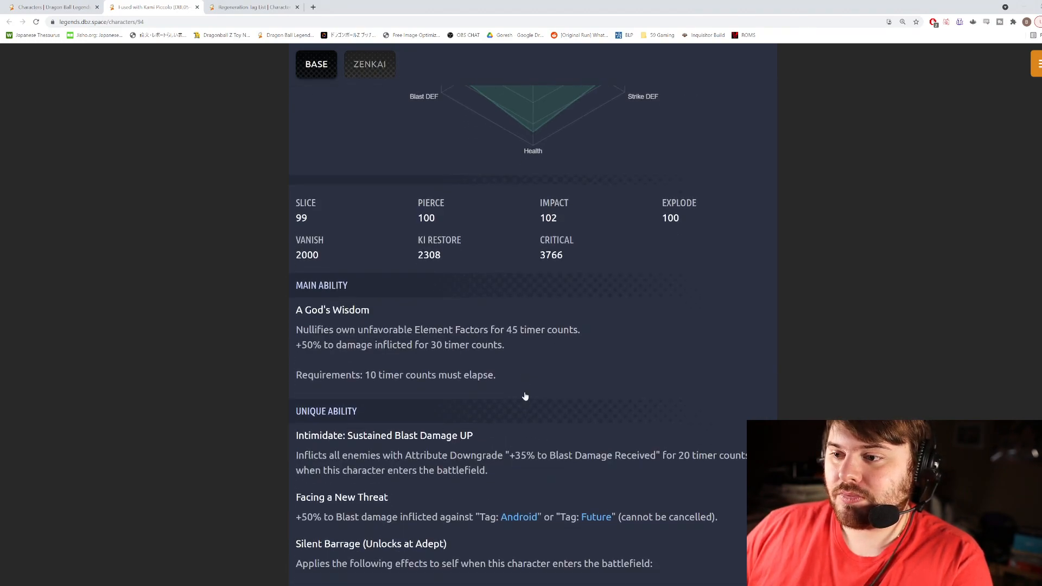
pyautogui.scroll(-3)
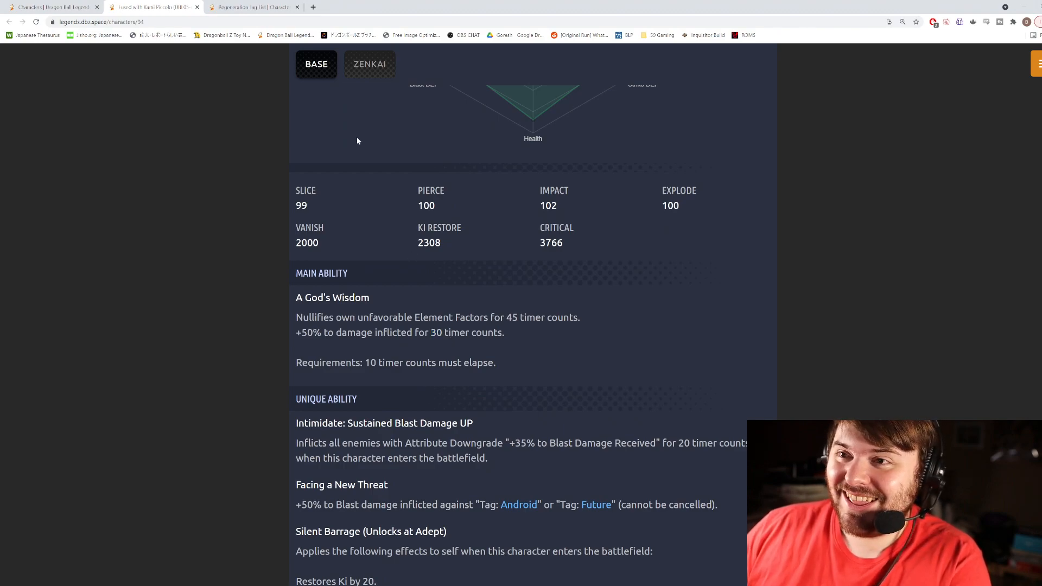
pyautogui.click(369, 65)
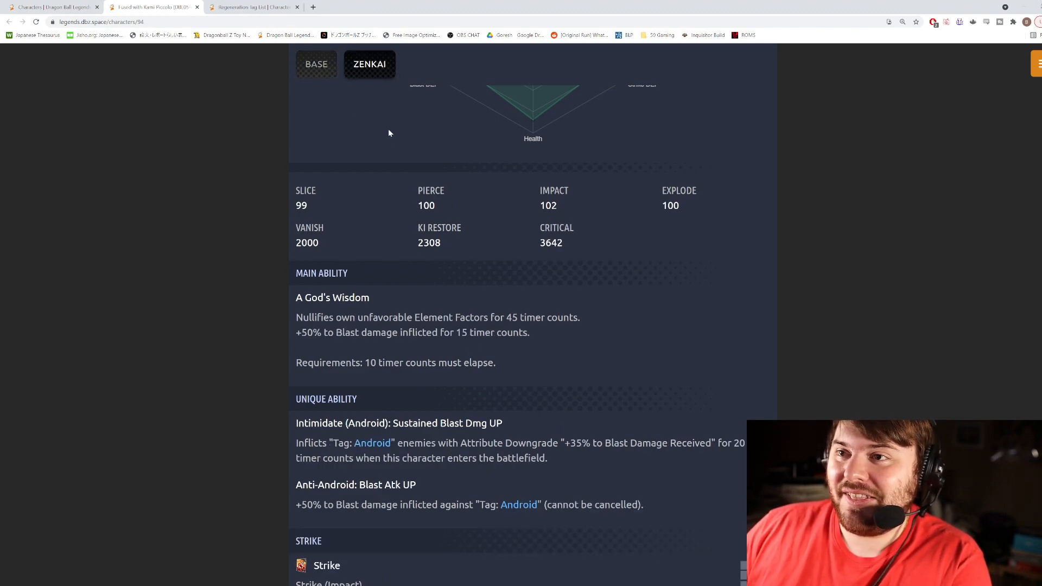
pyautogui.click(316, 64)
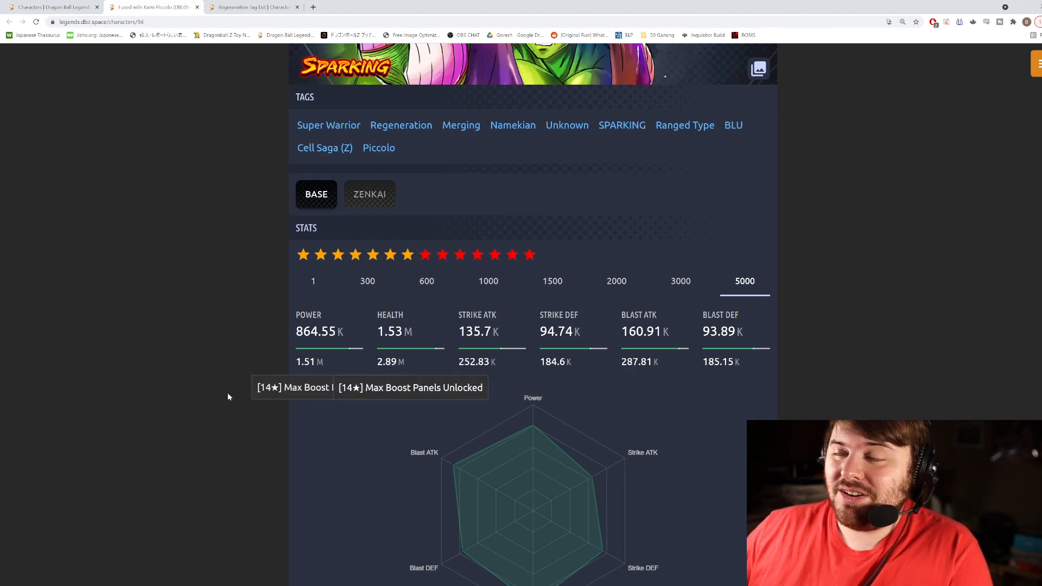
pyautogui.scroll(-3)
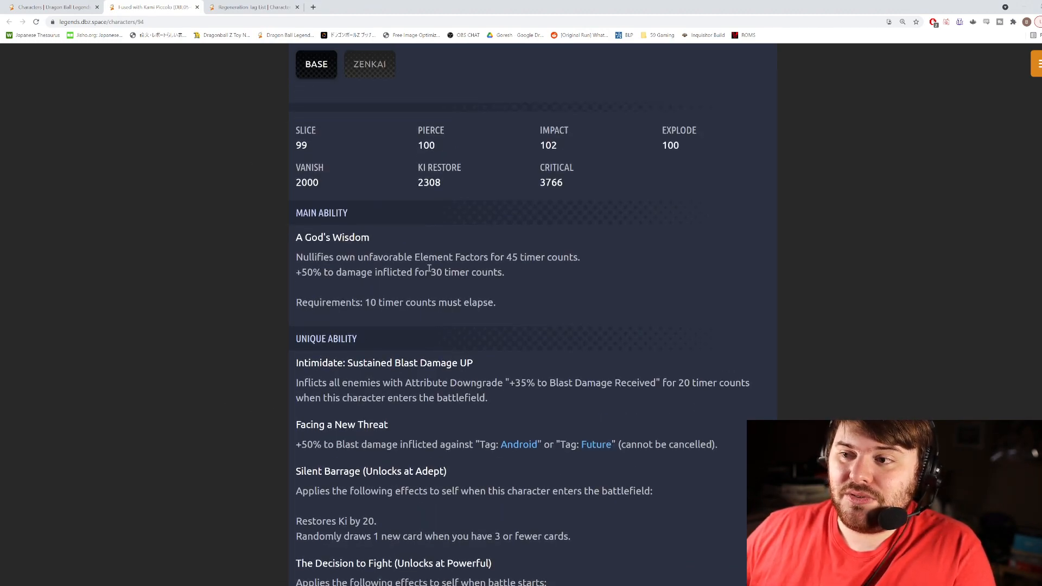
pyautogui.moveTo(370, 258); pyautogui.dragTo(504, 272)
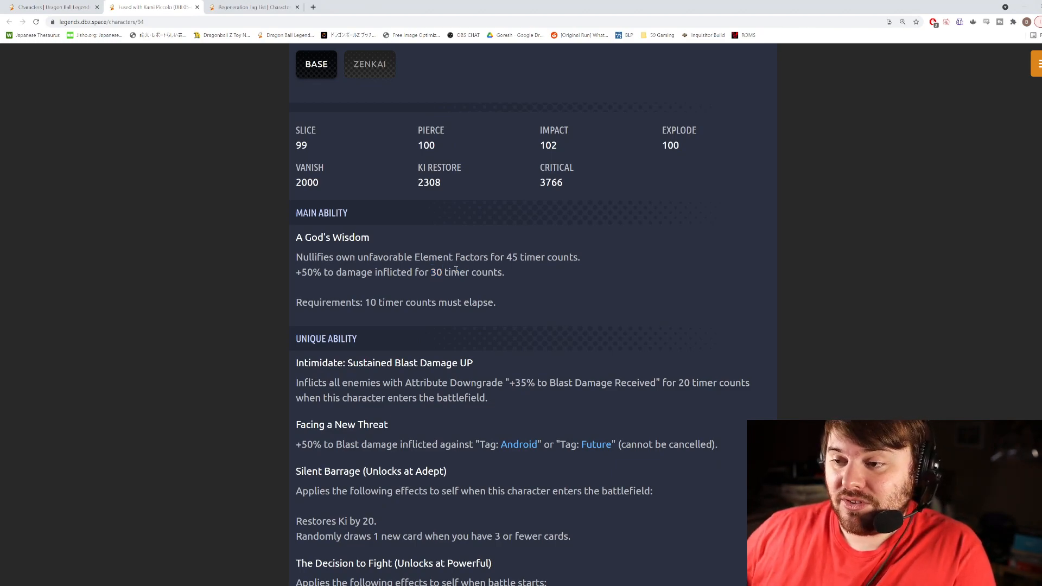
# Switch Fused with Kami Piccolo's page to the base version's abilities
pyautogui.click(369, 64)
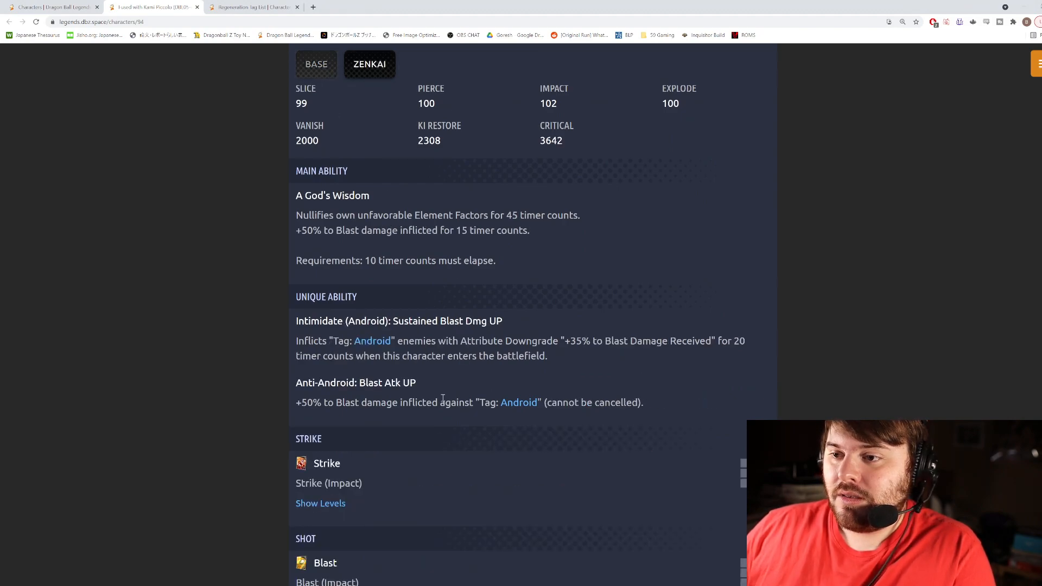
pyautogui.scroll(-3)
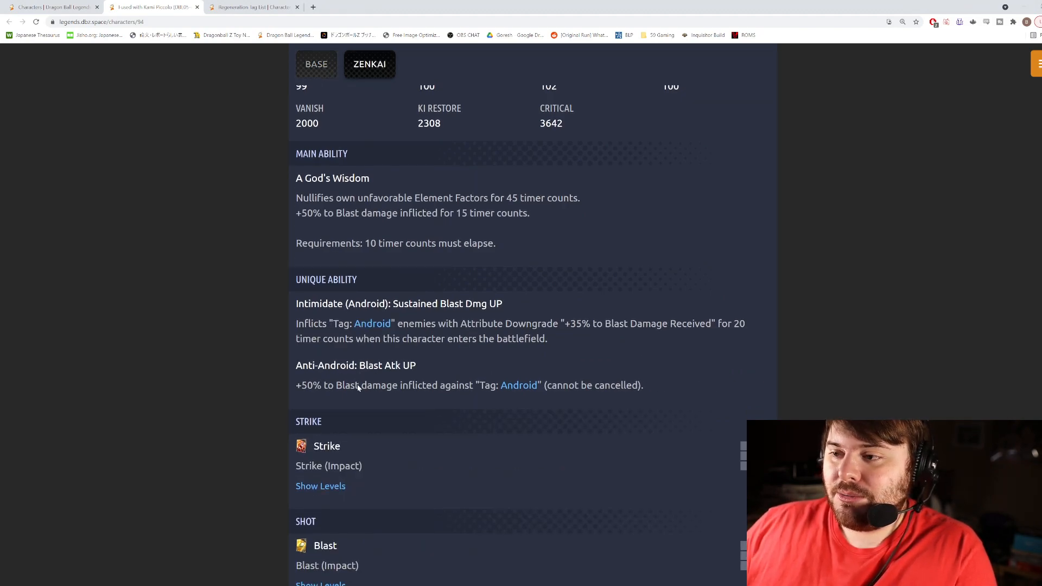
pyautogui.scroll(-3)
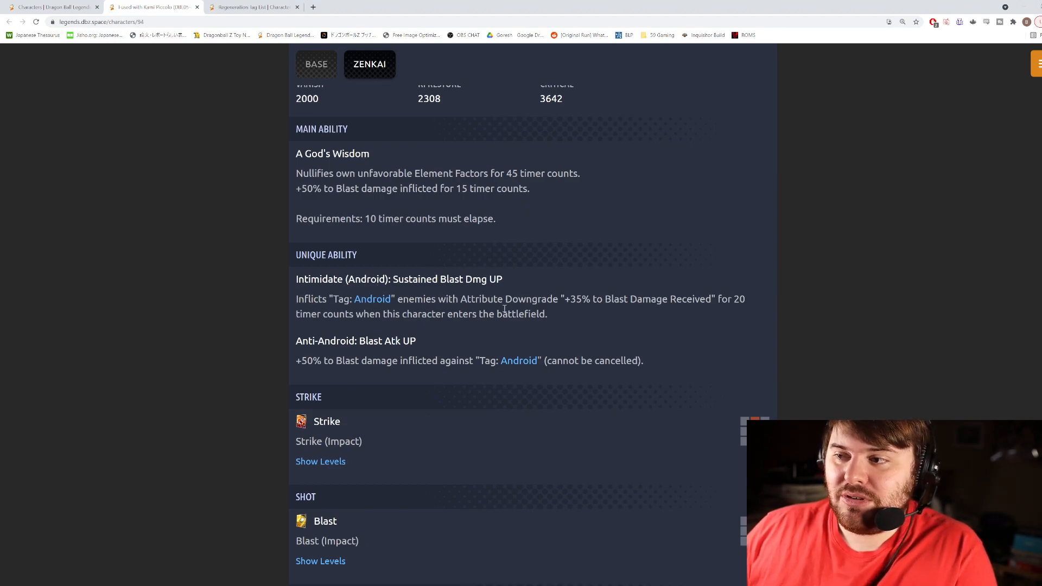
pyautogui.moveTo(643, 309)
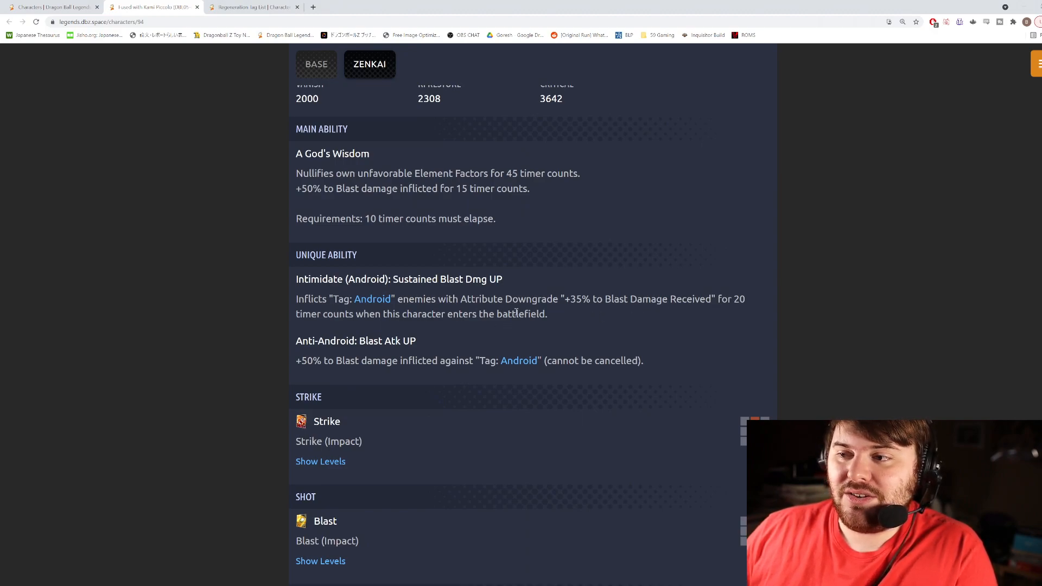
pyautogui.moveTo(327, 343)
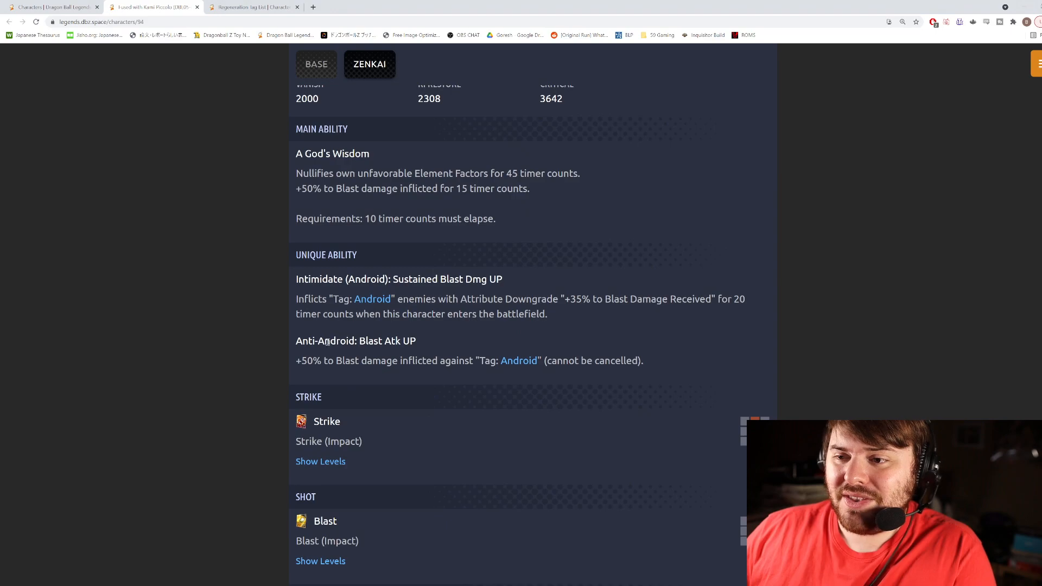
pyautogui.moveTo(482, 338)
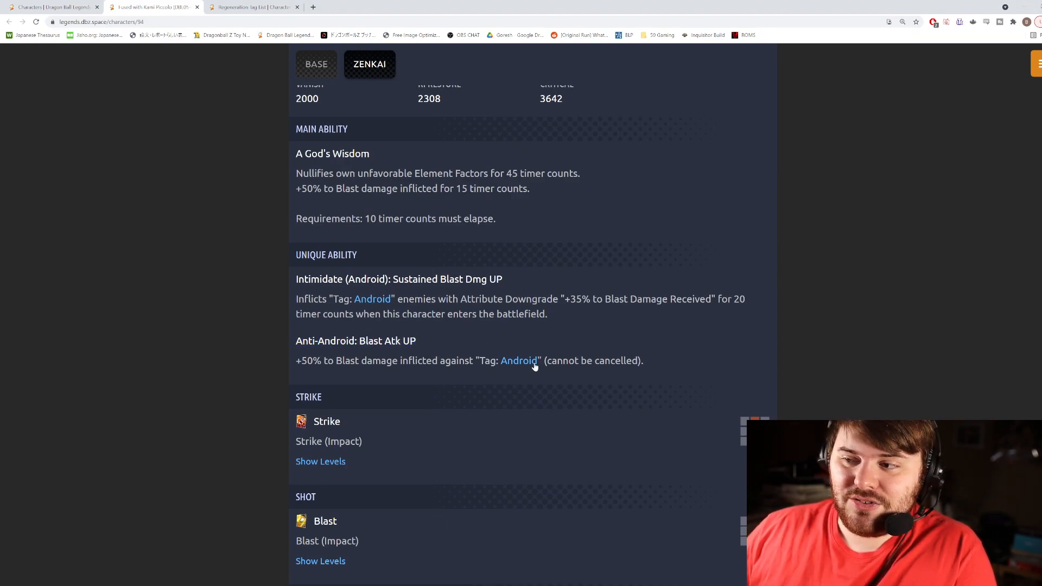
pyautogui.moveTo(546, 363)
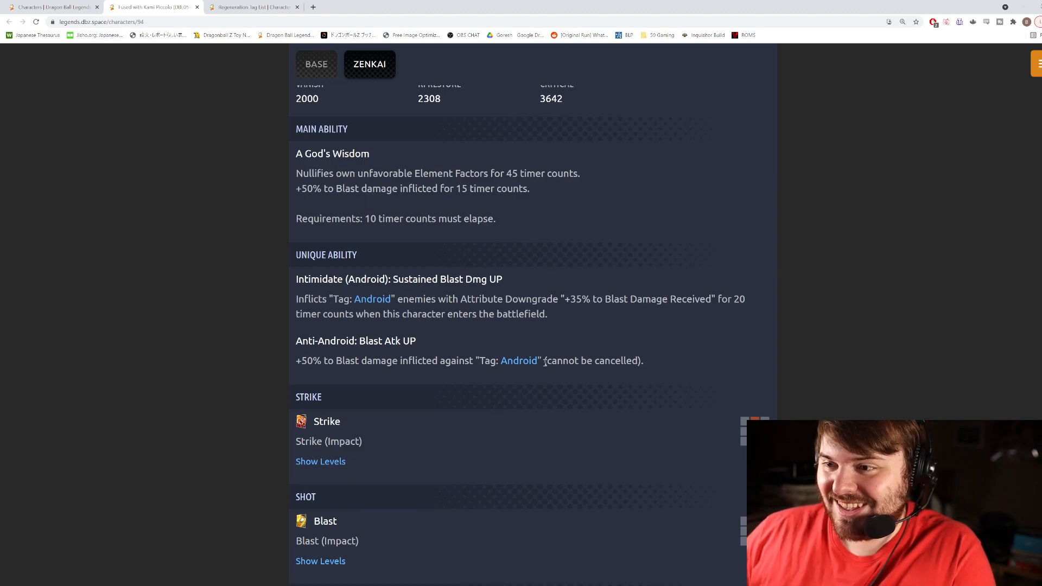
pyautogui.moveTo(547, 373)
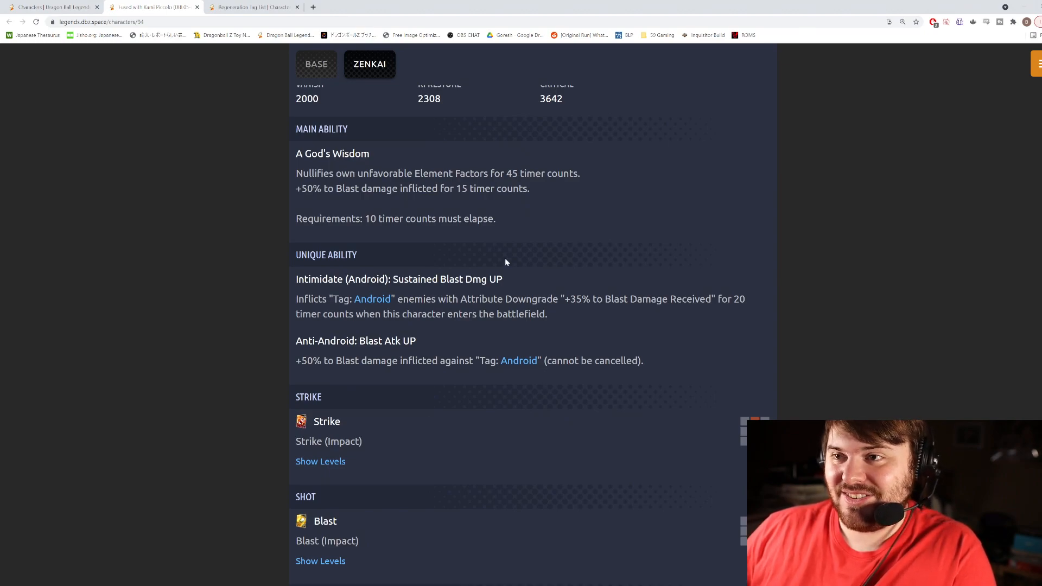
pyautogui.click(316, 64)
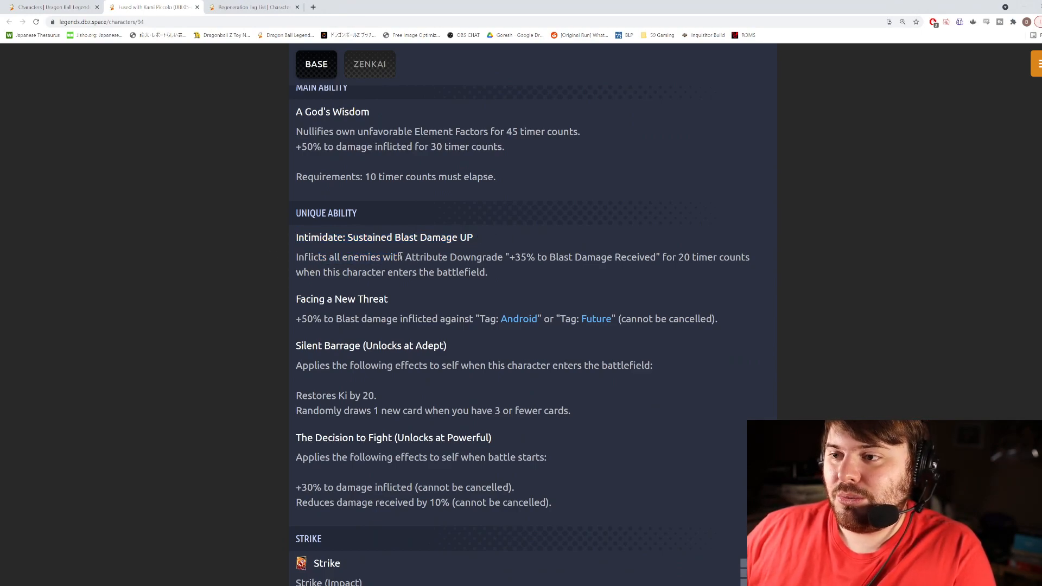
pyautogui.moveTo(604, 272)
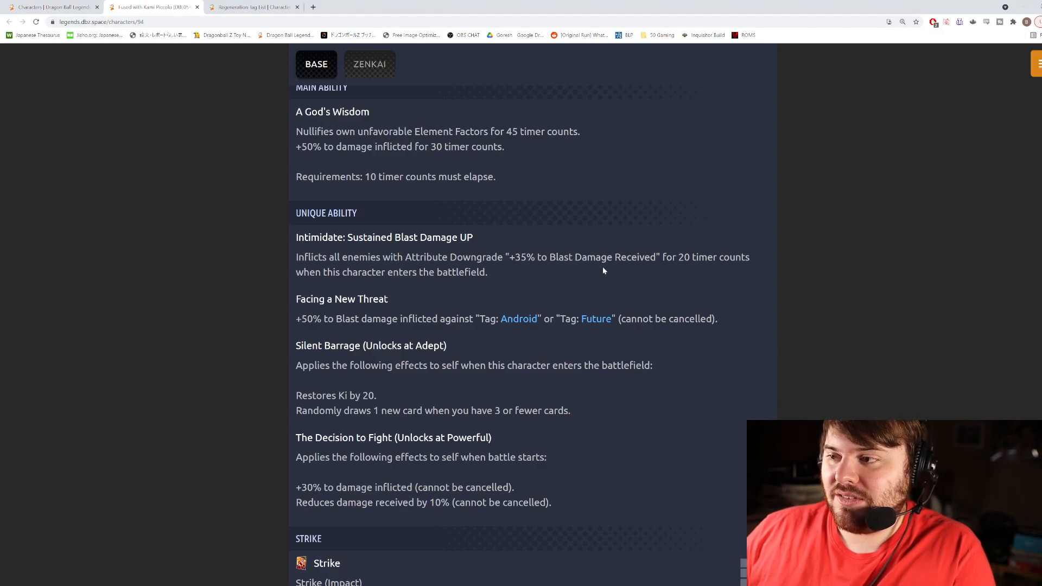
pyautogui.moveTo(512, 321)
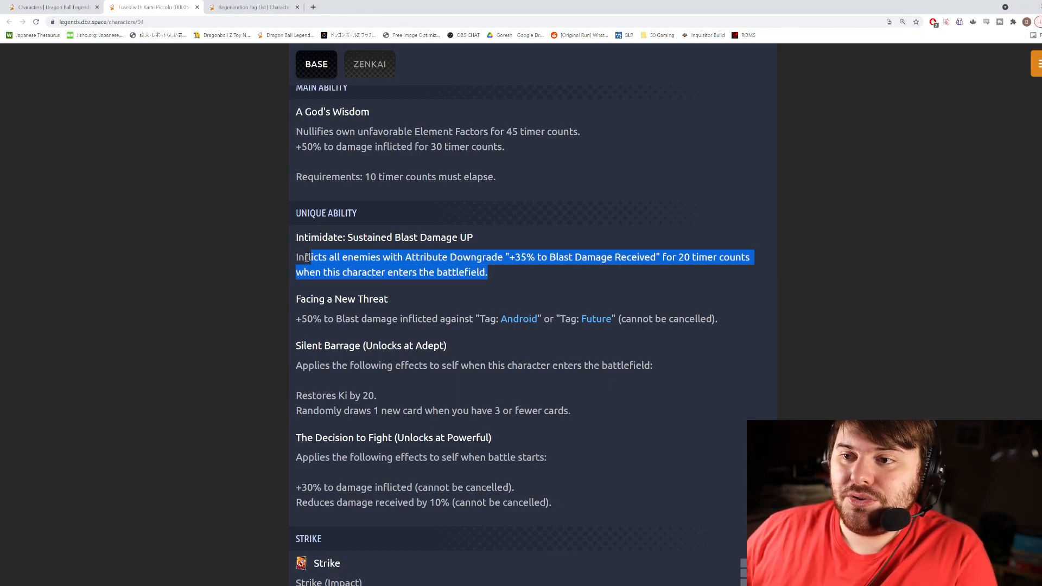
# Read the base unique abilities, highlighting the '+35% to Blast Damage Received' debuff
pyautogui.click(468, 306)
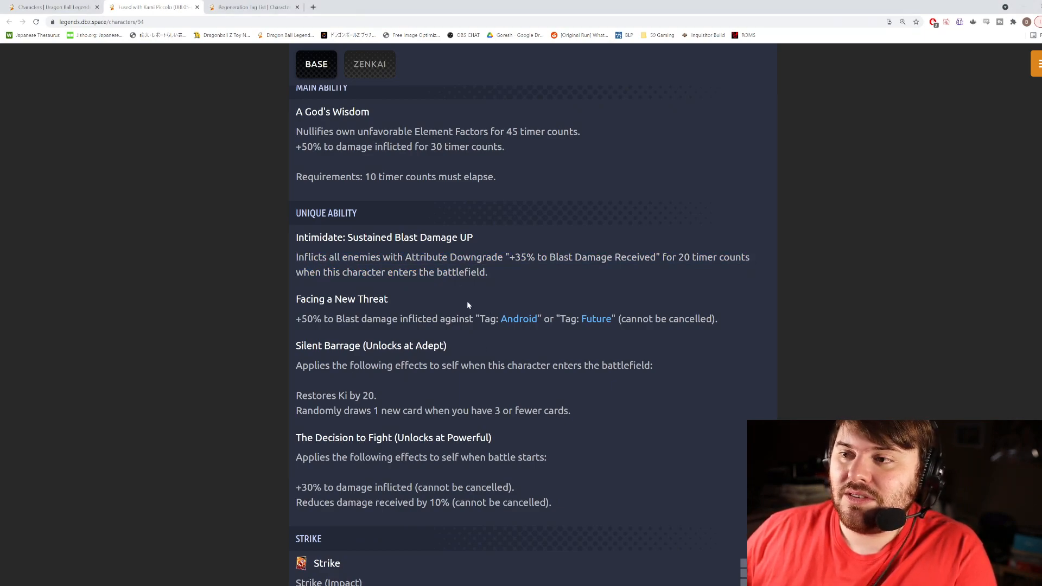
pyautogui.scroll(3)
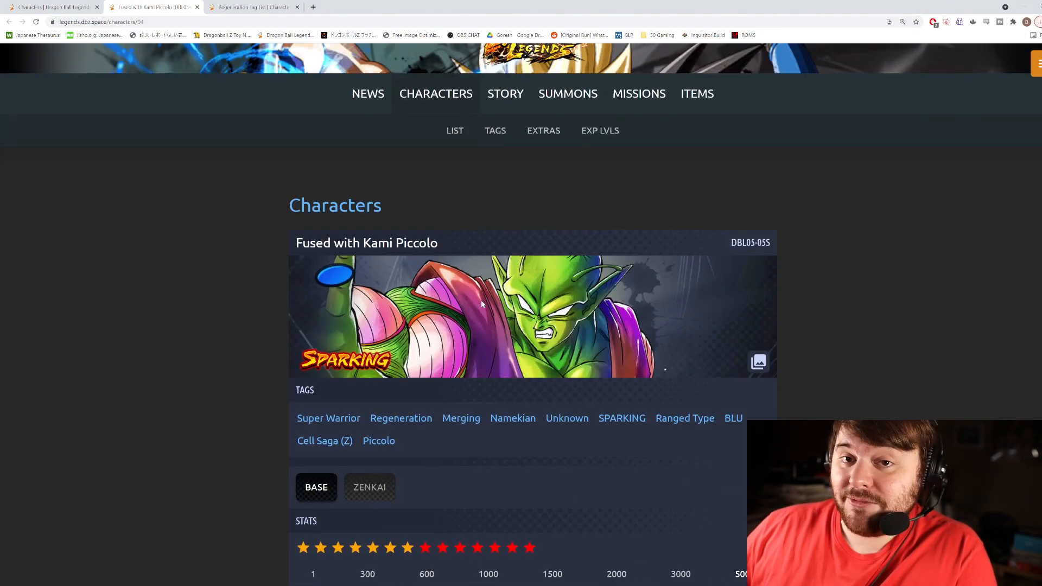
pyautogui.scroll(-3)
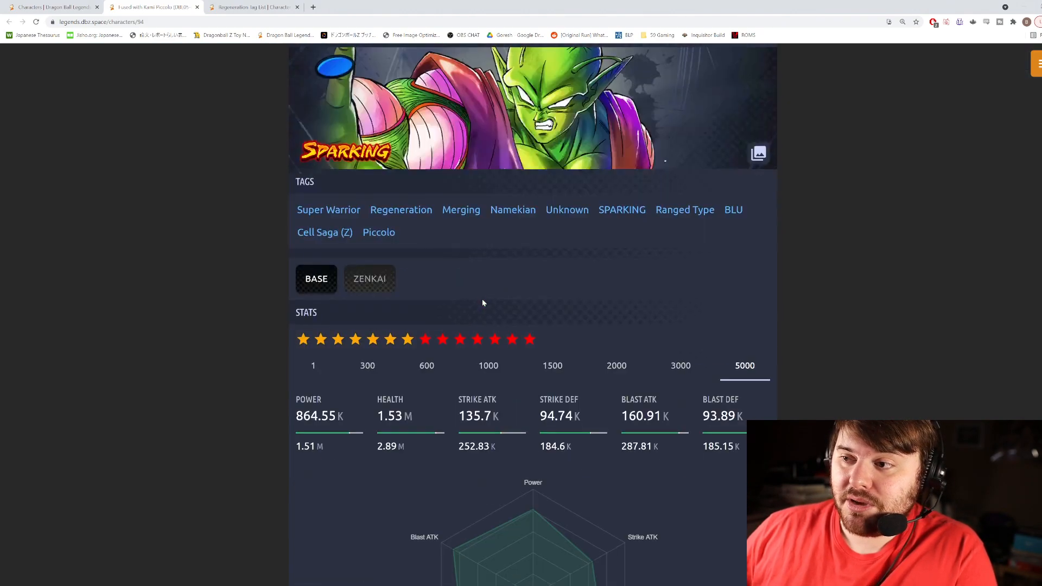
pyautogui.scroll(-3)
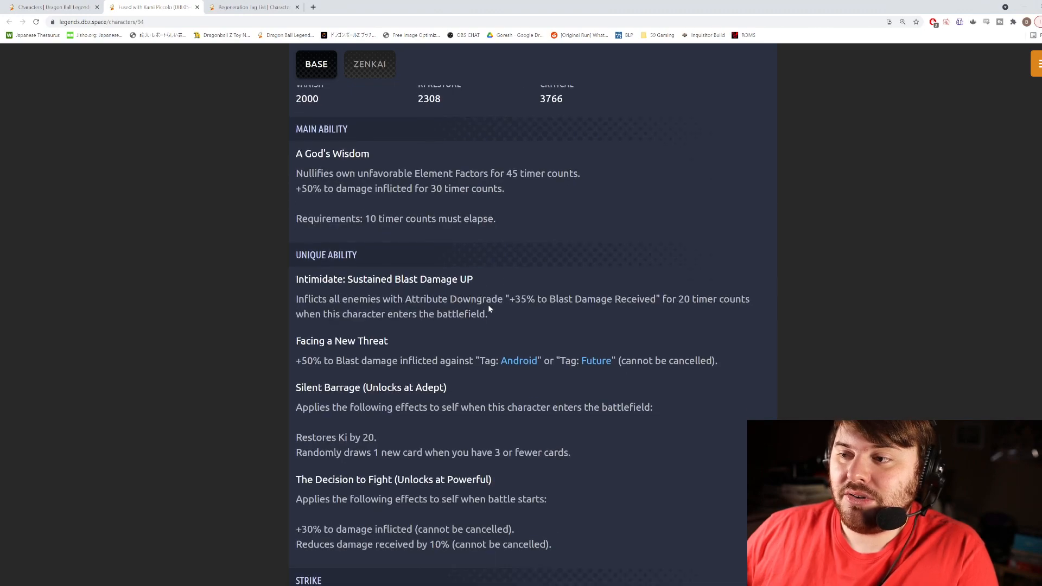
pyautogui.moveTo(507, 299); pyautogui.dragTo(622, 299)
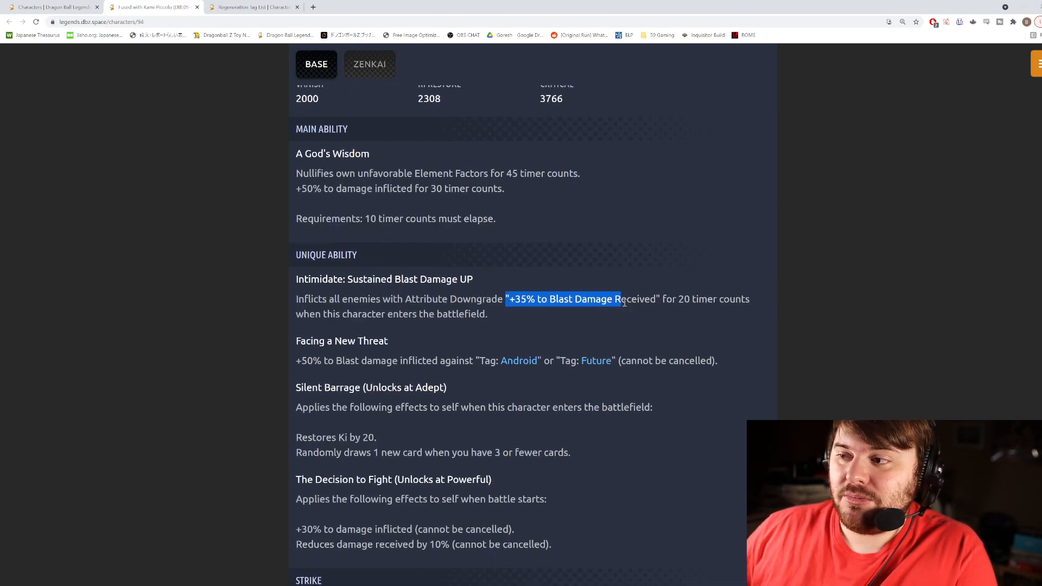
pyautogui.click(595, 313)
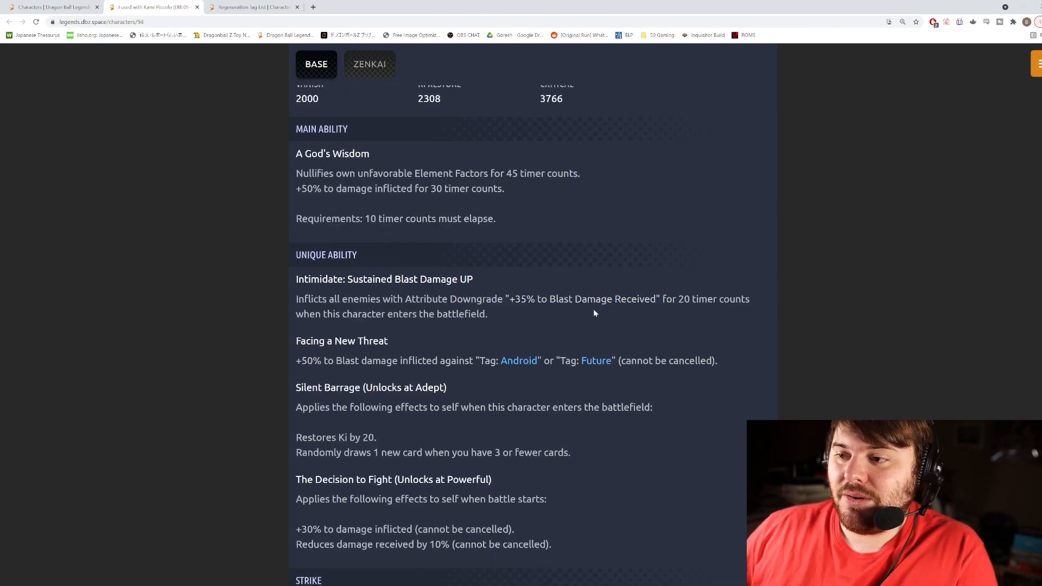
pyautogui.scroll(-3)
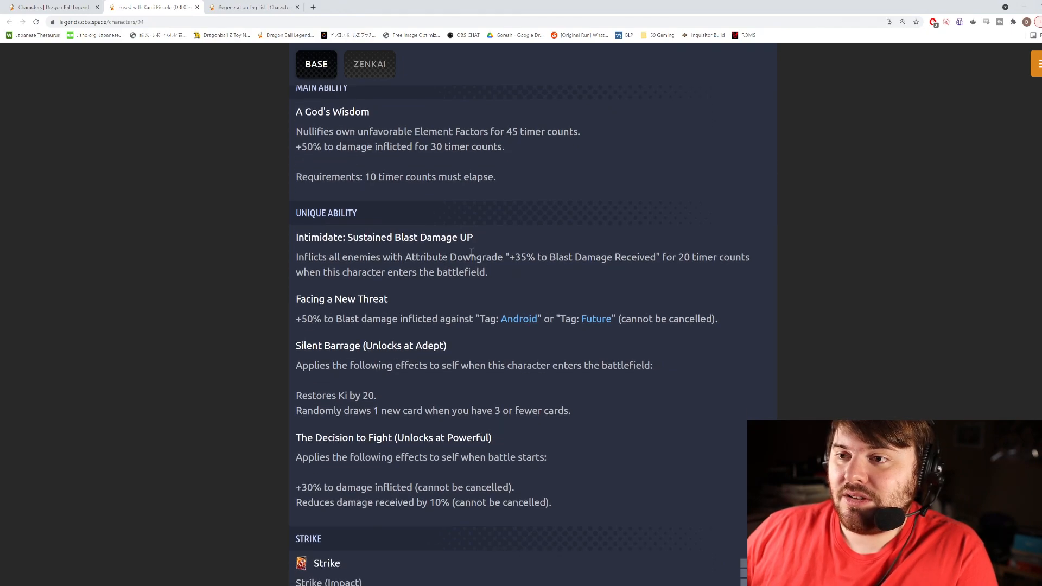
pyautogui.scroll(-3)
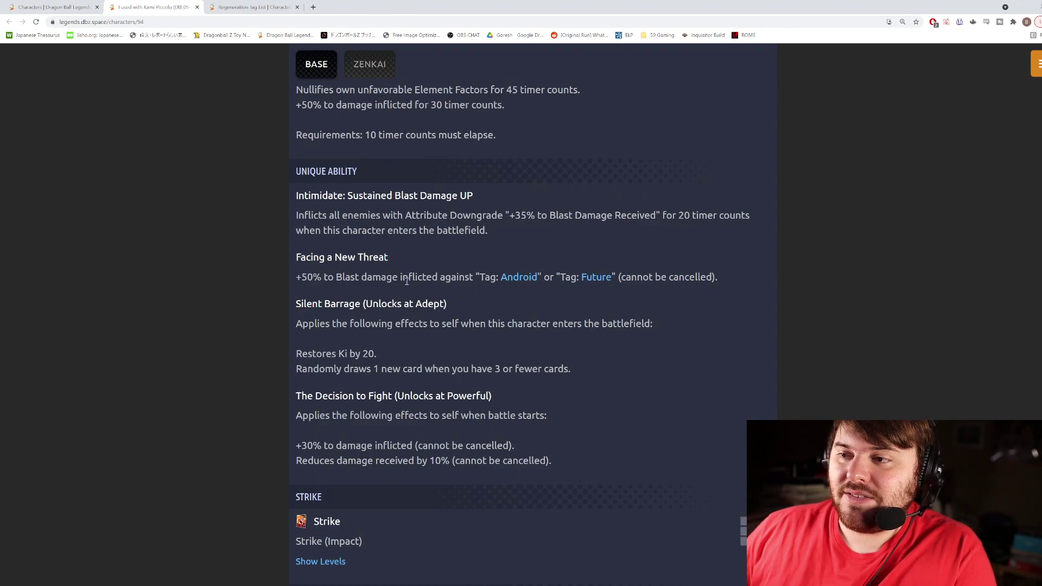
pyautogui.moveTo(557, 277)
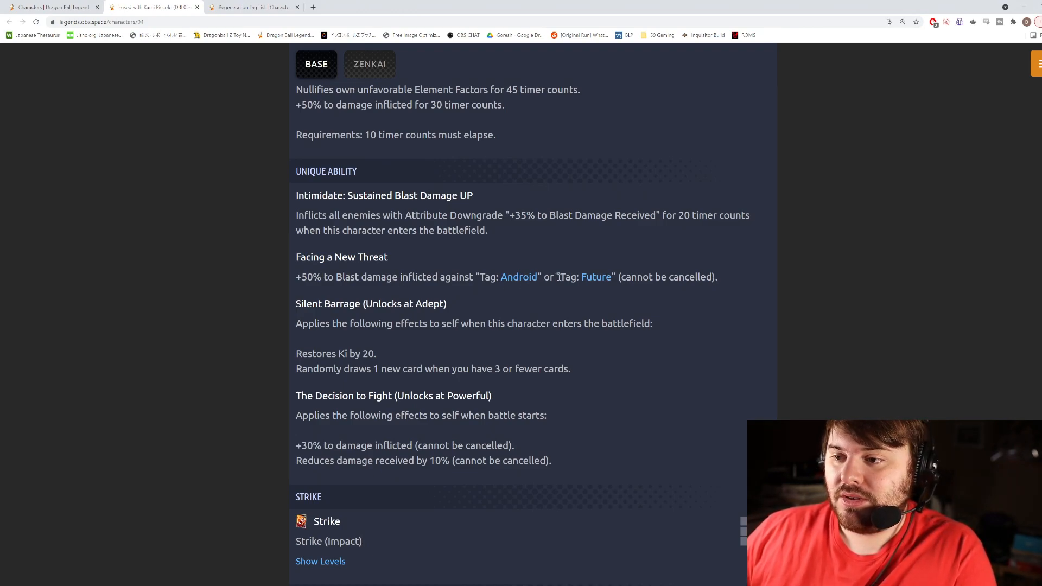
pyautogui.moveTo(305, 316)
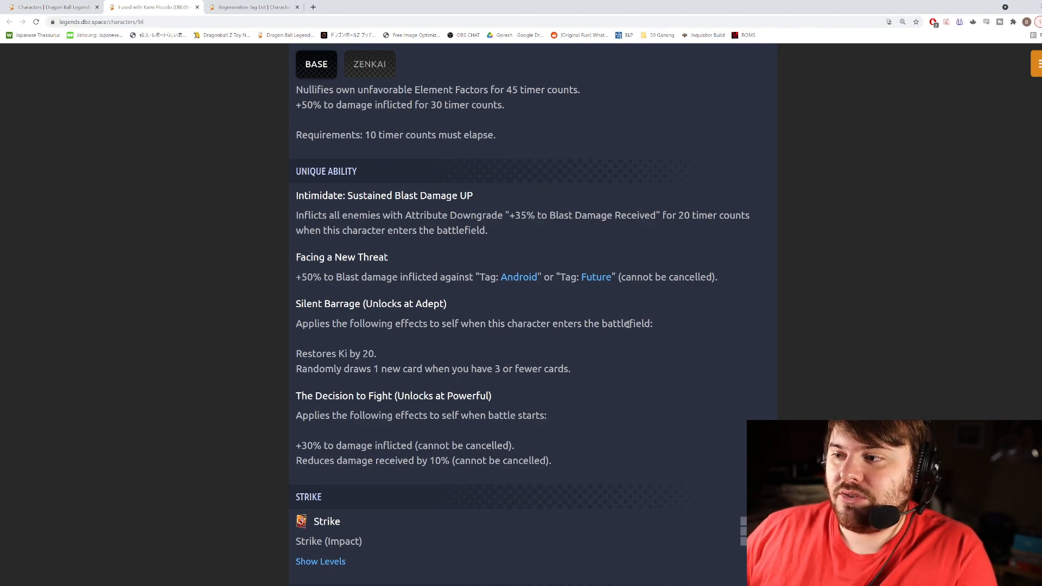
pyautogui.moveTo(226, 340)
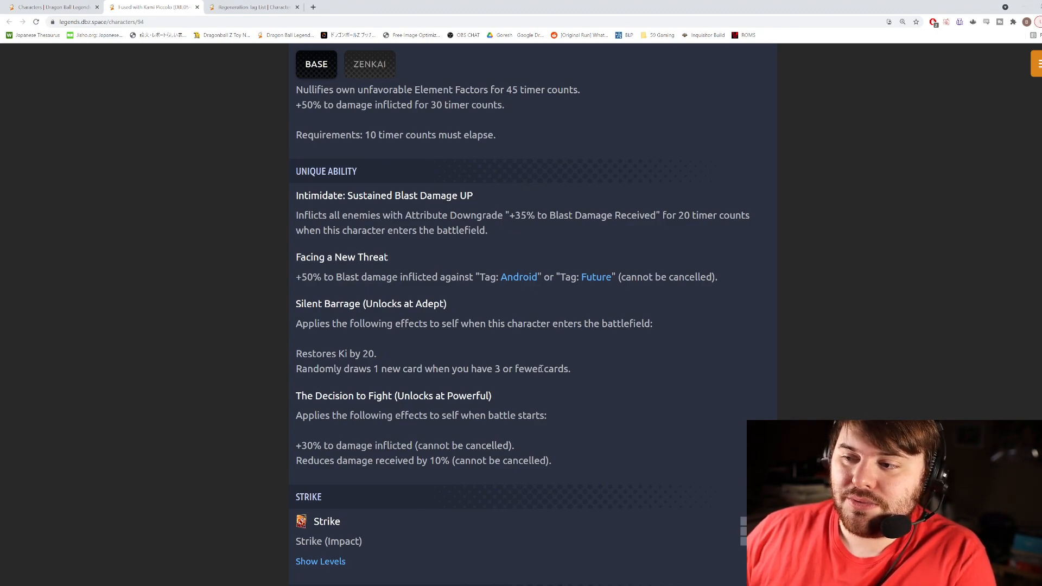
pyautogui.moveTo(576, 375)
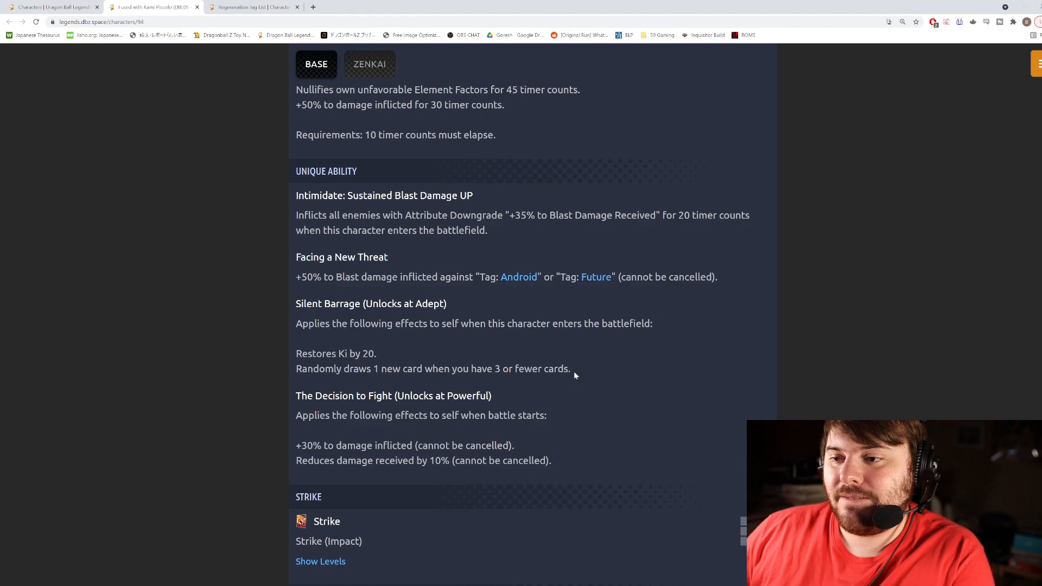
pyautogui.moveTo(284, 358)
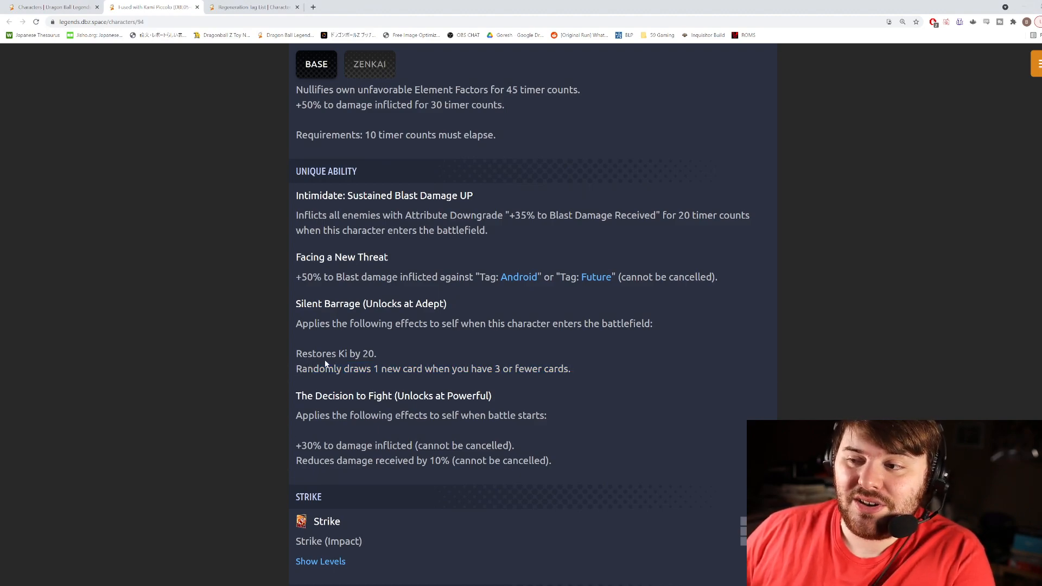
pyautogui.moveTo(395, 382)
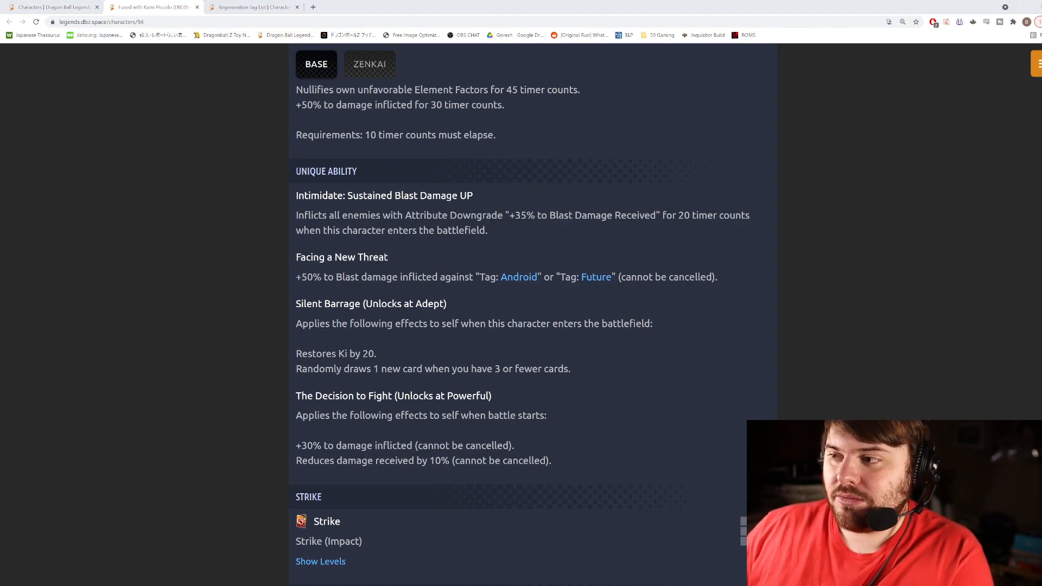
pyautogui.moveTo(549, 402)
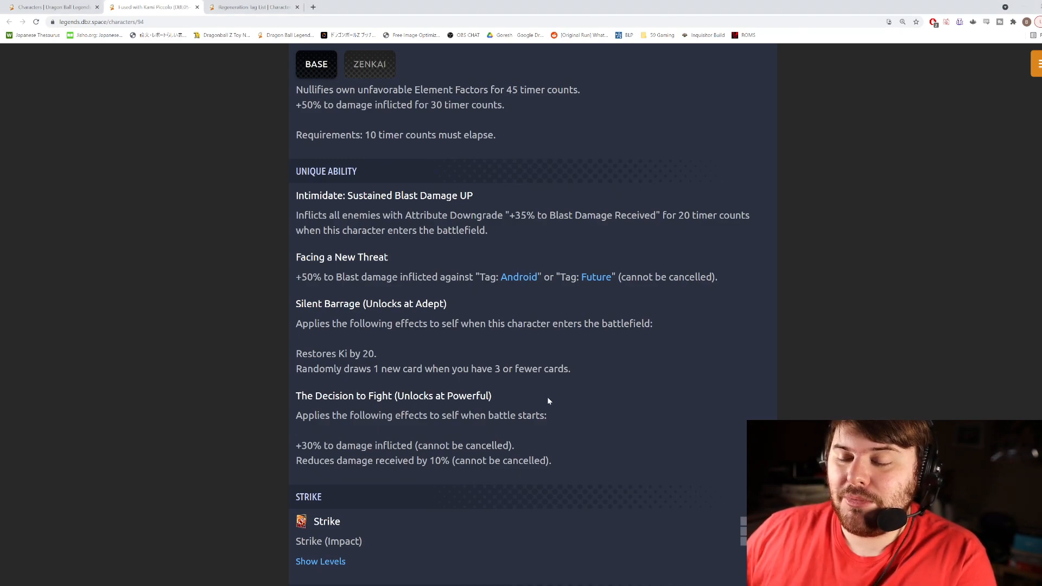
pyautogui.moveTo(546, 409)
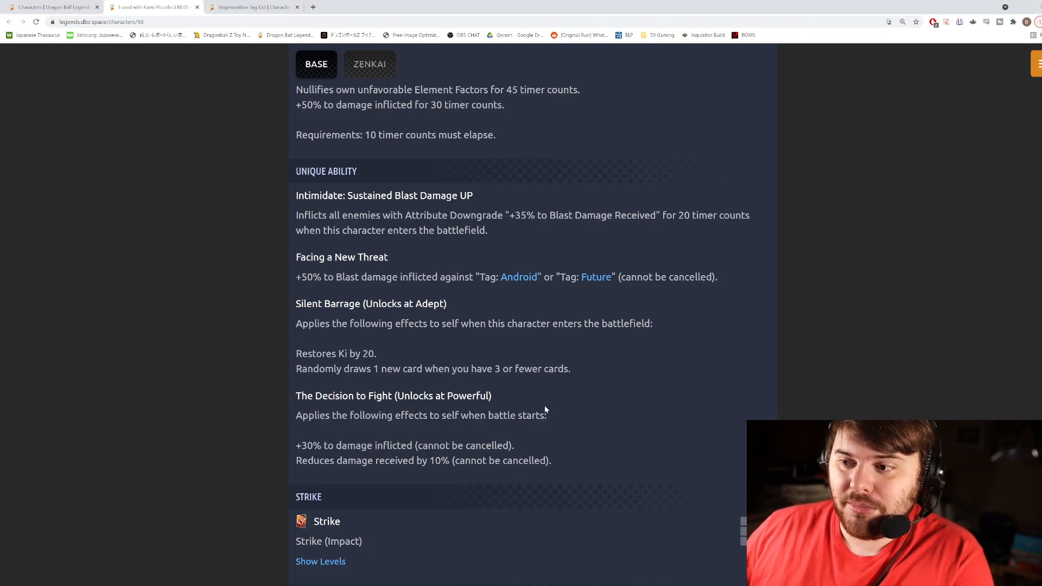
pyautogui.moveTo(550, 379)
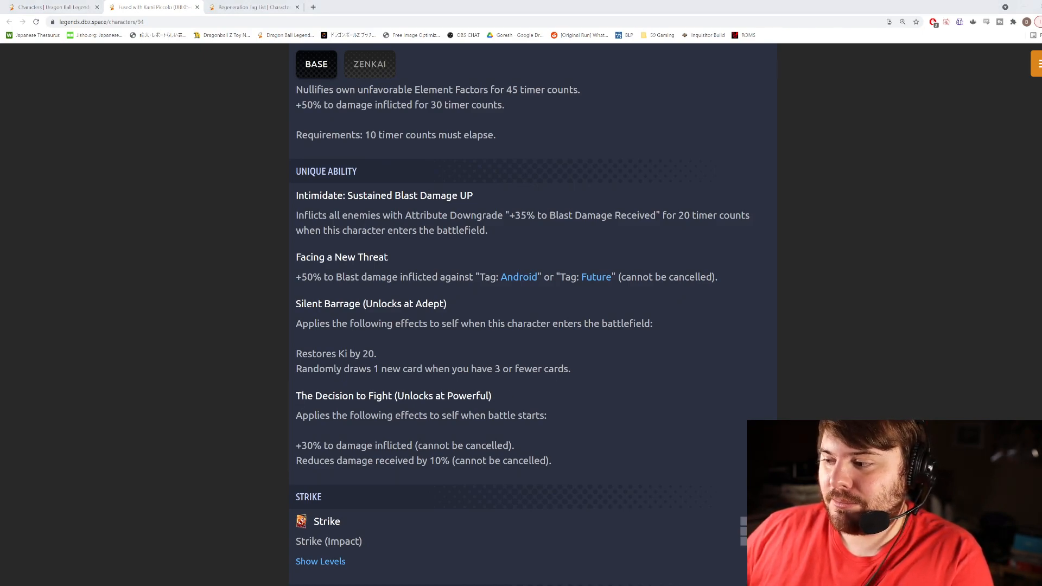
pyautogui.scroll(-3)
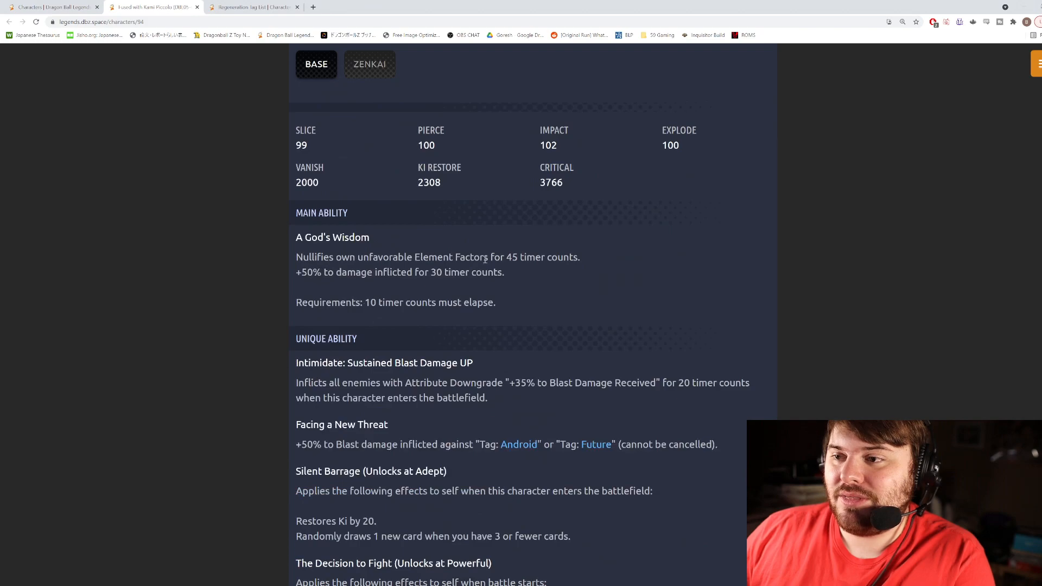
pyautogui.scroll(-3)
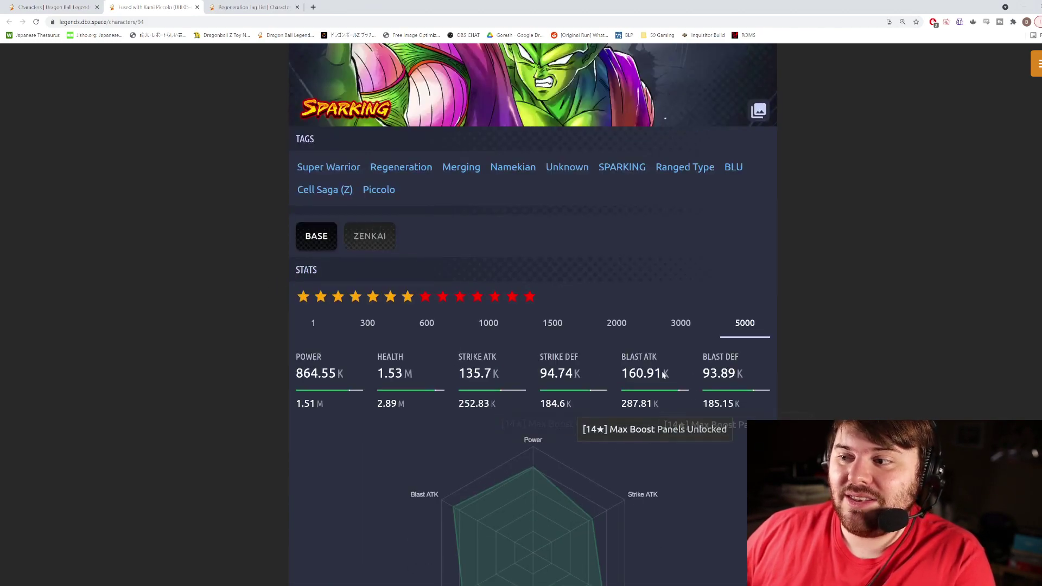
pyautogui.scroll(-3)
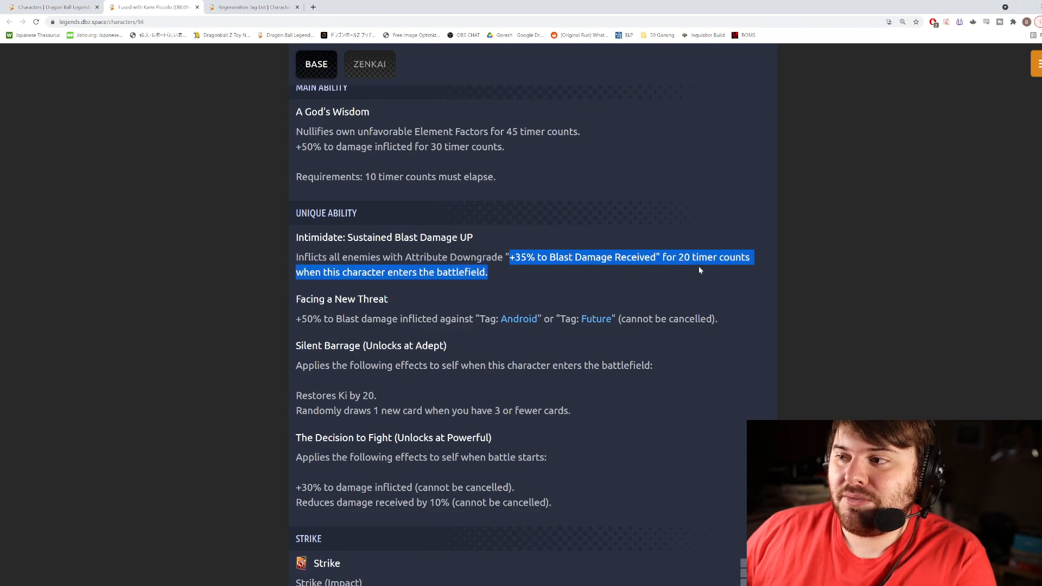
pyautogui.click(484, 320)
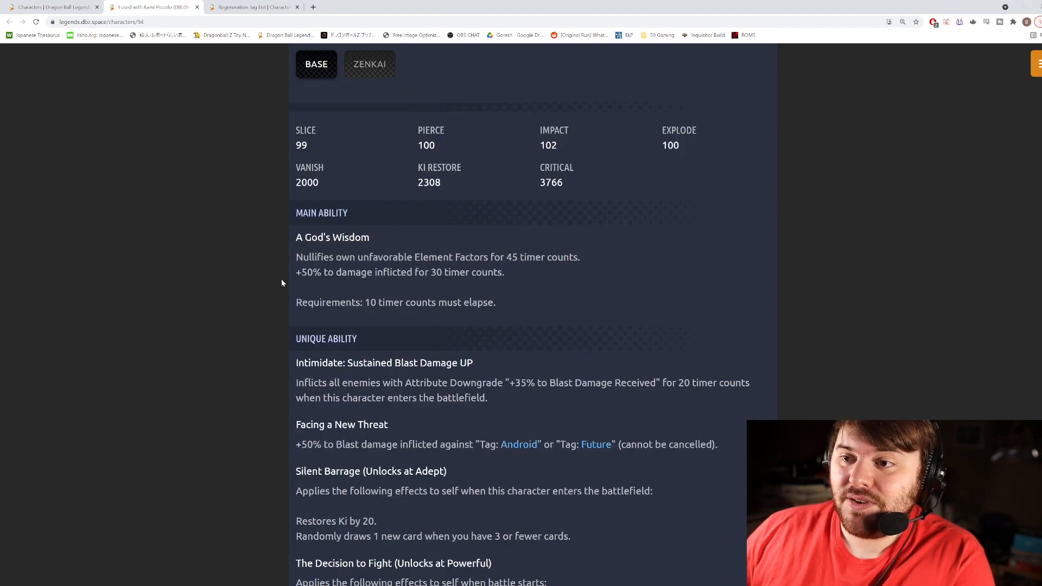
pyautogui.scroll(-3)
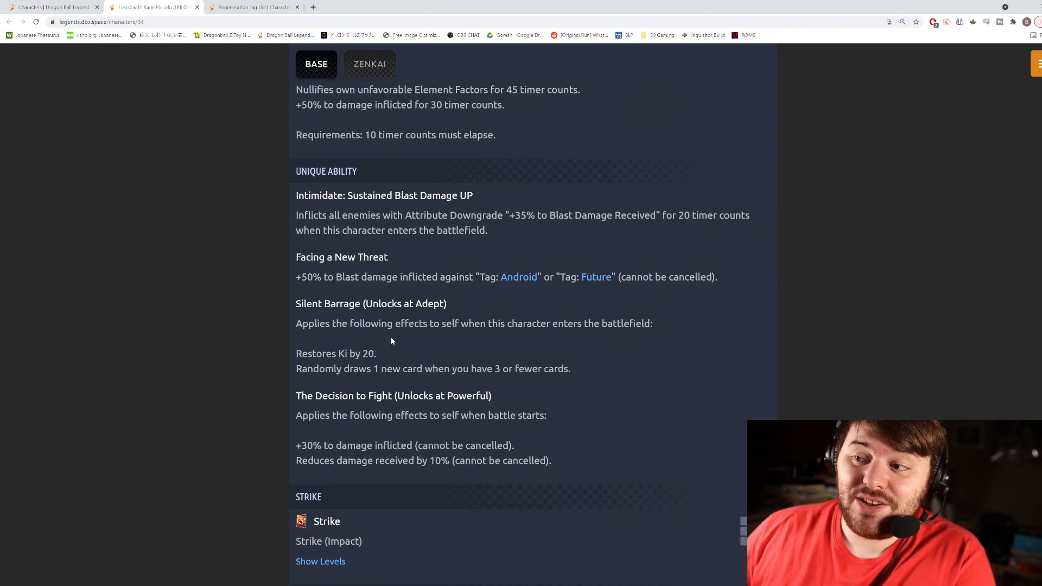
pyautogui.moveTo(457, 431)
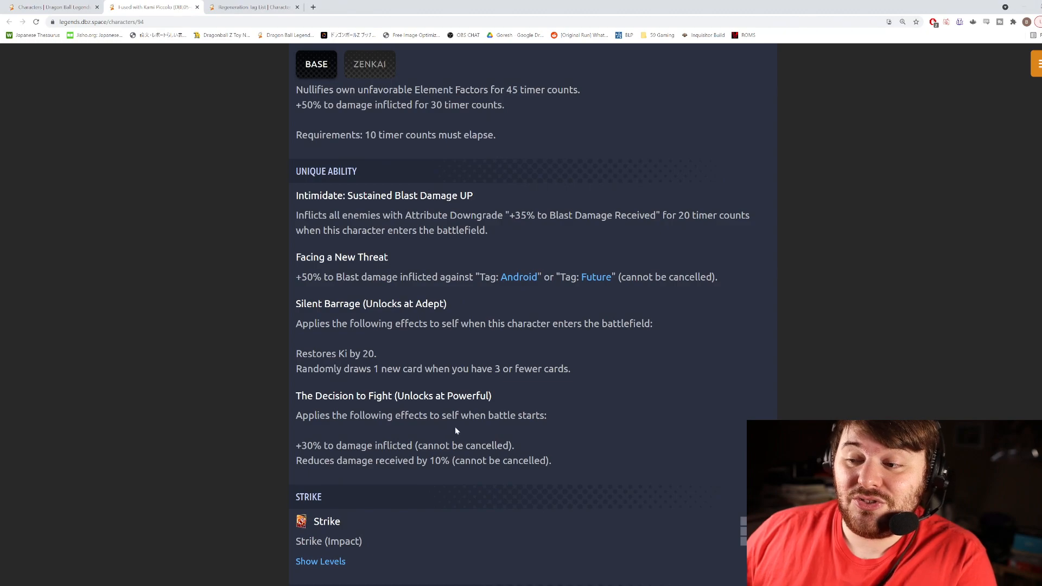
pyautogui.moveTo(519, 448)
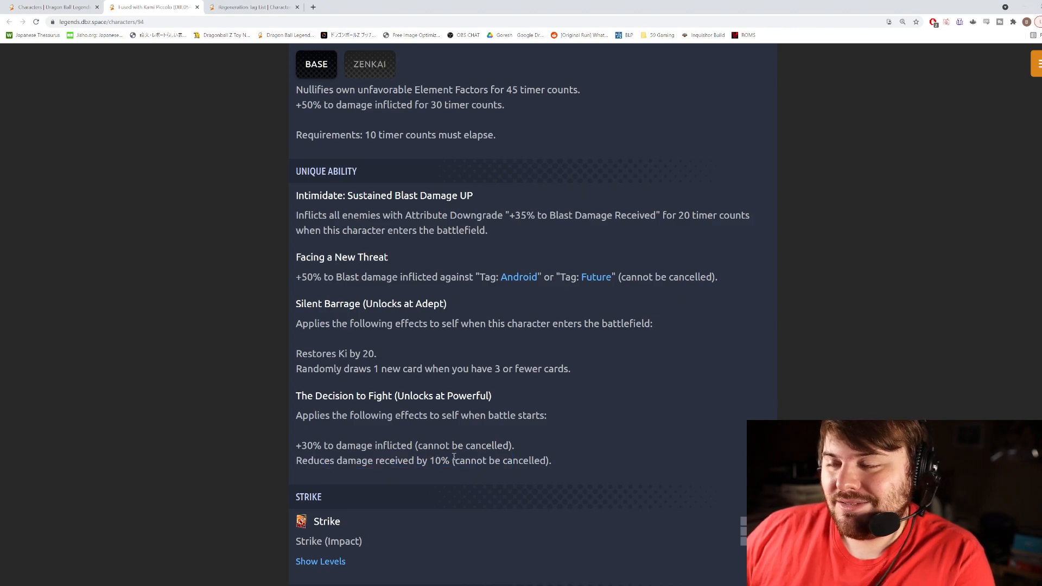
pyautogui.scroll(3)
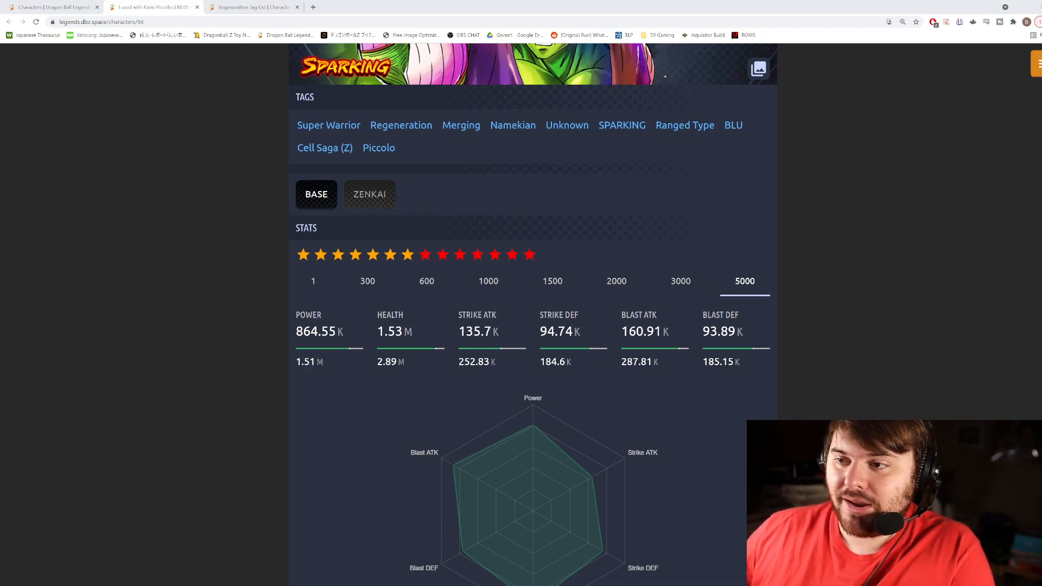
pyautogui.moveTo(268, 426)
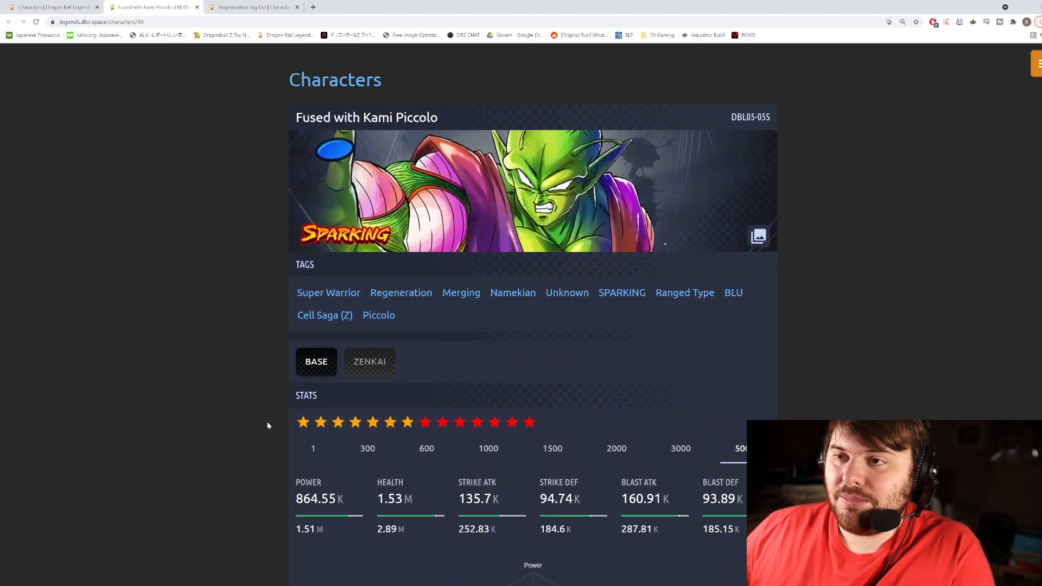
pyautogui.scroll(-3)
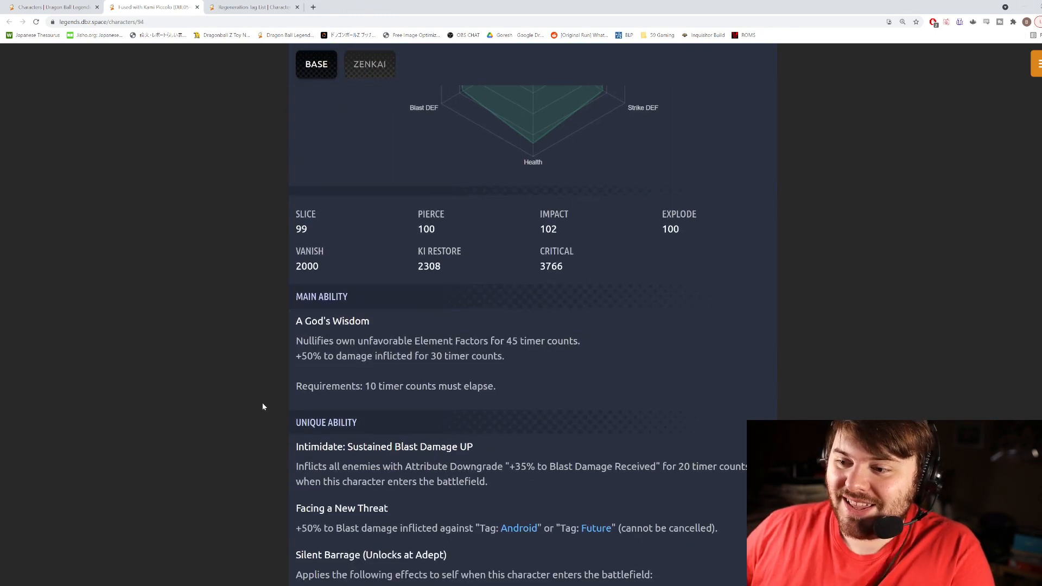
pyautogui.scroll(-3)
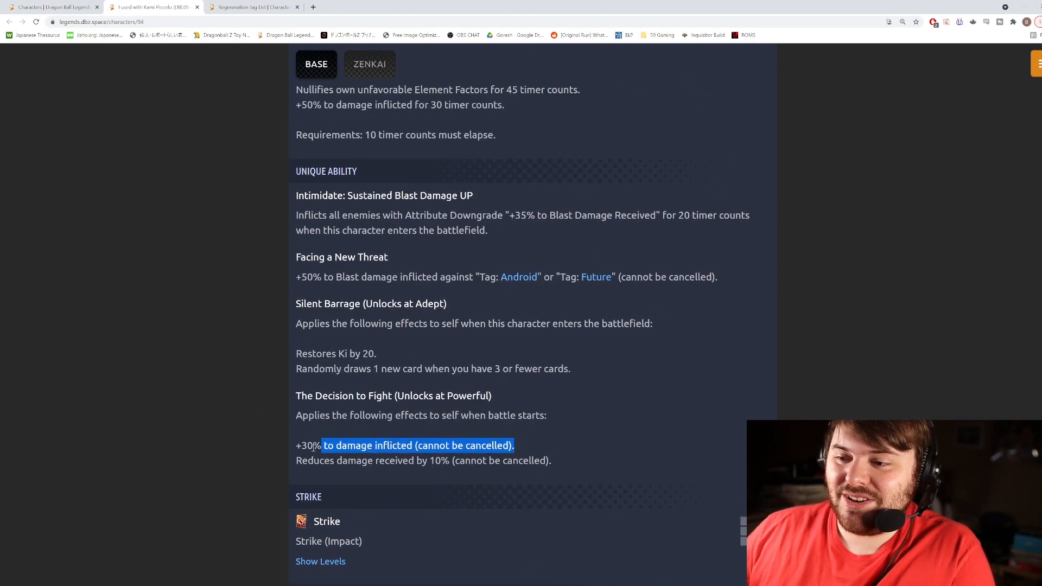
pyautogui.click(244, 452)
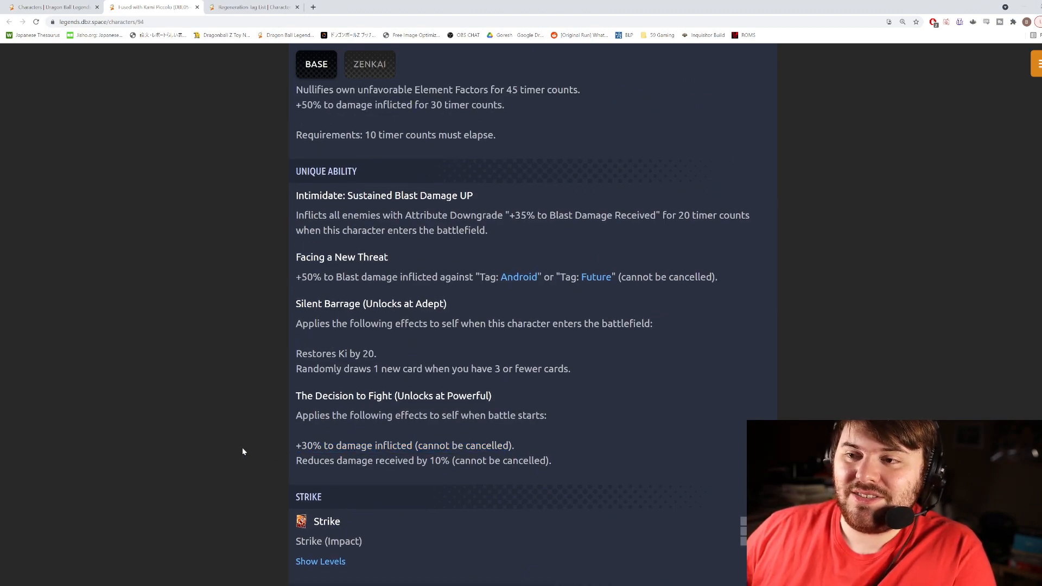
pyautogui.moveTo(253, 453)
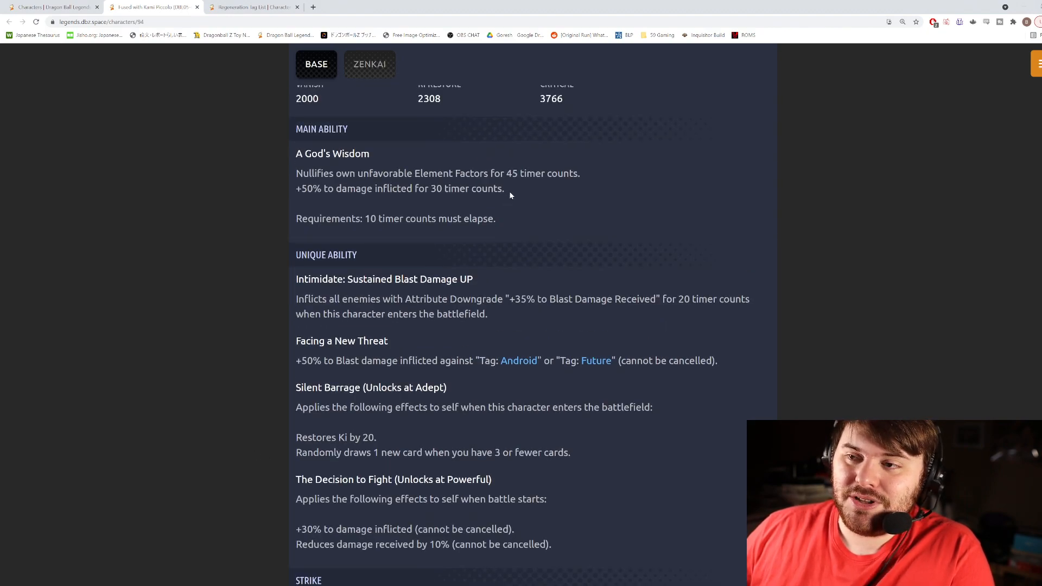
pyautogui.moveTo(247, 210)
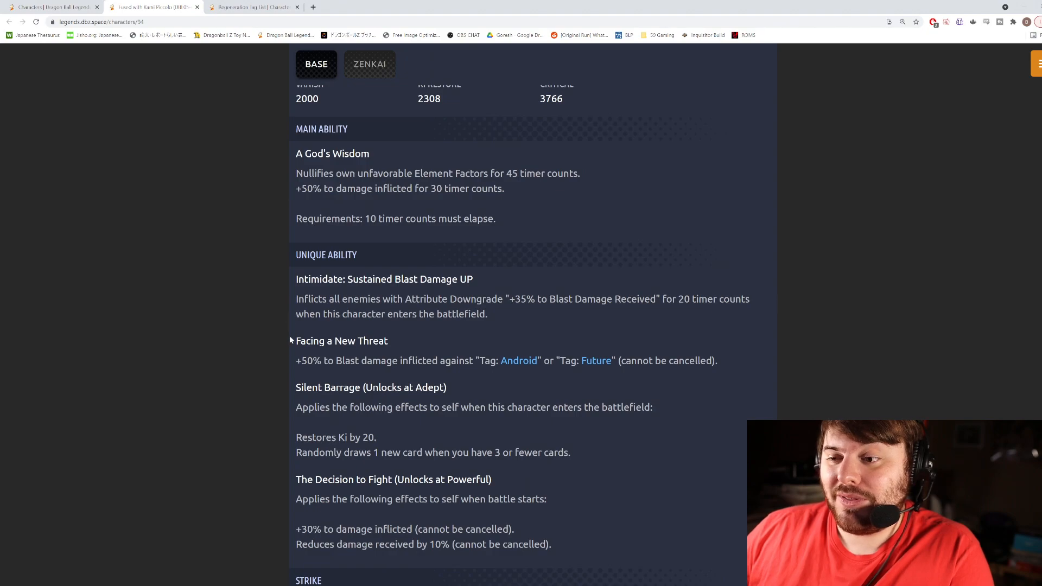
pyautogui.scroll(-3)
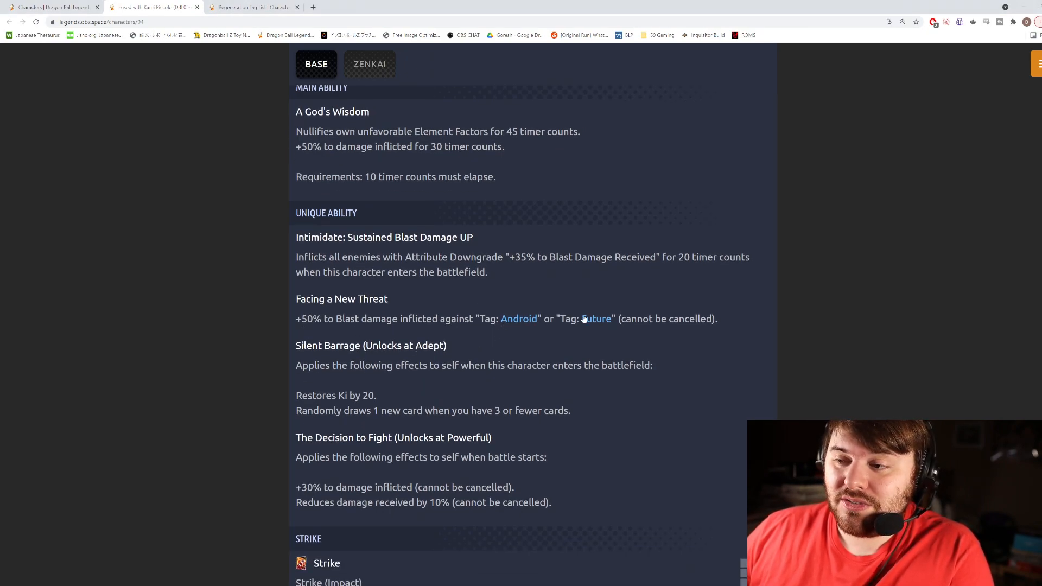
pyautogui.moveTo(561, 347)
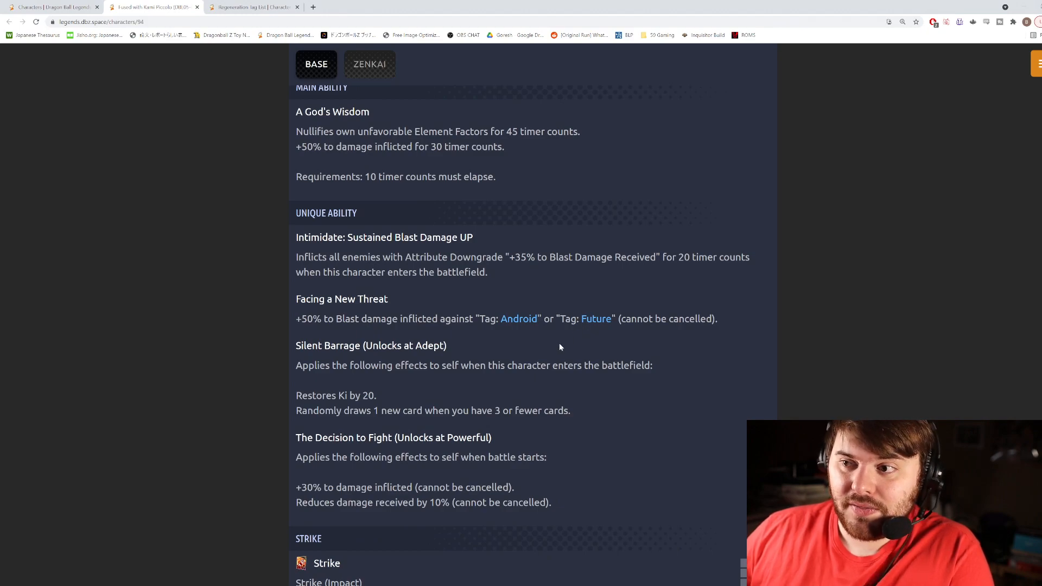
pyautogui.moveTo(296, 258); pyautogui.dragTo(487, 272)
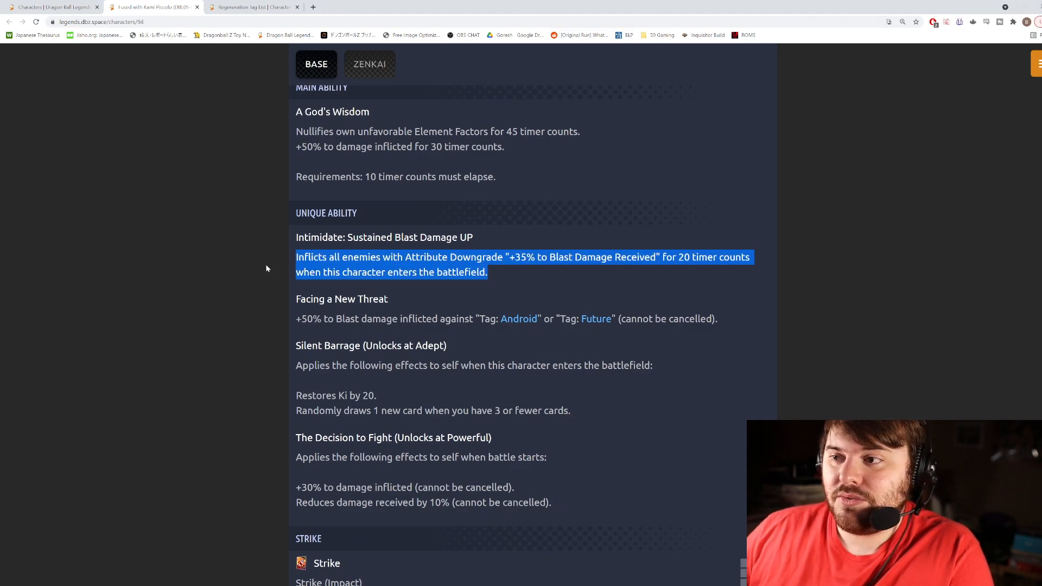
pyautogui.scroll(-3)
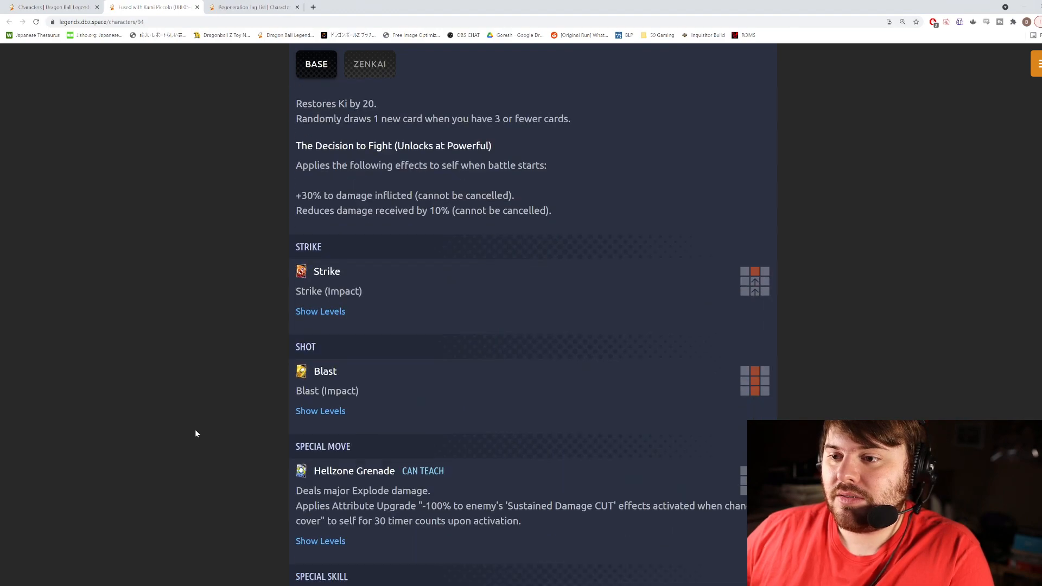
pyautogui.click(370, 64)
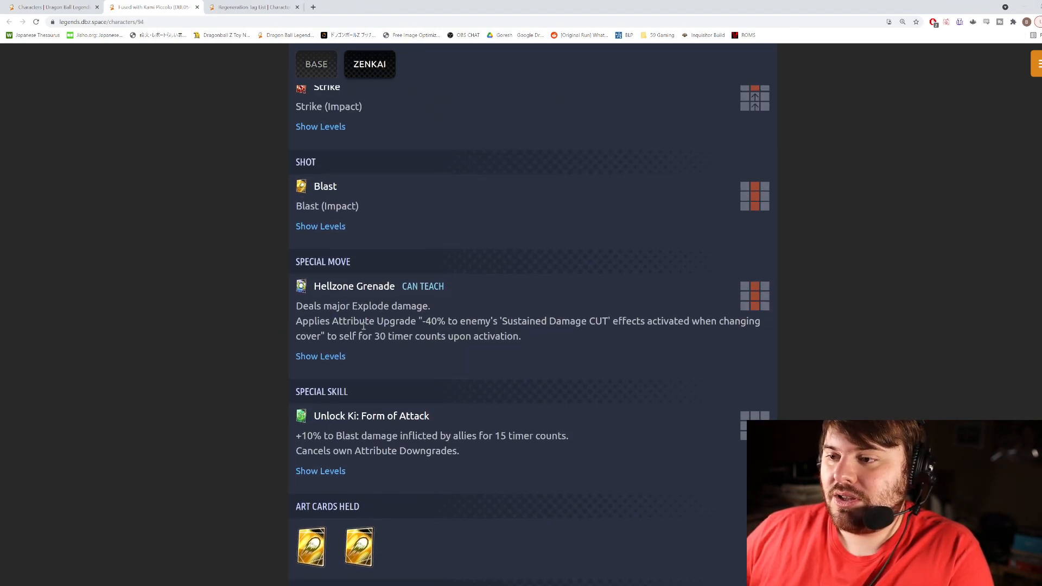
pyautogui.moveTo(419, 321); pyautogui.dragTo(521, 337)
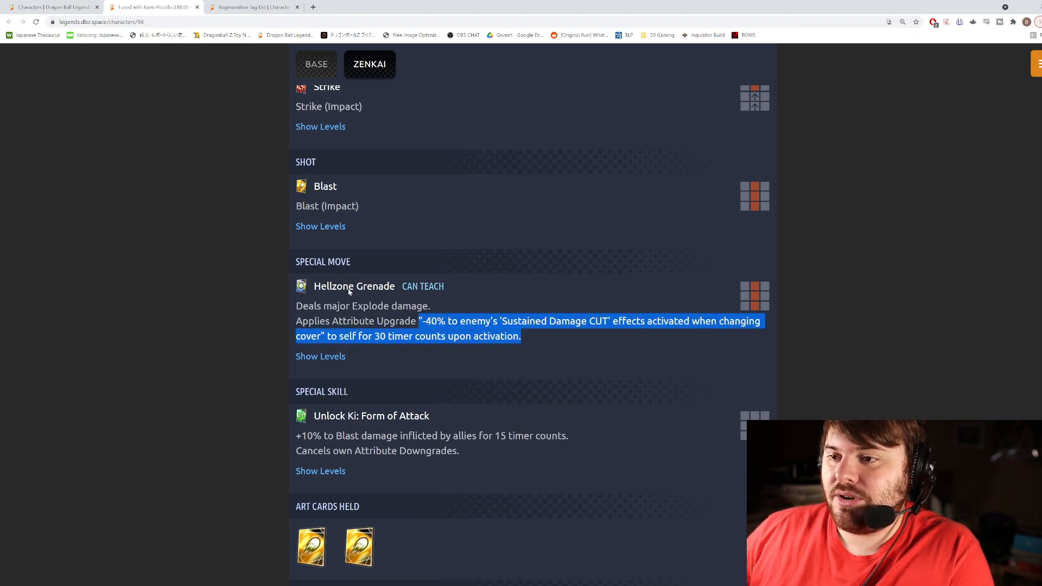
pyautogui.click(316, 64)
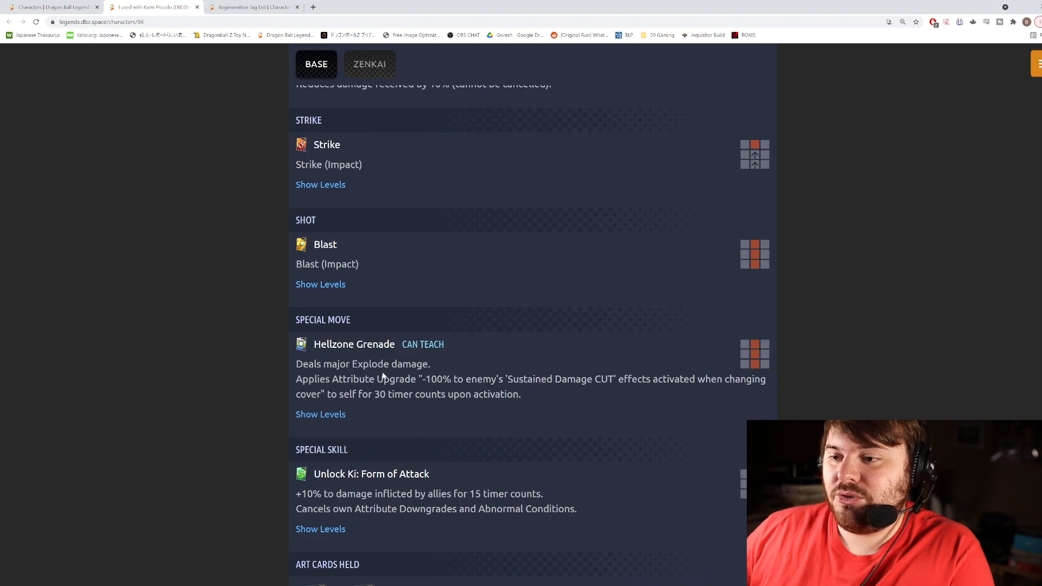
pyautogui.moveTo(426, 379); pyautogui.dragTo(521, 395)
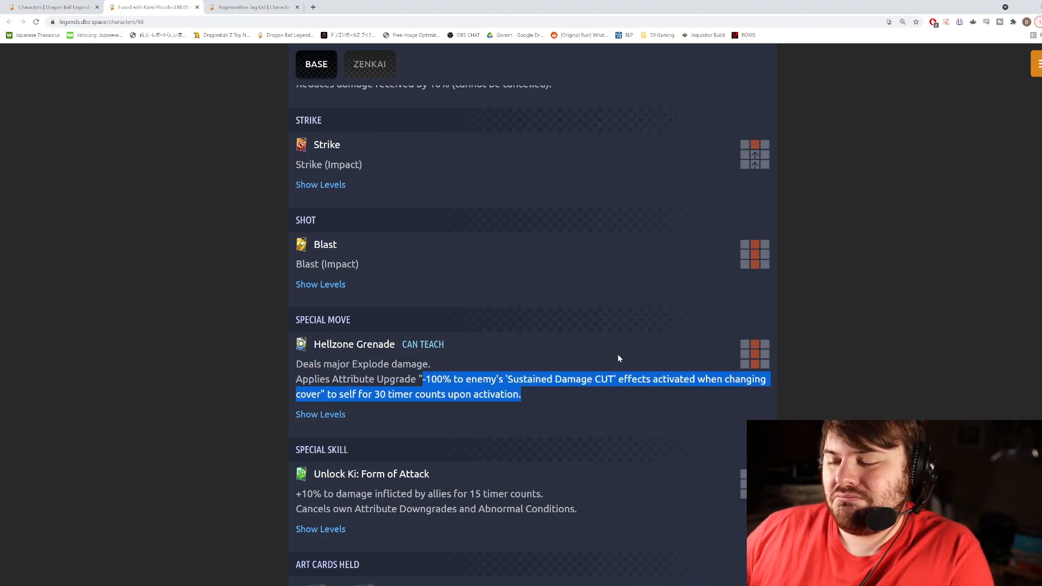
pyautogui.click(370, 64)
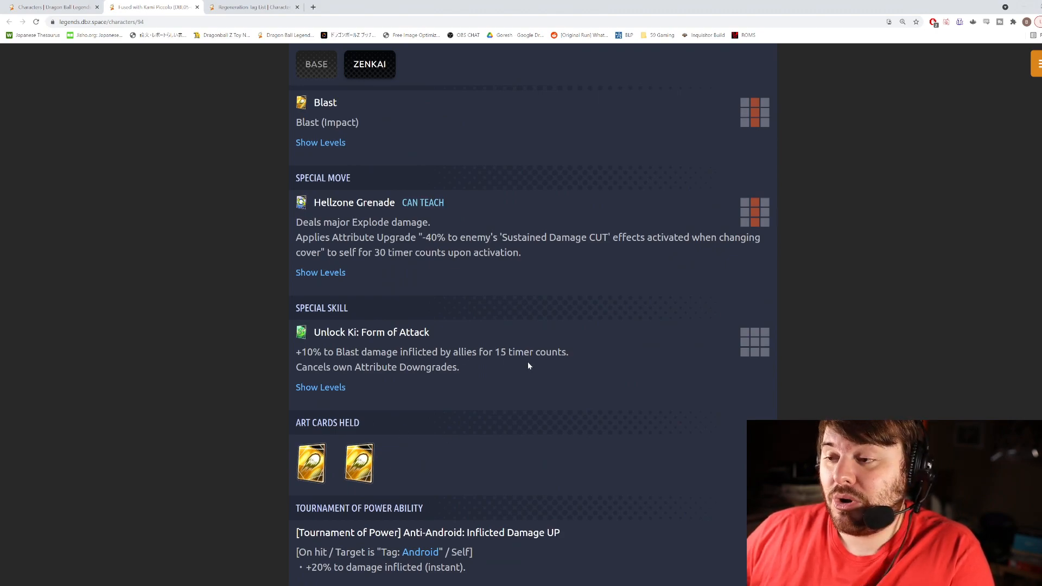
pyautogui.tripleClick(376, 367)
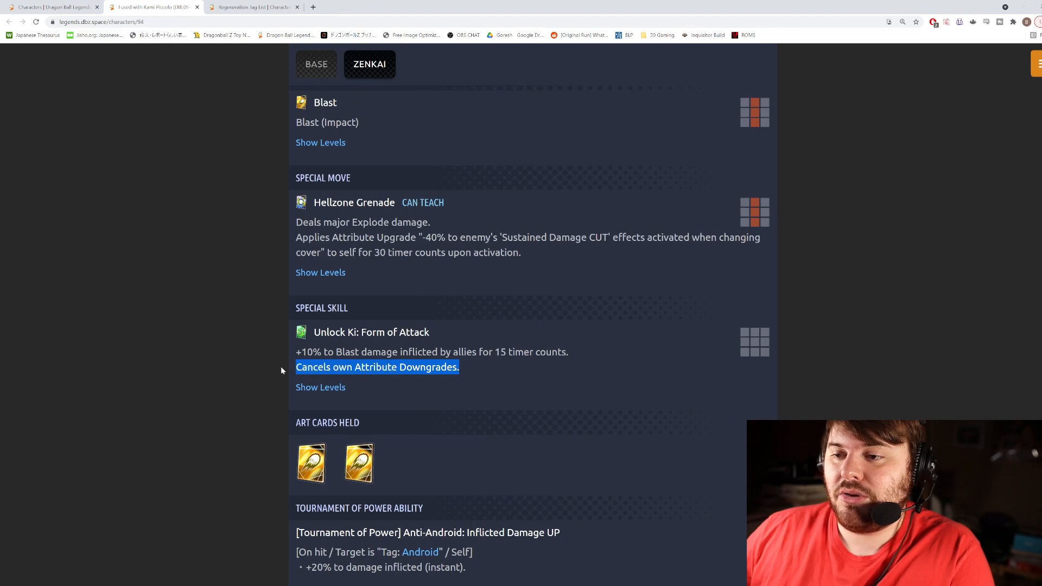
pyautogui.click(500, 370)
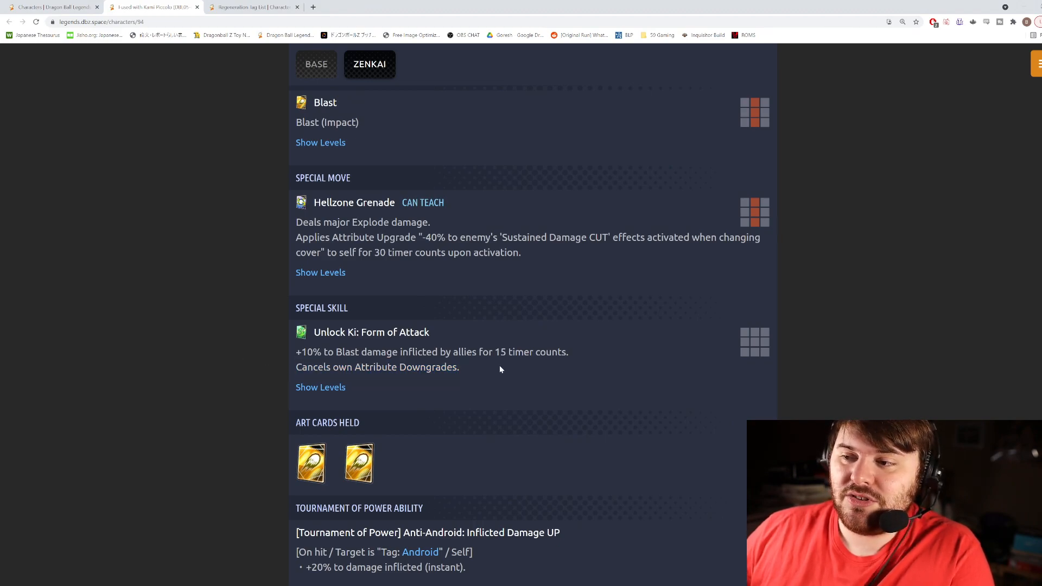
pyautogui.click(316, 64)
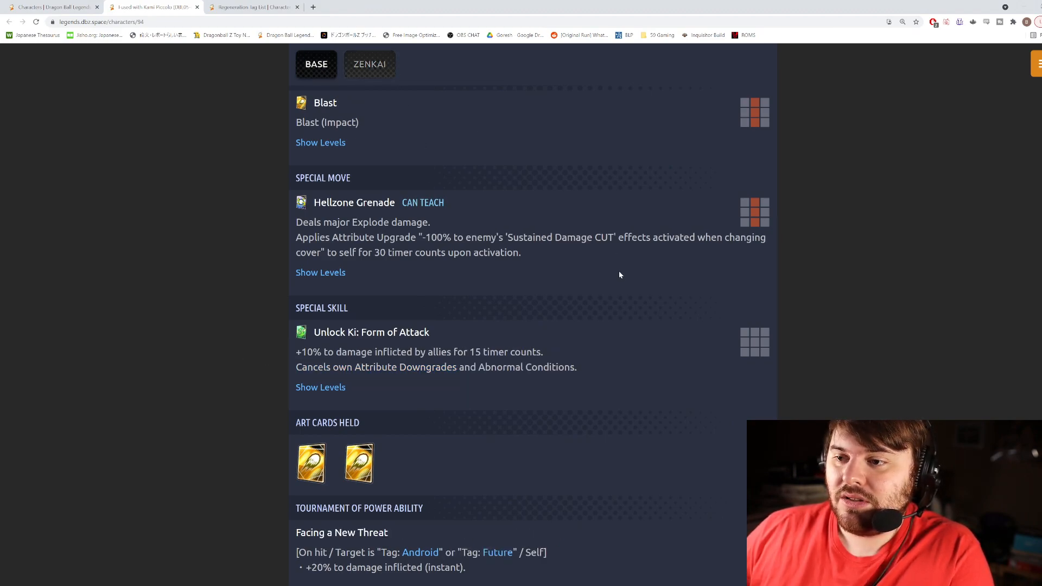
pyautogui.moveTo(616, 311)
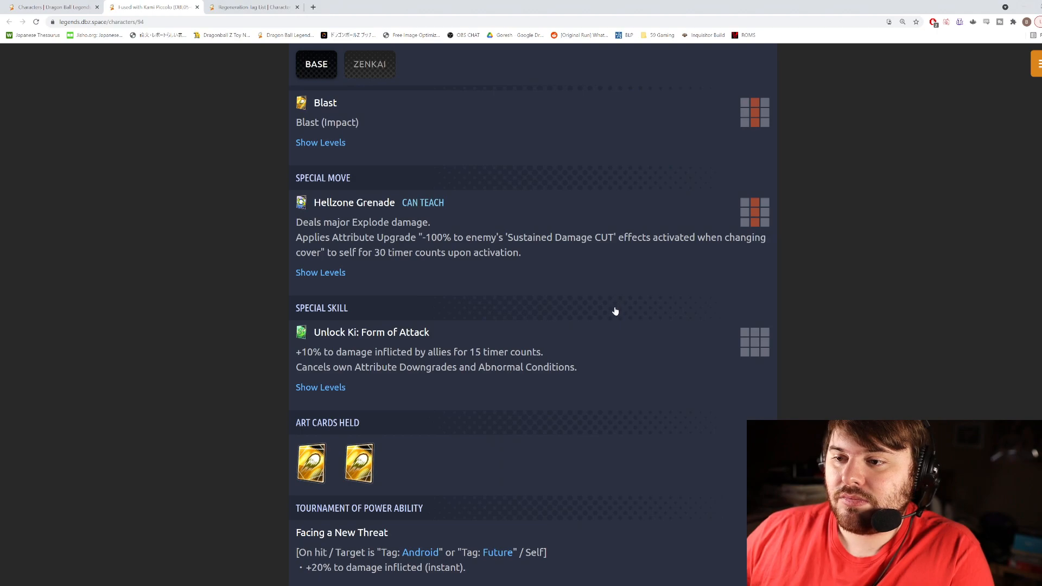
pyautogui.moveTo(477, 367); pyautogui.dragTo(577, 367)
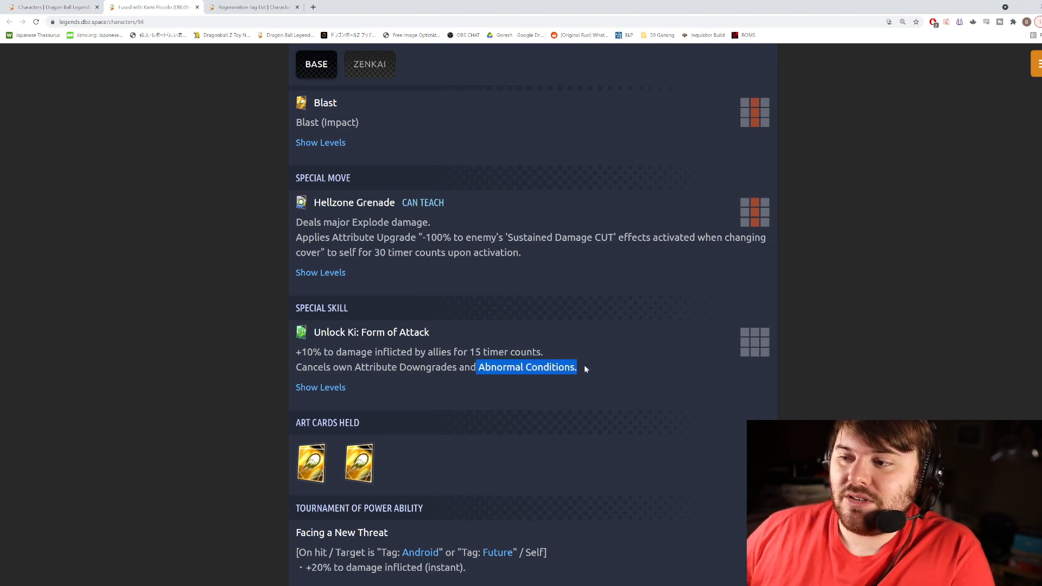
pyautogui.click(485, 372)
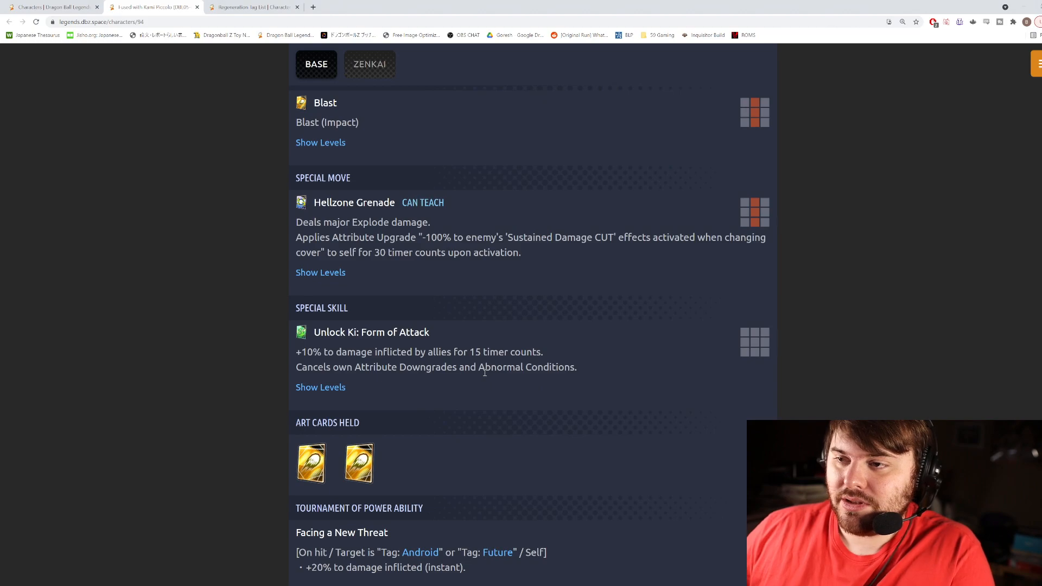
pyautogui.click(370, 64)
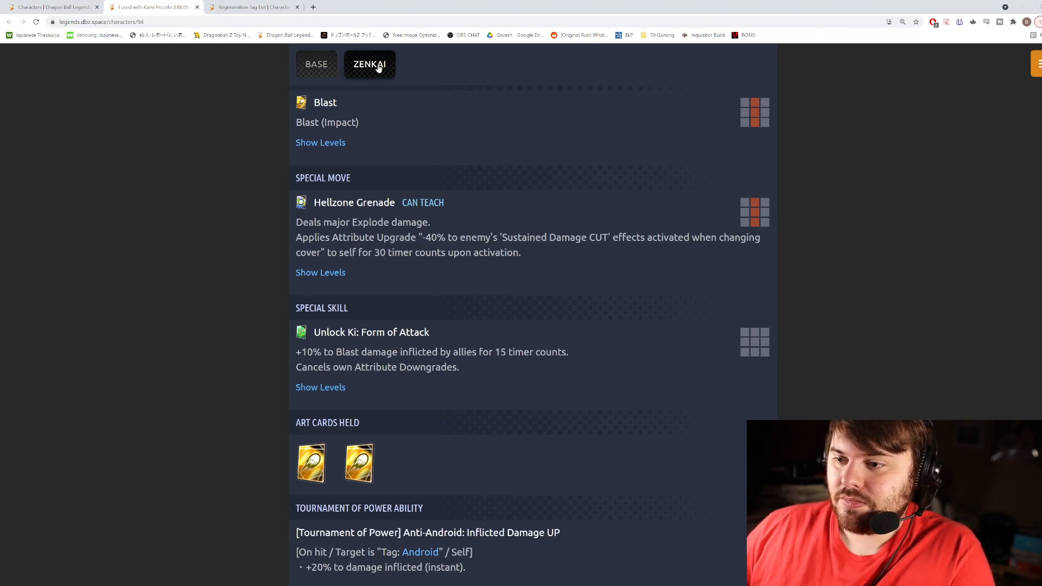
pyautogui.click(316, 64)
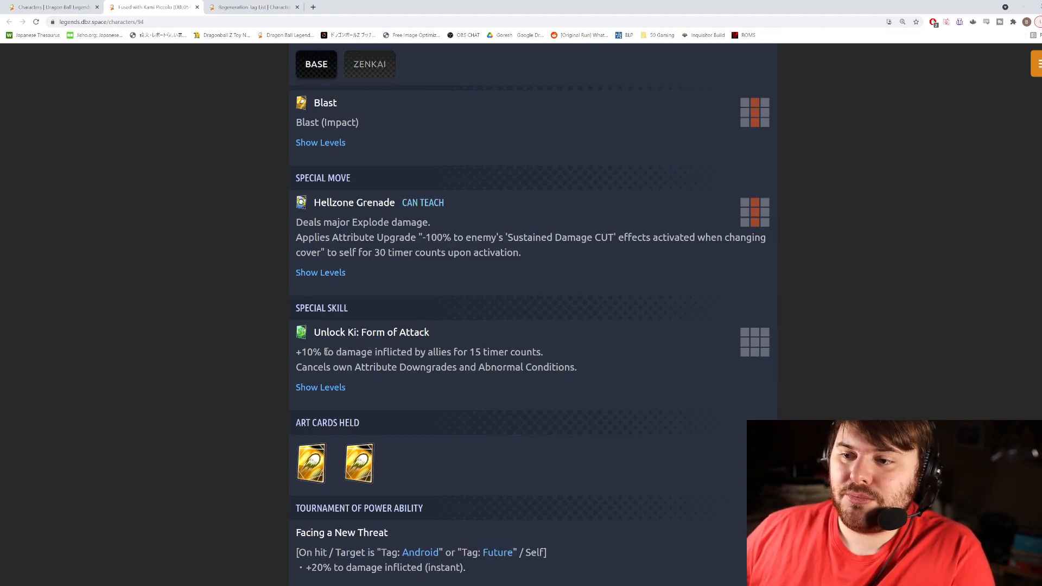
pyautogui.moveTo(561, 340)
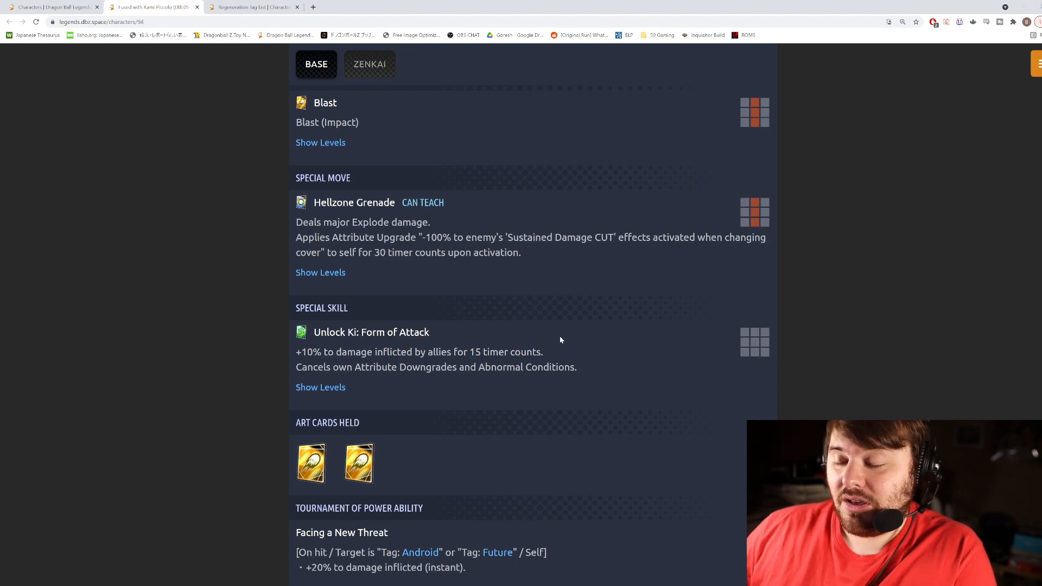
pyautogui.moveTo(551, 354)
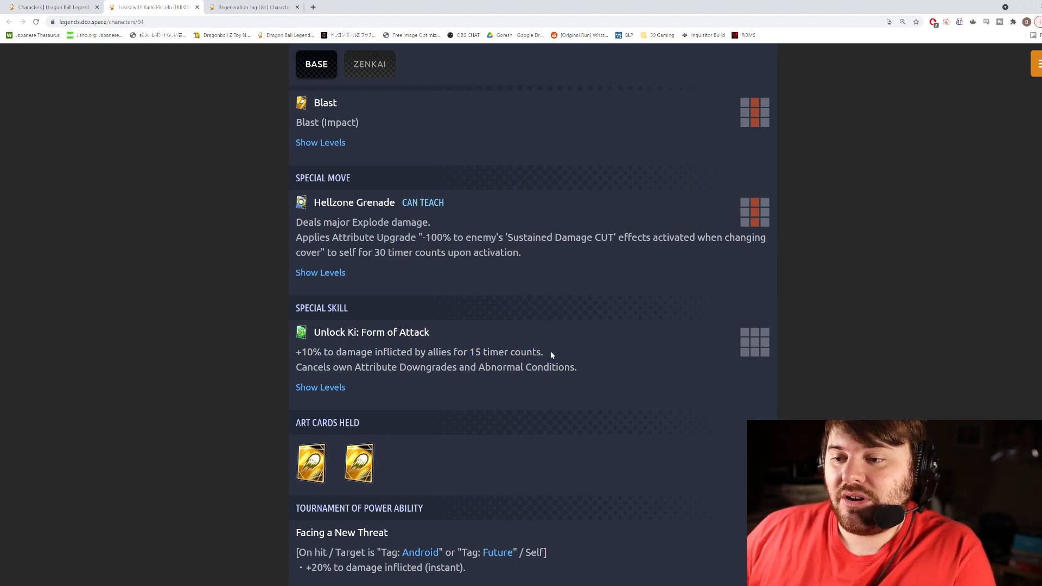
pyautogui.moveTo(533, 366)
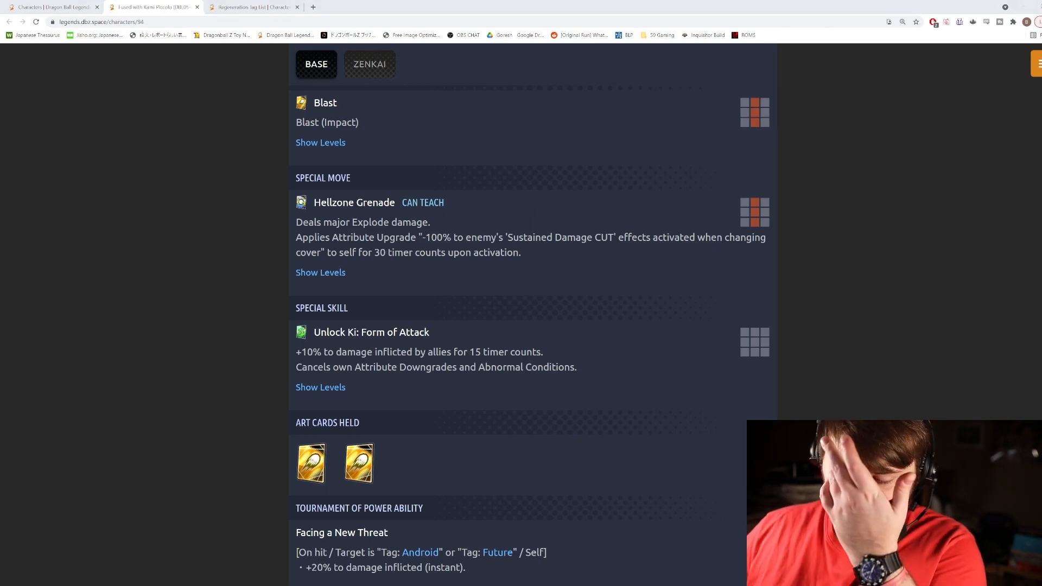
# Go down to Piccolo's Z Ability section and open the Regeneration tag's unit list
pyautogui.scroll(-3)
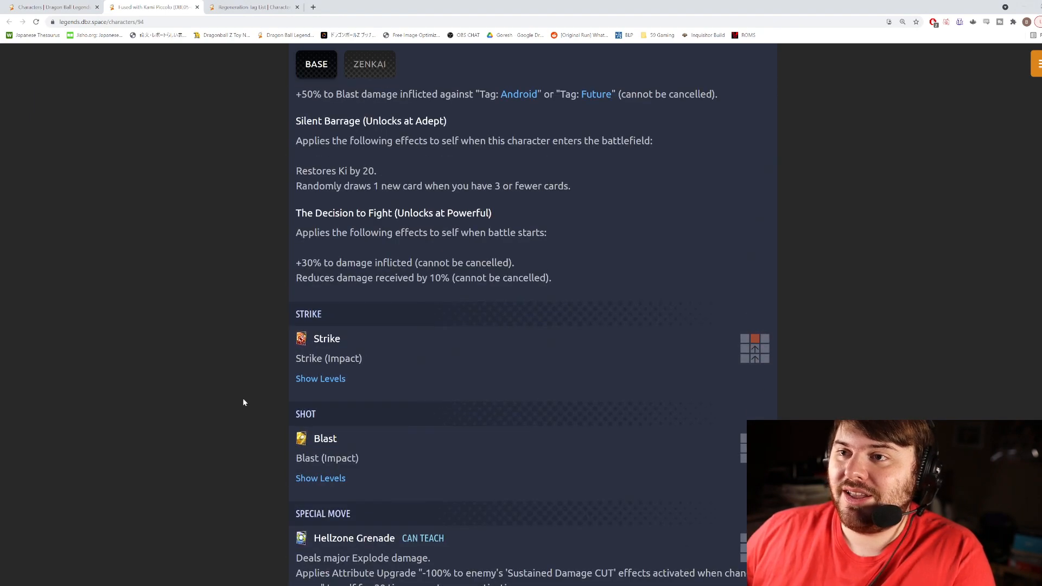
pyautogui.scroll(3)
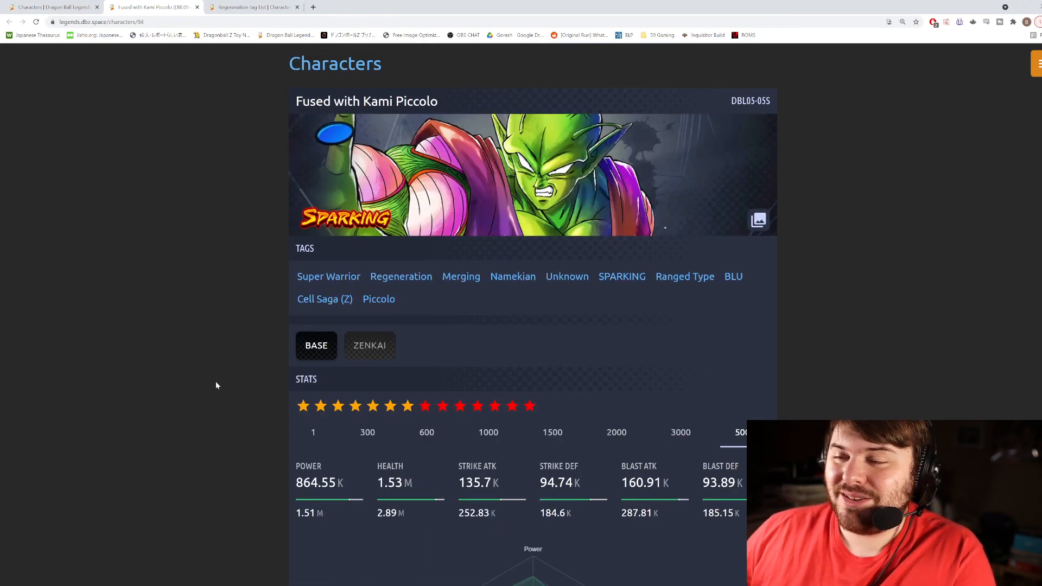
pyautogui.scroll(-3)
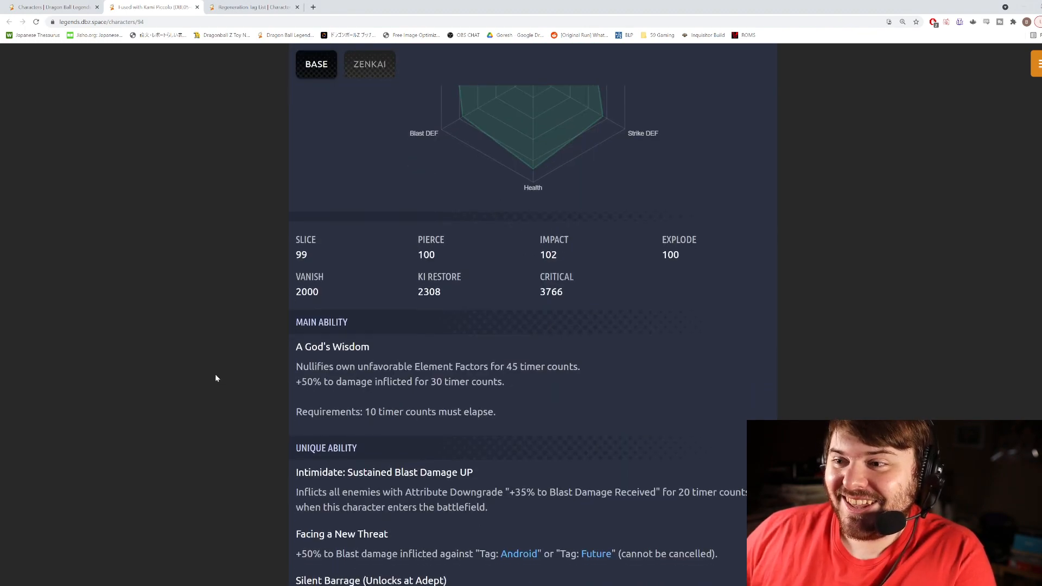
pyautogui.scroll(-3)
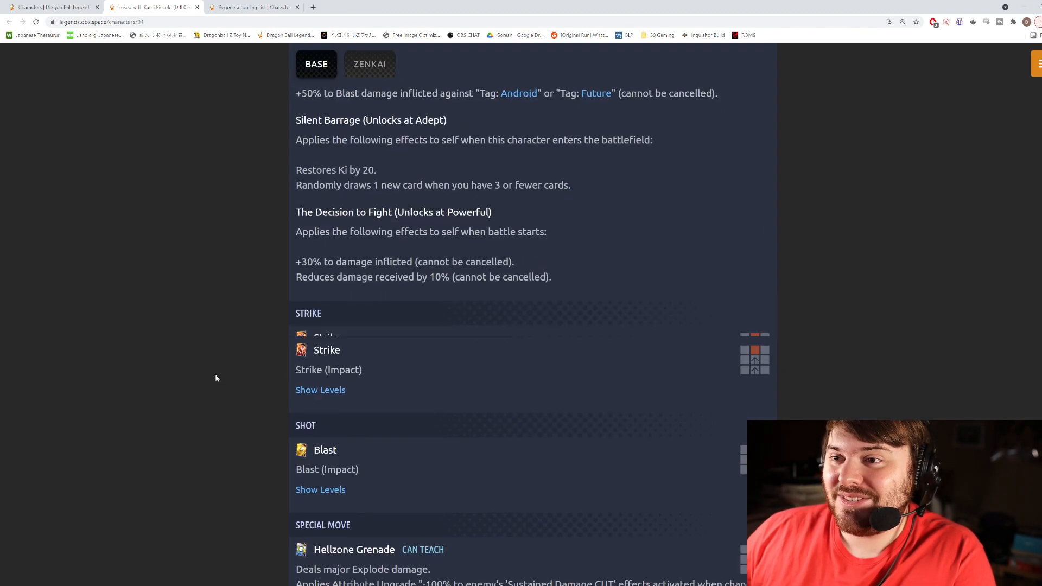
pyautogui.scroll(-3)
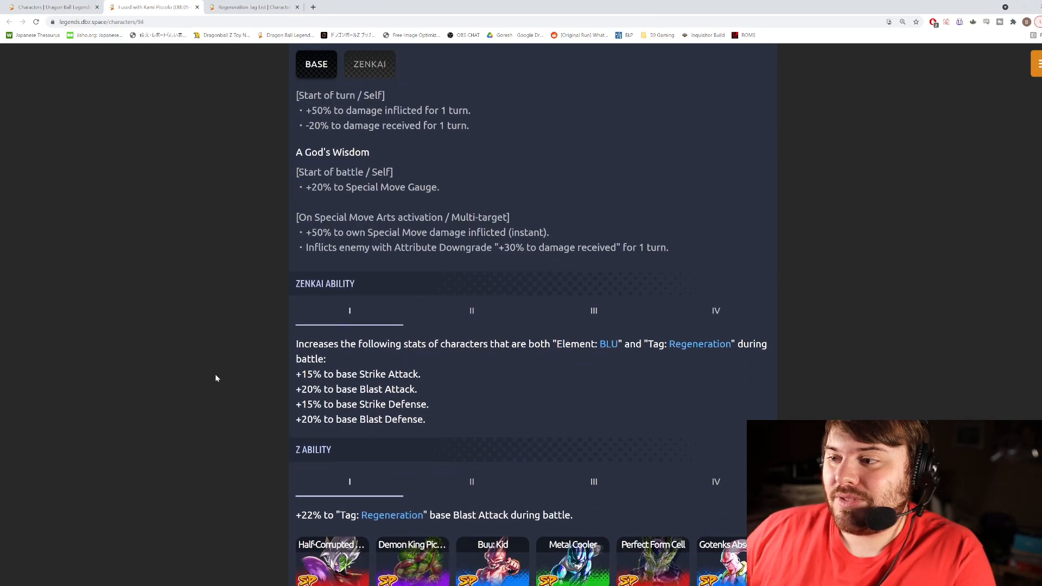
pyautogui.click(716, 310)
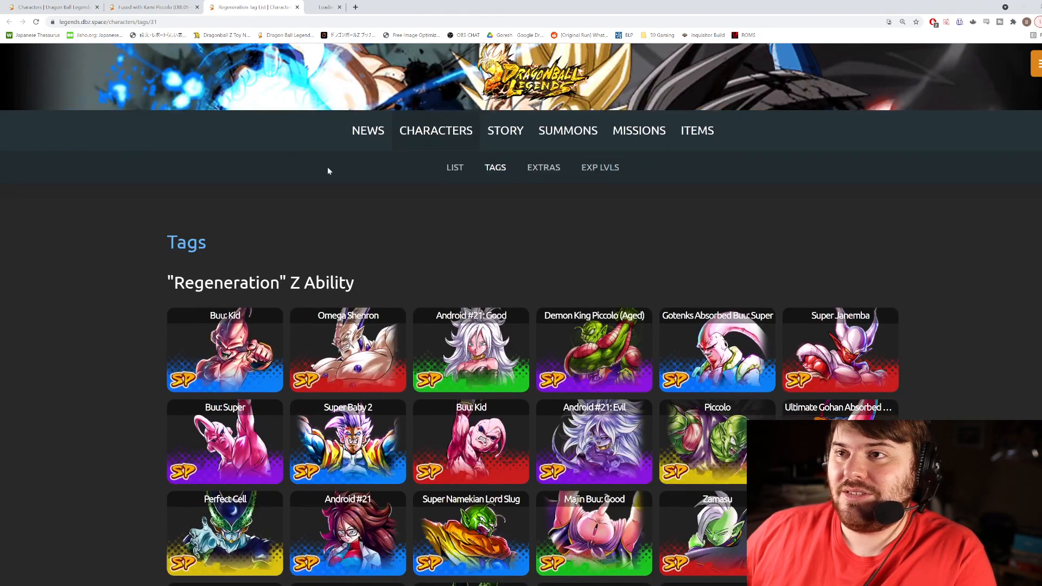
# Browse the Buu: Kid and Android #21 pages, close Android #21, and return to the Regeneration list
pyautogui.click(224, 350)
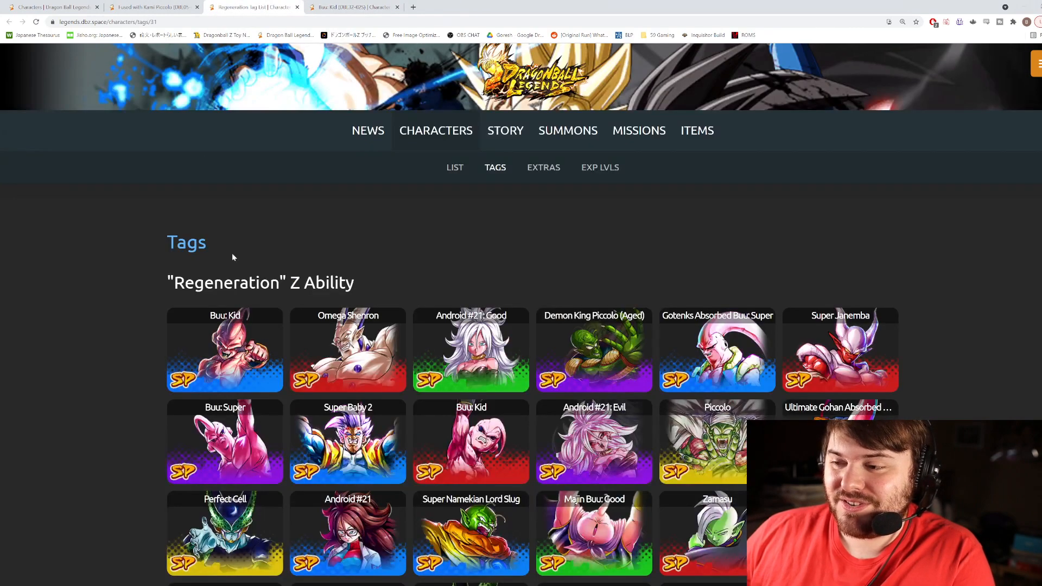
pyautogui.scroll(-3)
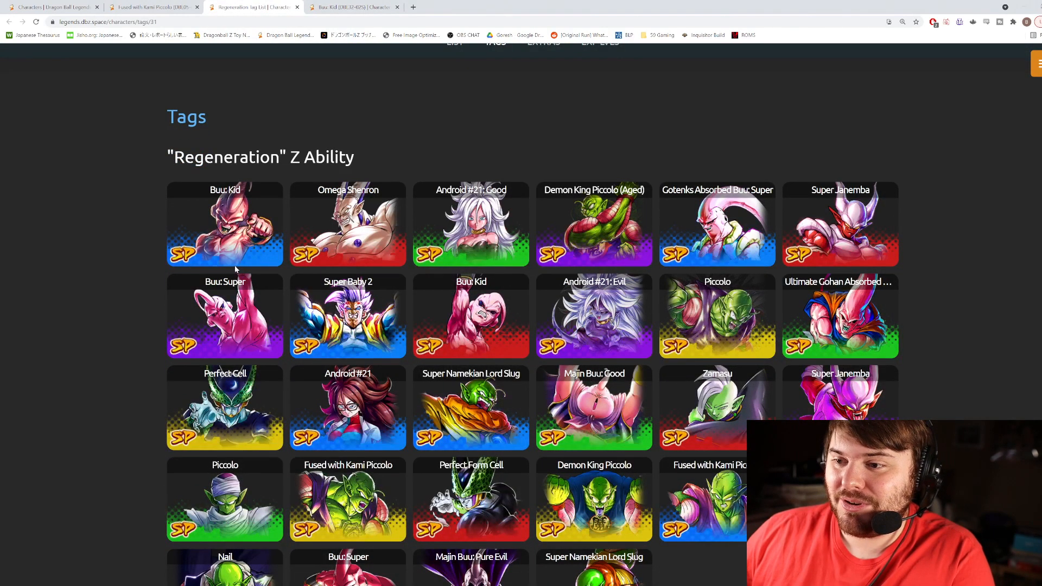
pyautogui.scroll(-3)
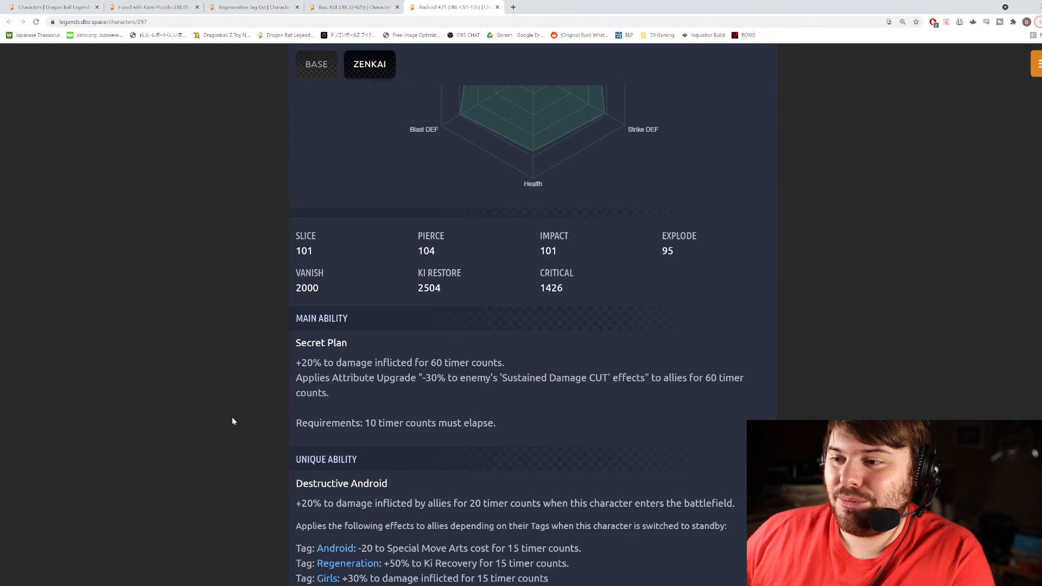
pyautogui.scroll(-3)
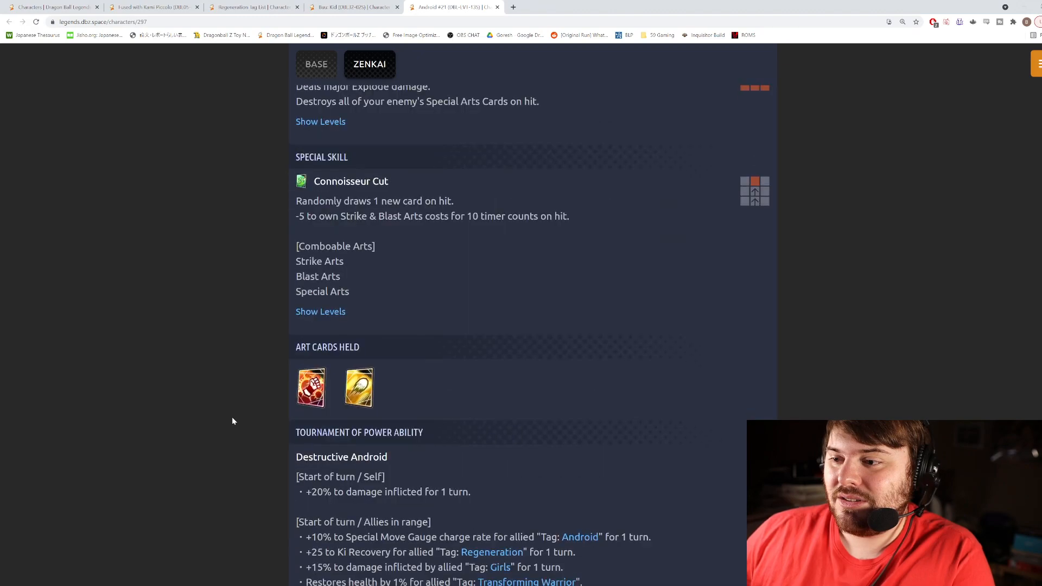
pyautogui.scroll(-3)
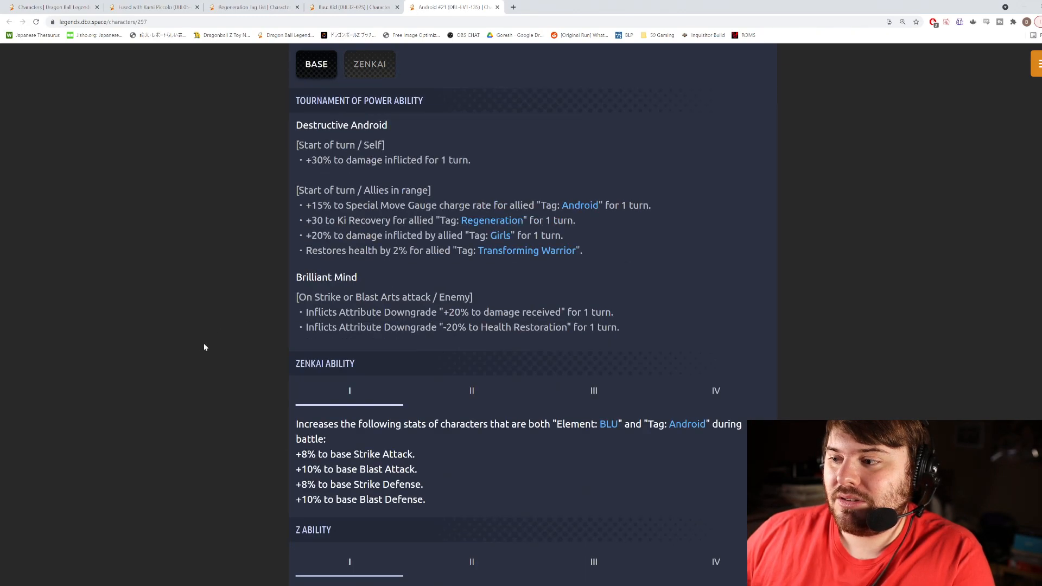
pyautogui.click(715, 390)
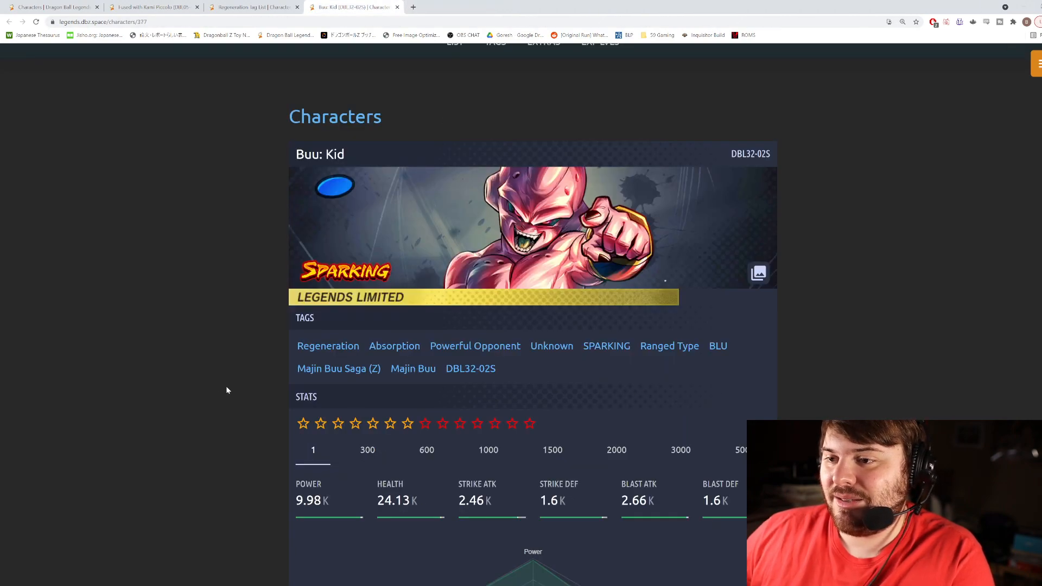
pyautogui.click(152, 7)
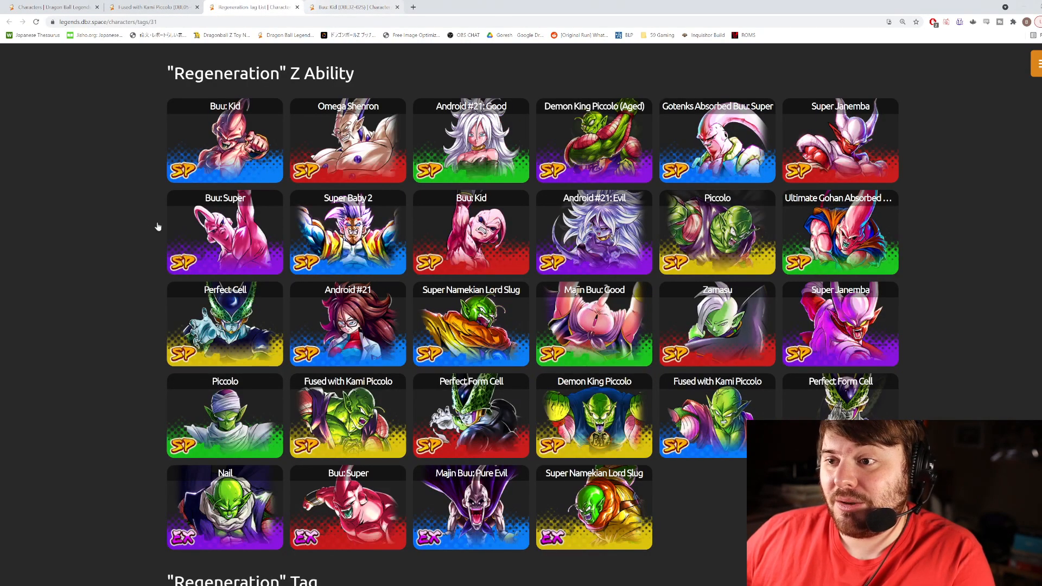
# View the Super Warrior tag list, then go back to the Regeneration tag lists
pyautogui.scroll(-3)
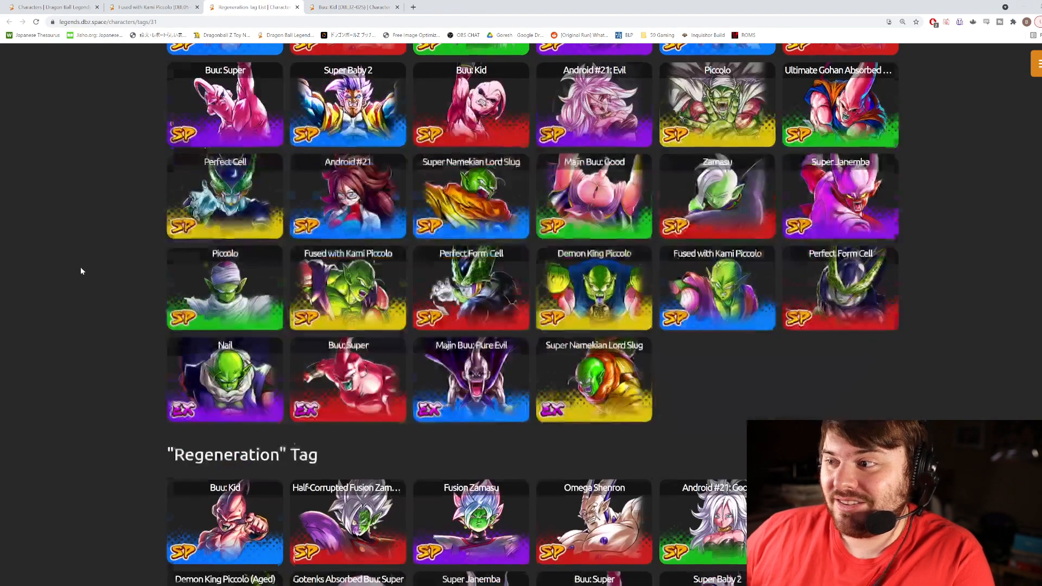
pyautogui.scroll(-3)
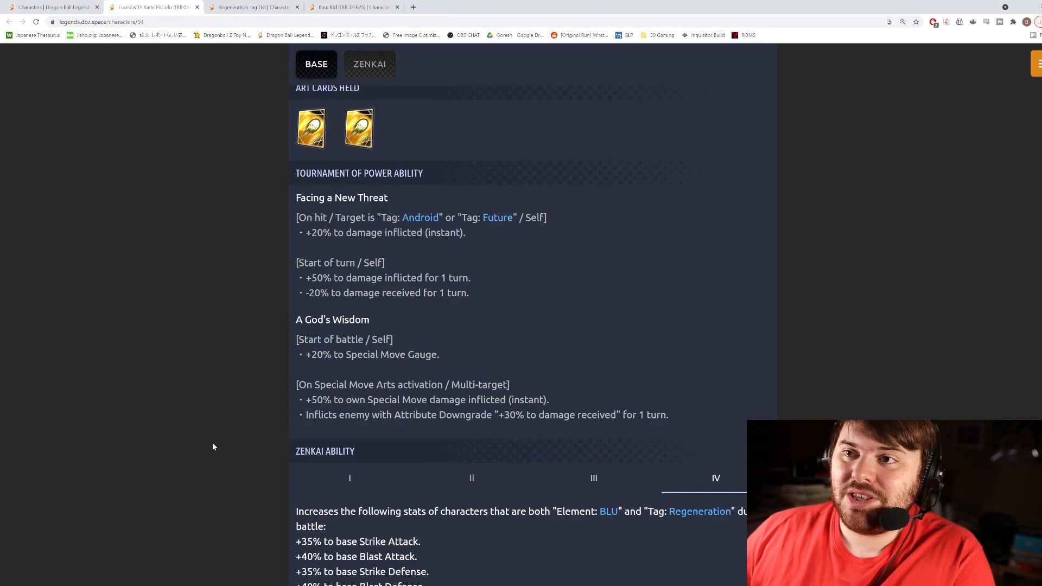
pyautogui.scroll(3)
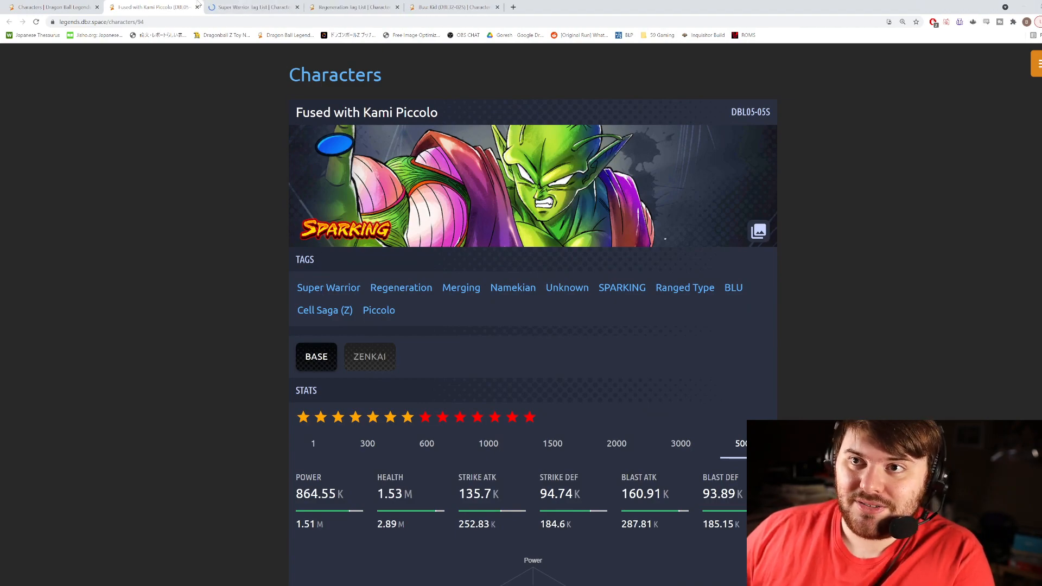
pyautogui.click(329, 287)
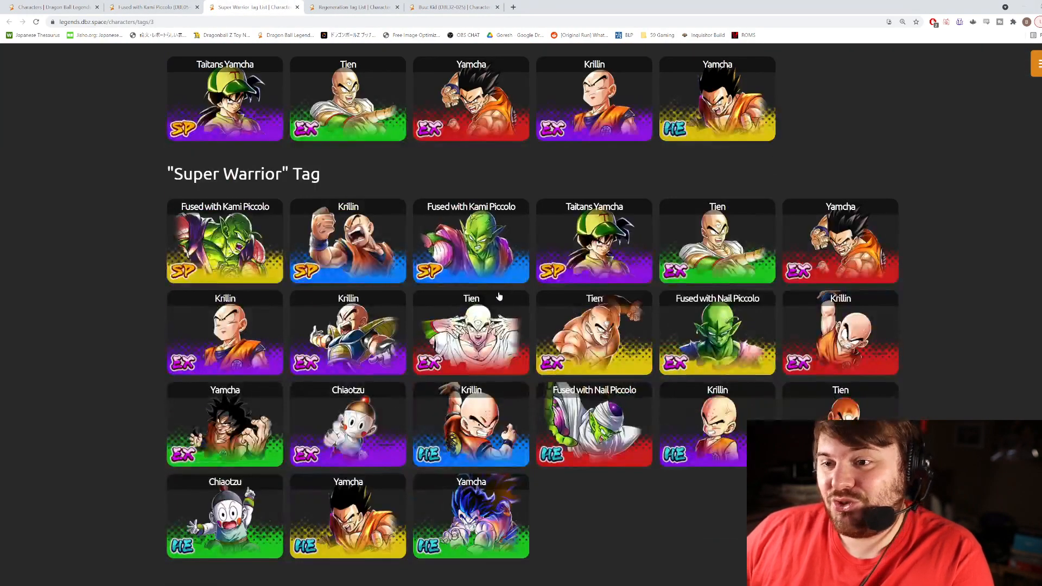
pyautogui.click(225, 242)
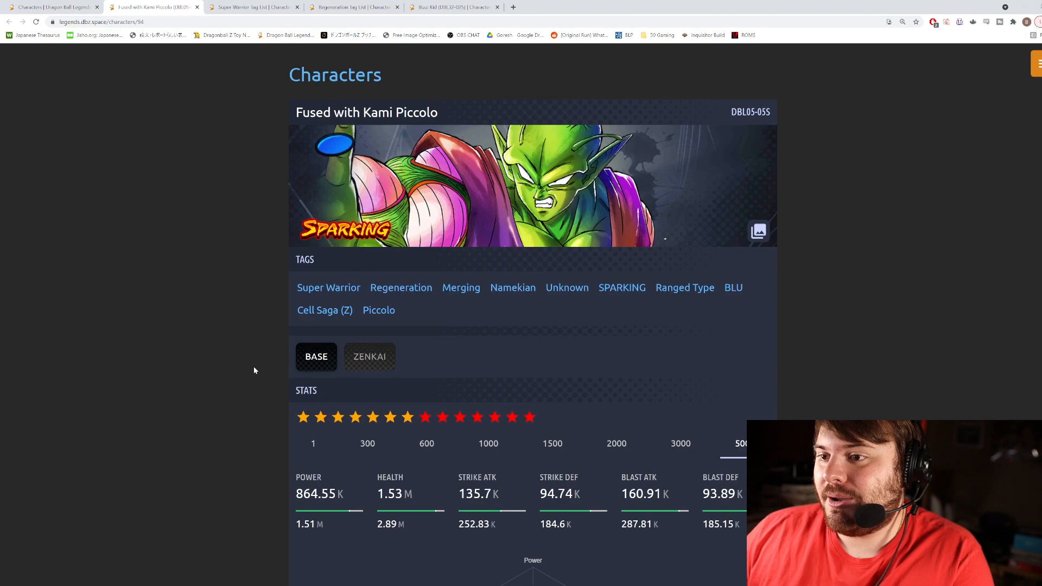
pyautogui.moveTo(419, 302)
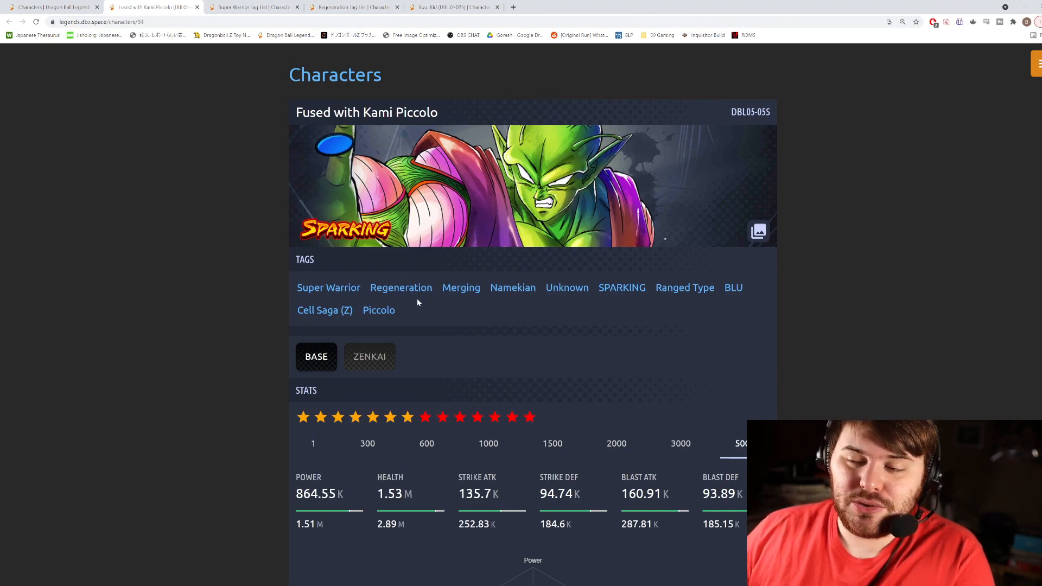
pyautogui.moveTo(474, 299)
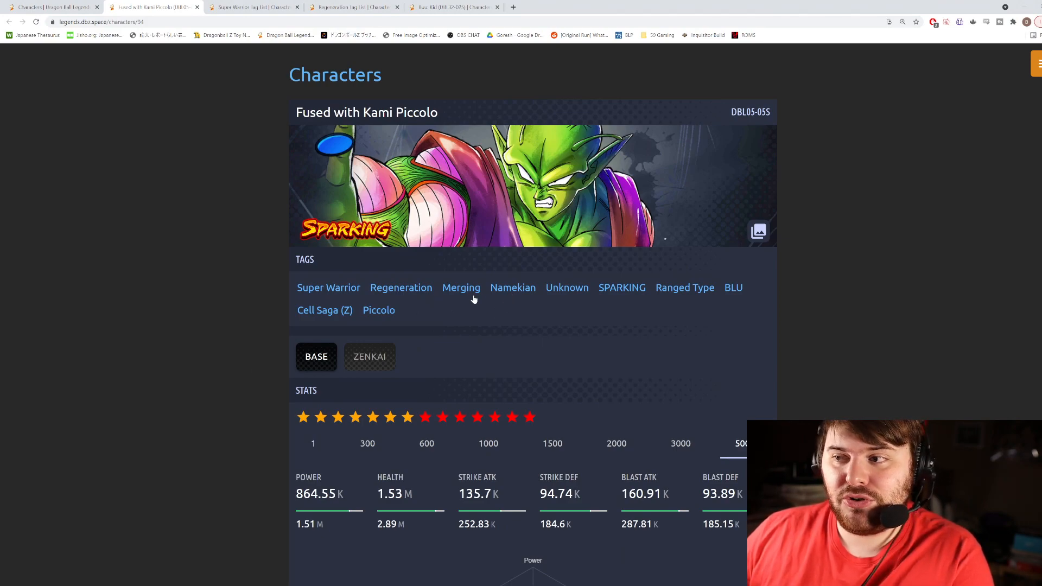
pyautogui.moveTo(400, 287)
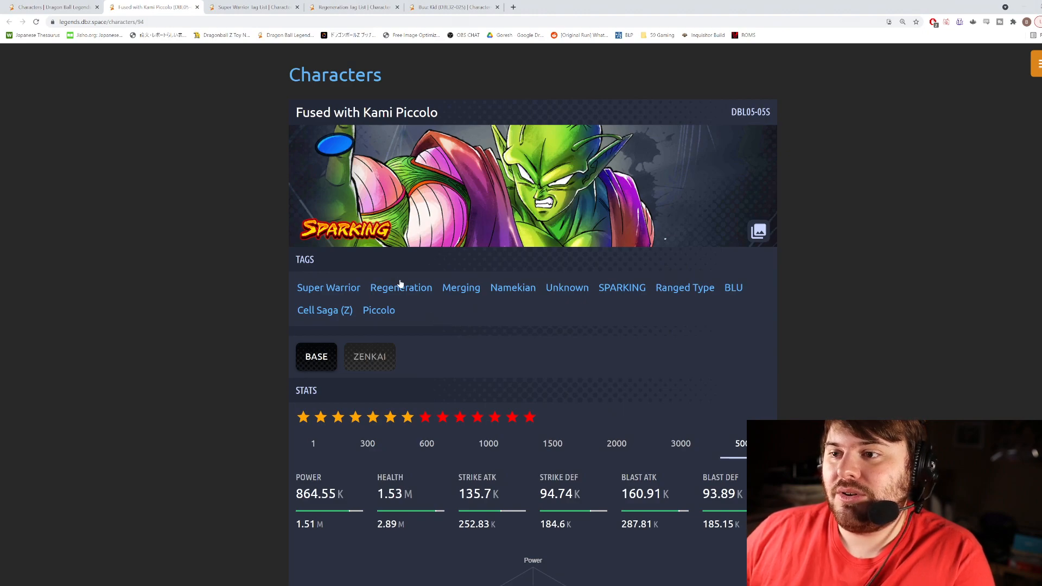
pyautogui.click(401, 287)
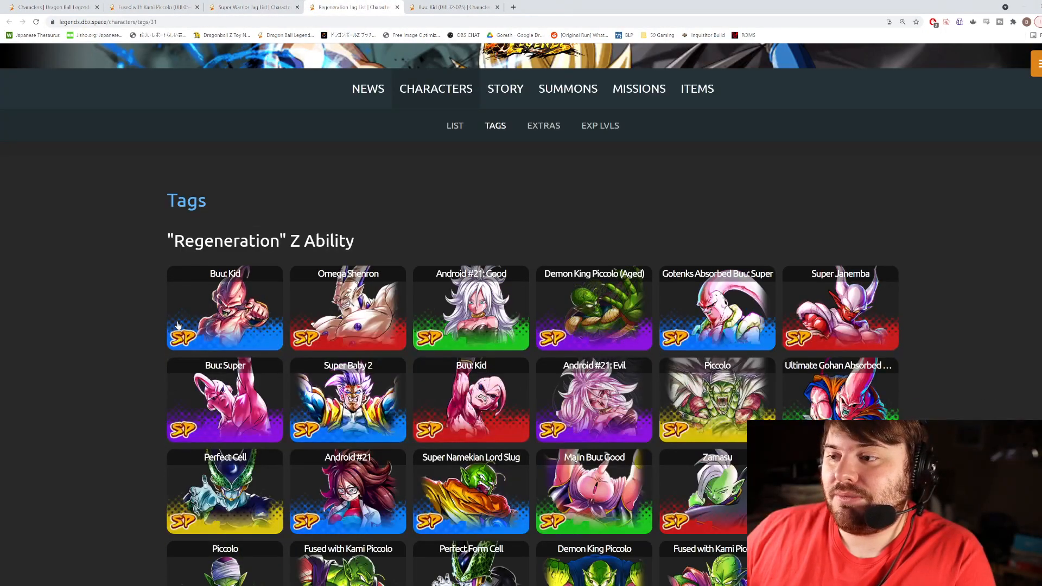
pyautogui.scroll(-3)
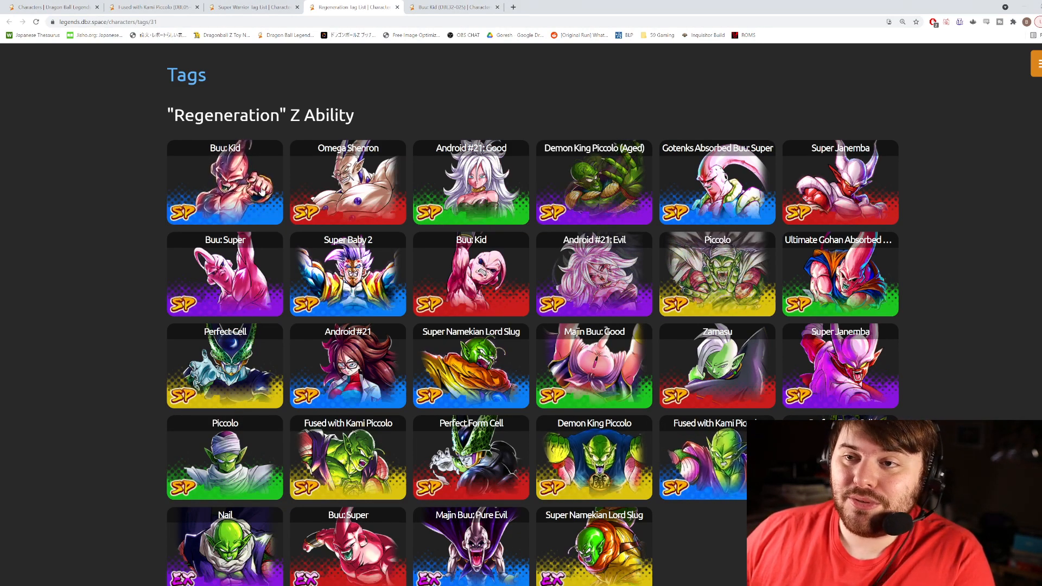
pyautogui.scroll(-3)
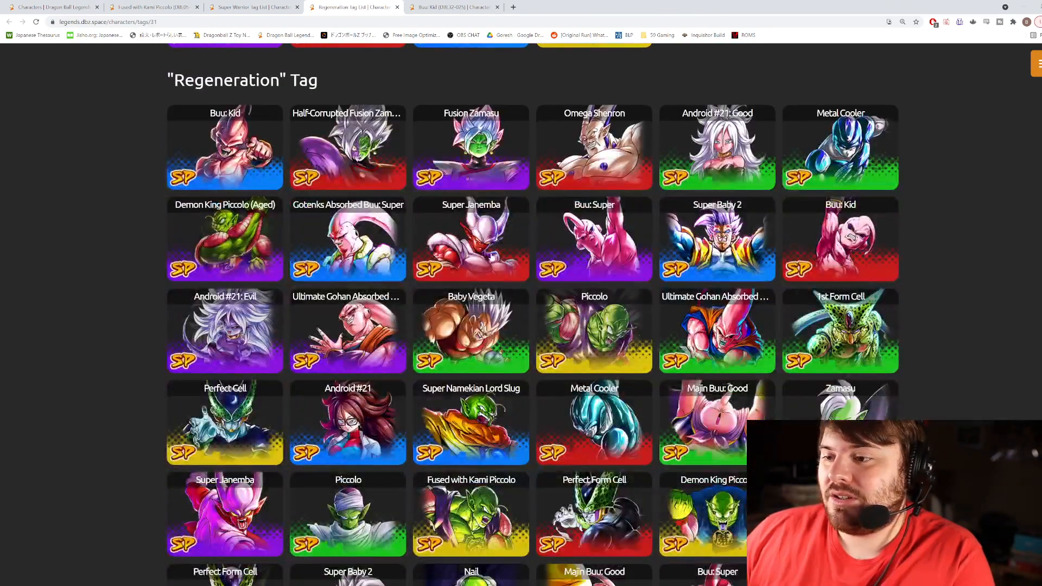
pyautogui.scroll(-3)
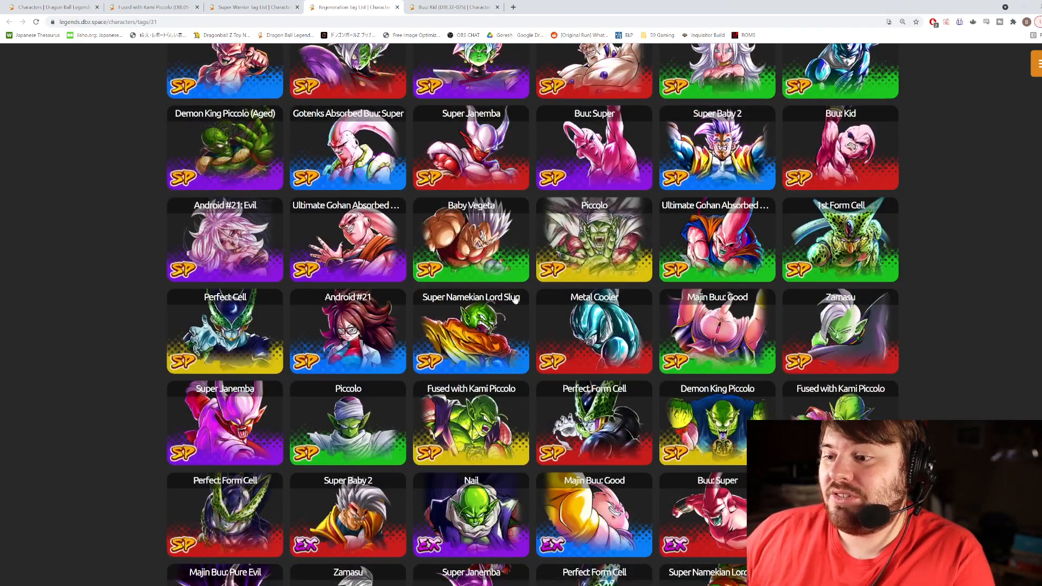
pyautogui.scroll(-3)
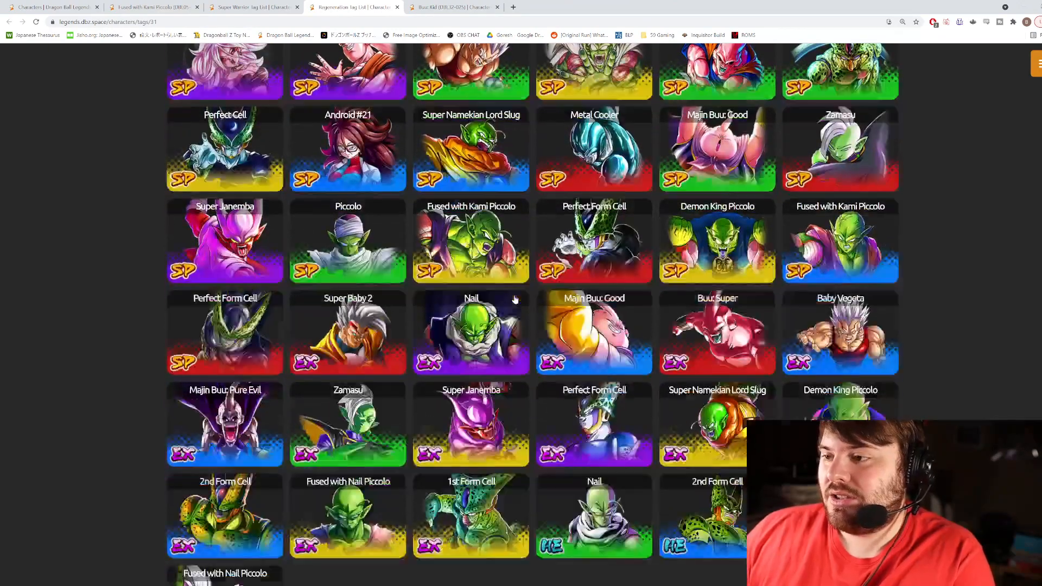
pyautogui.scroll(-3)
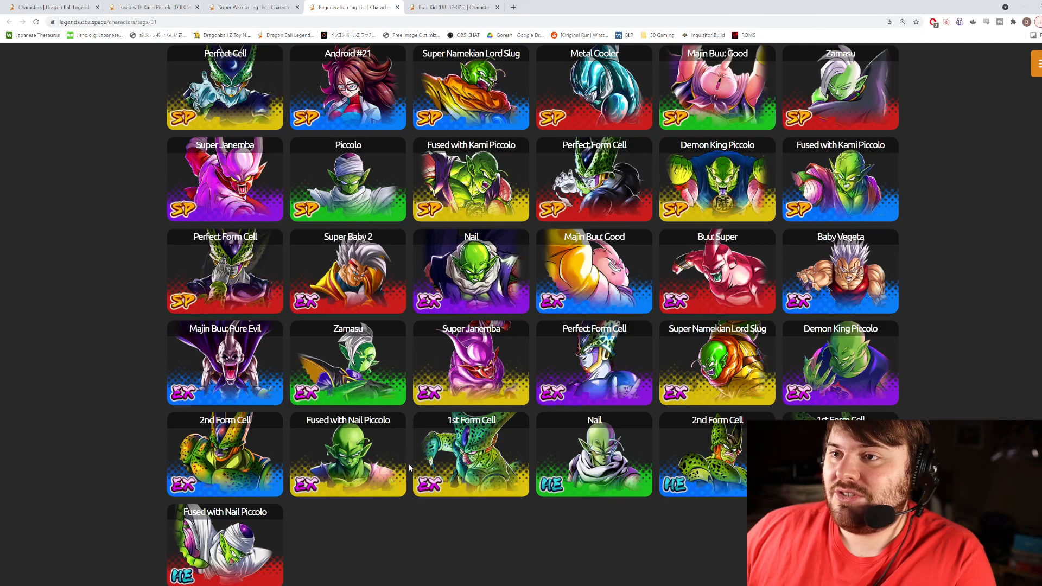
pyautogui.scroll(3)
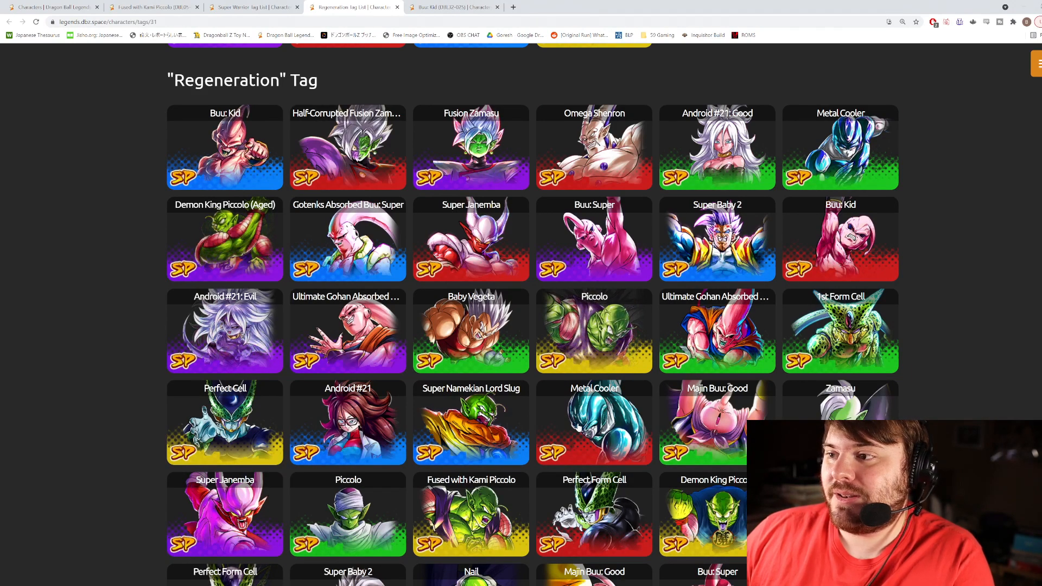
pyautogui.scroll(-3)
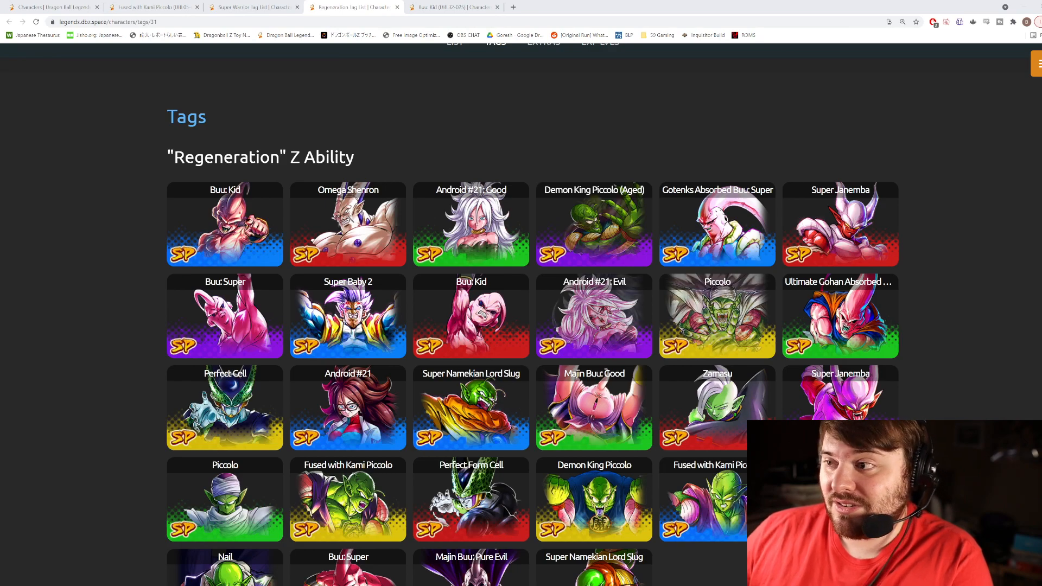
pyautogui.scroll(-3)
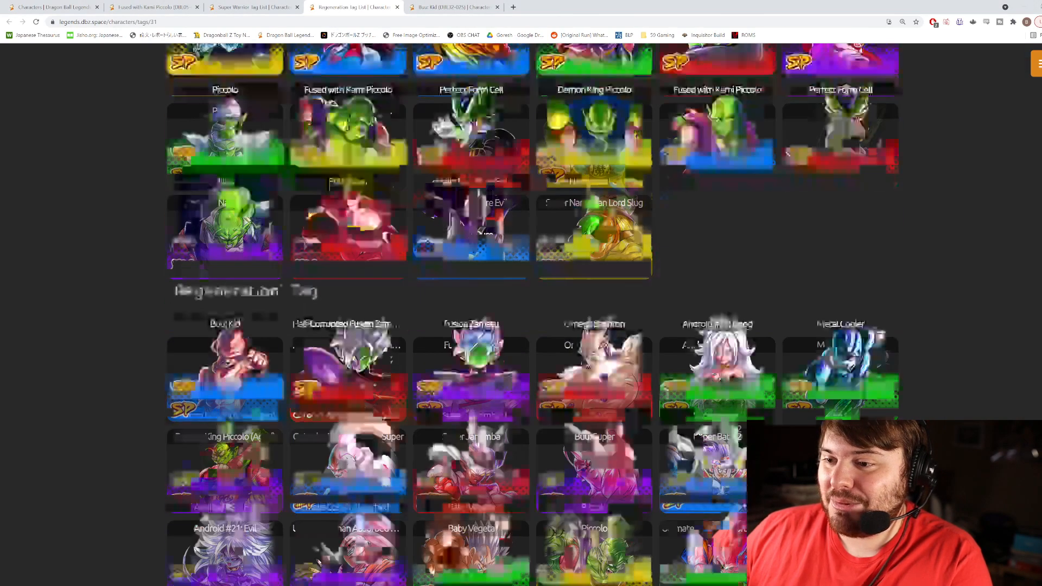